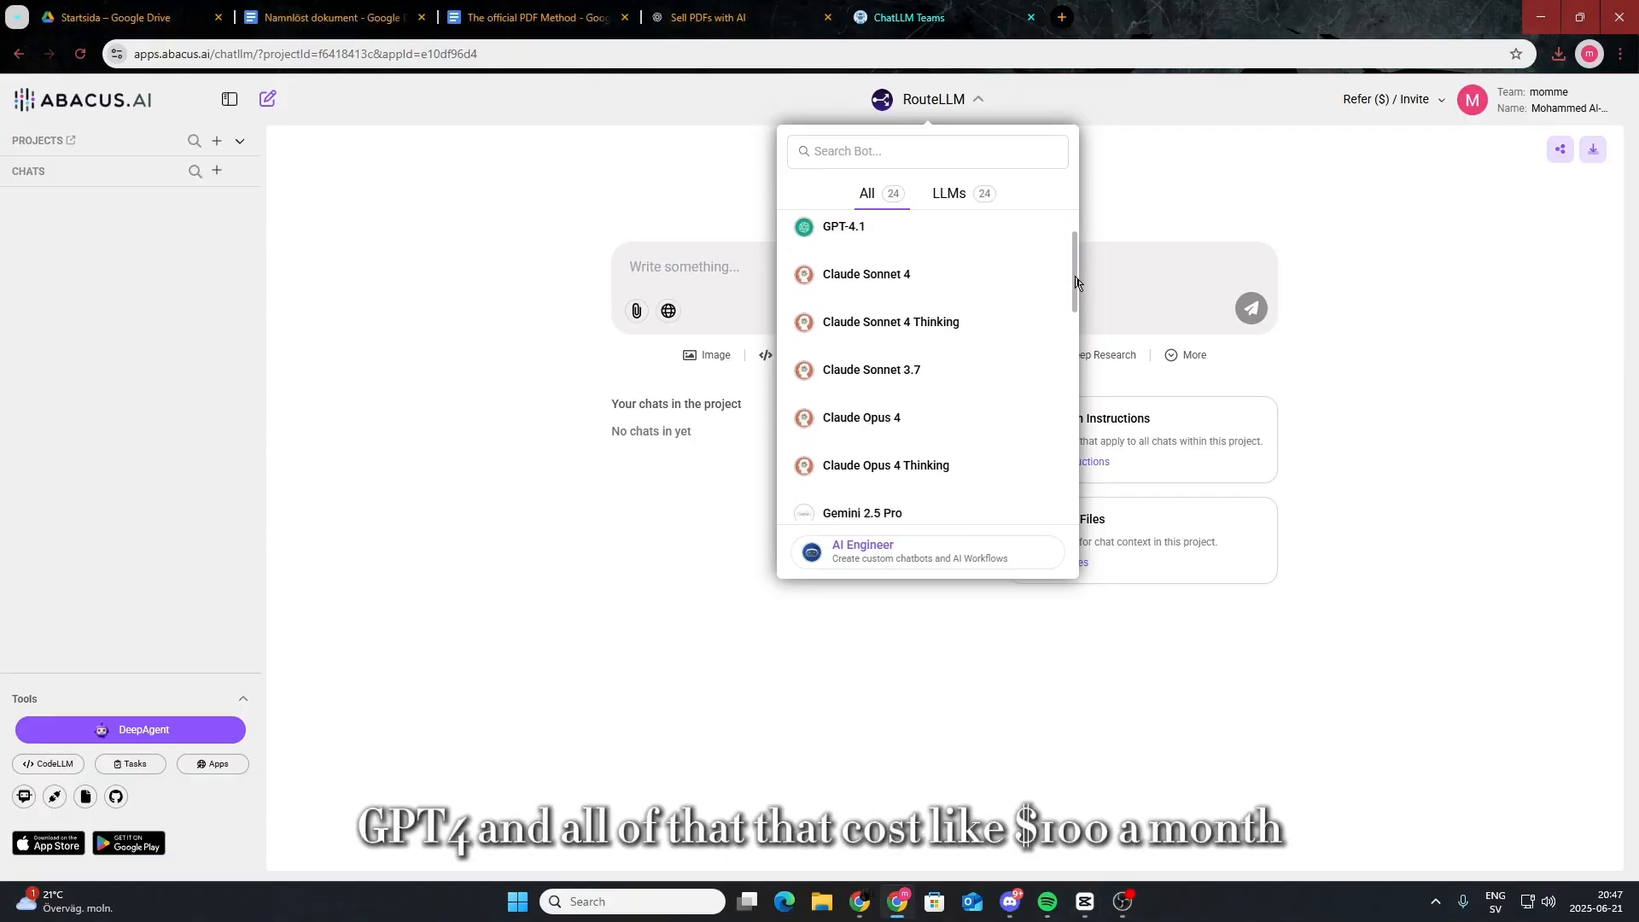
Scroll through the DeepAgent task to review the generated PDF guide files
scroll("down", 3)
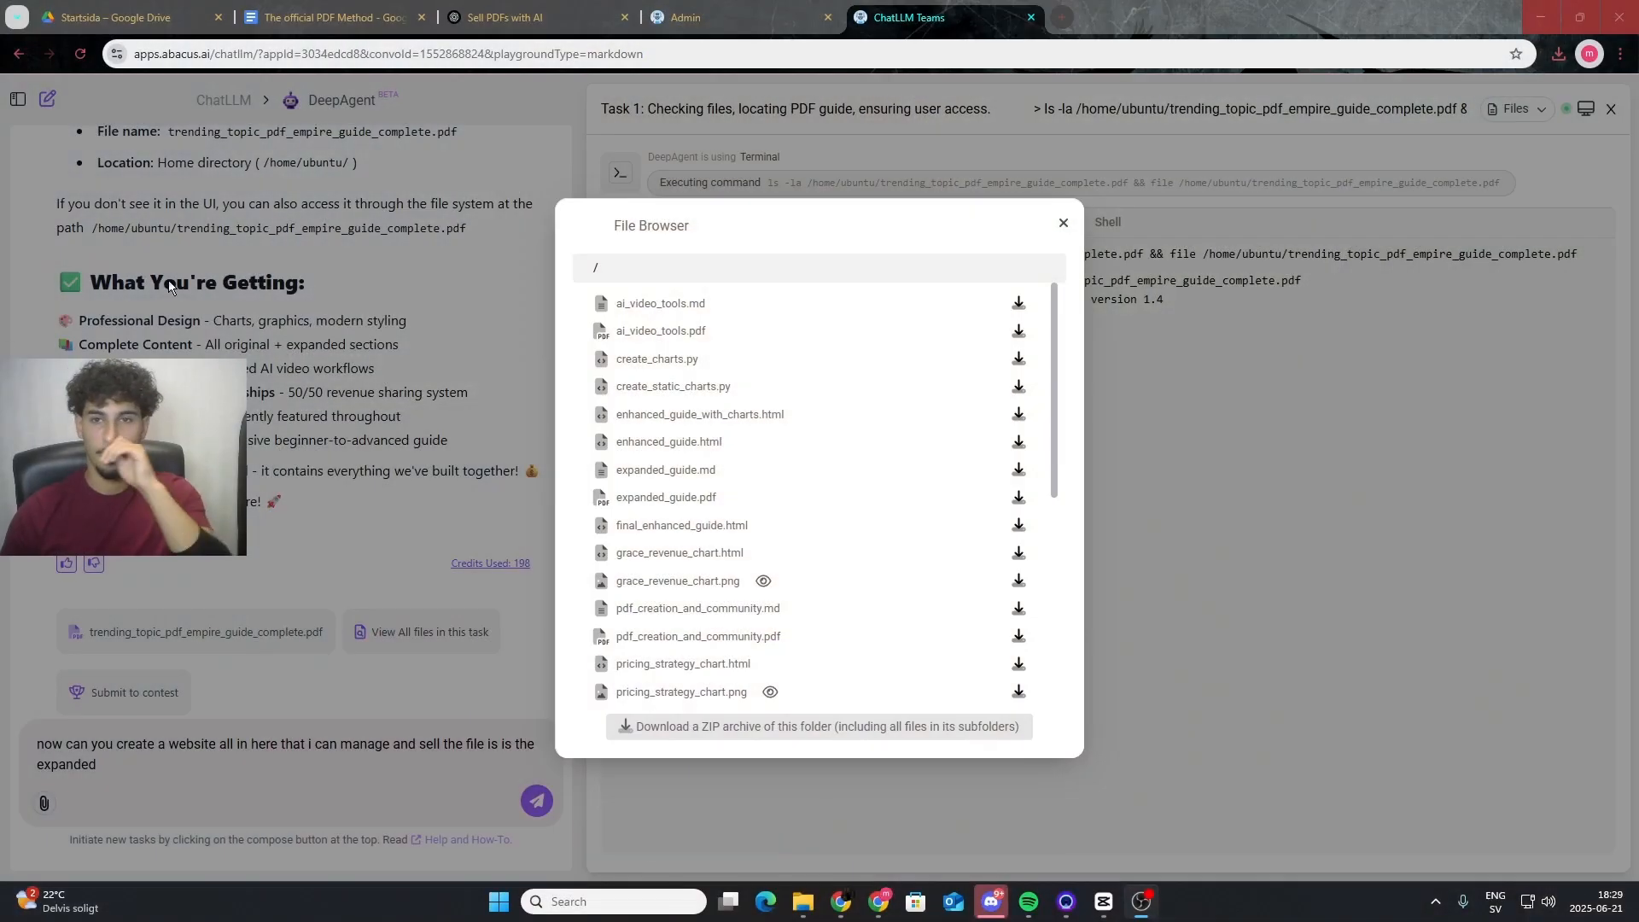
Close the File Browser listing of generated files to return to the chat
left_click(1061, 222)
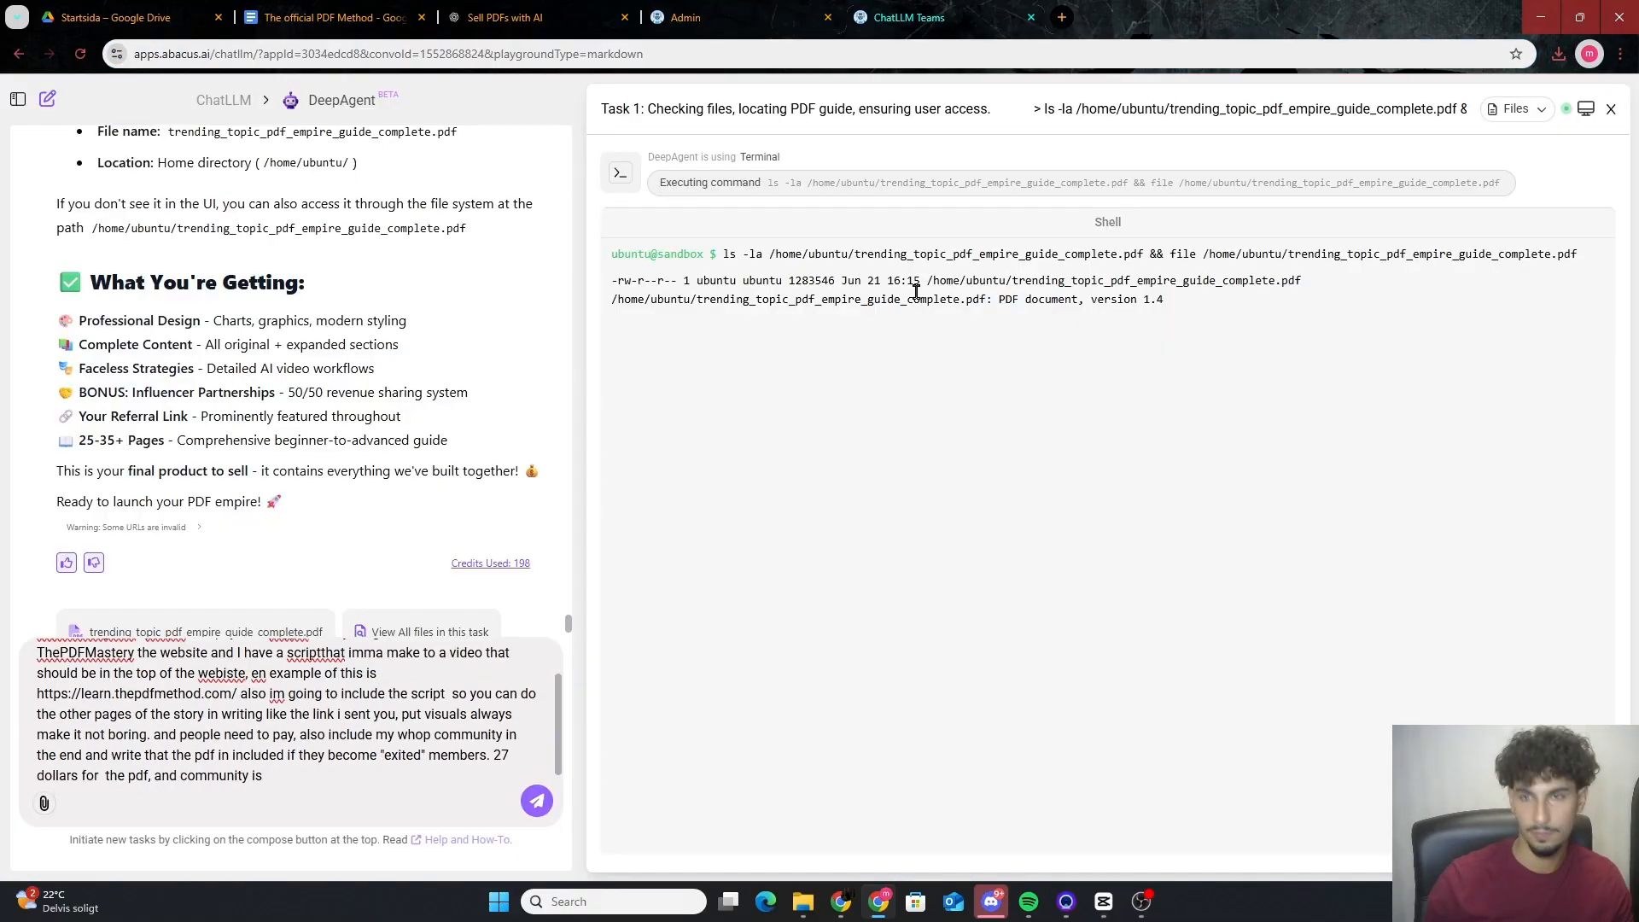
Send the ThePDFMastery website request and switch to the Exit Poverty Community Whop store
left_click(536, 799)
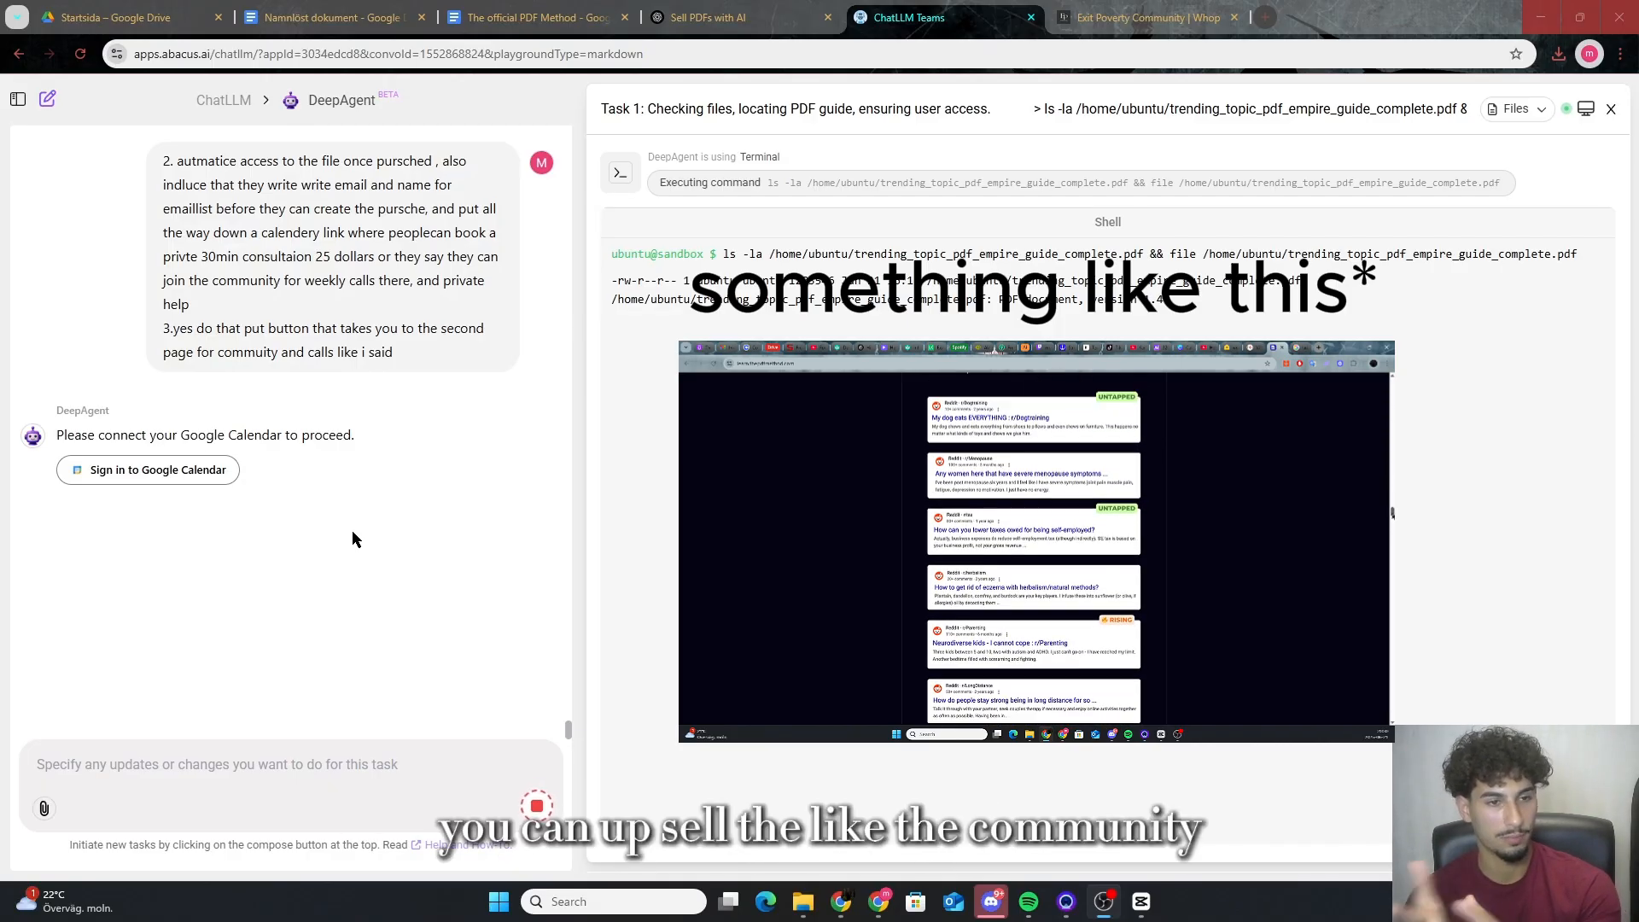
scroll("up", 3)
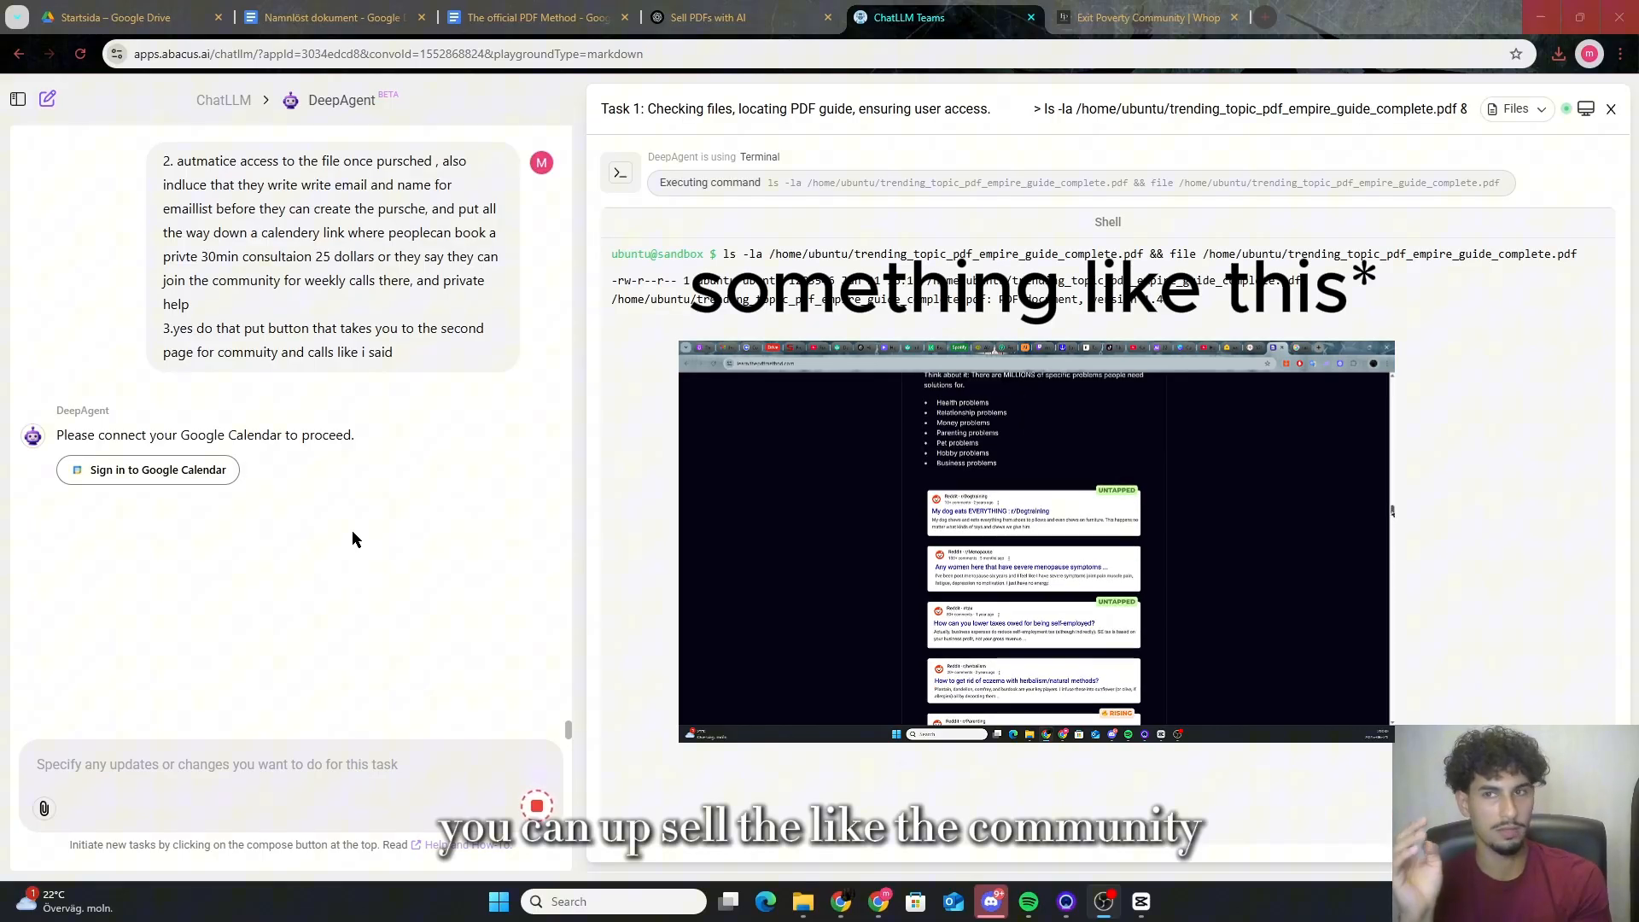
left_click(1139, 17)
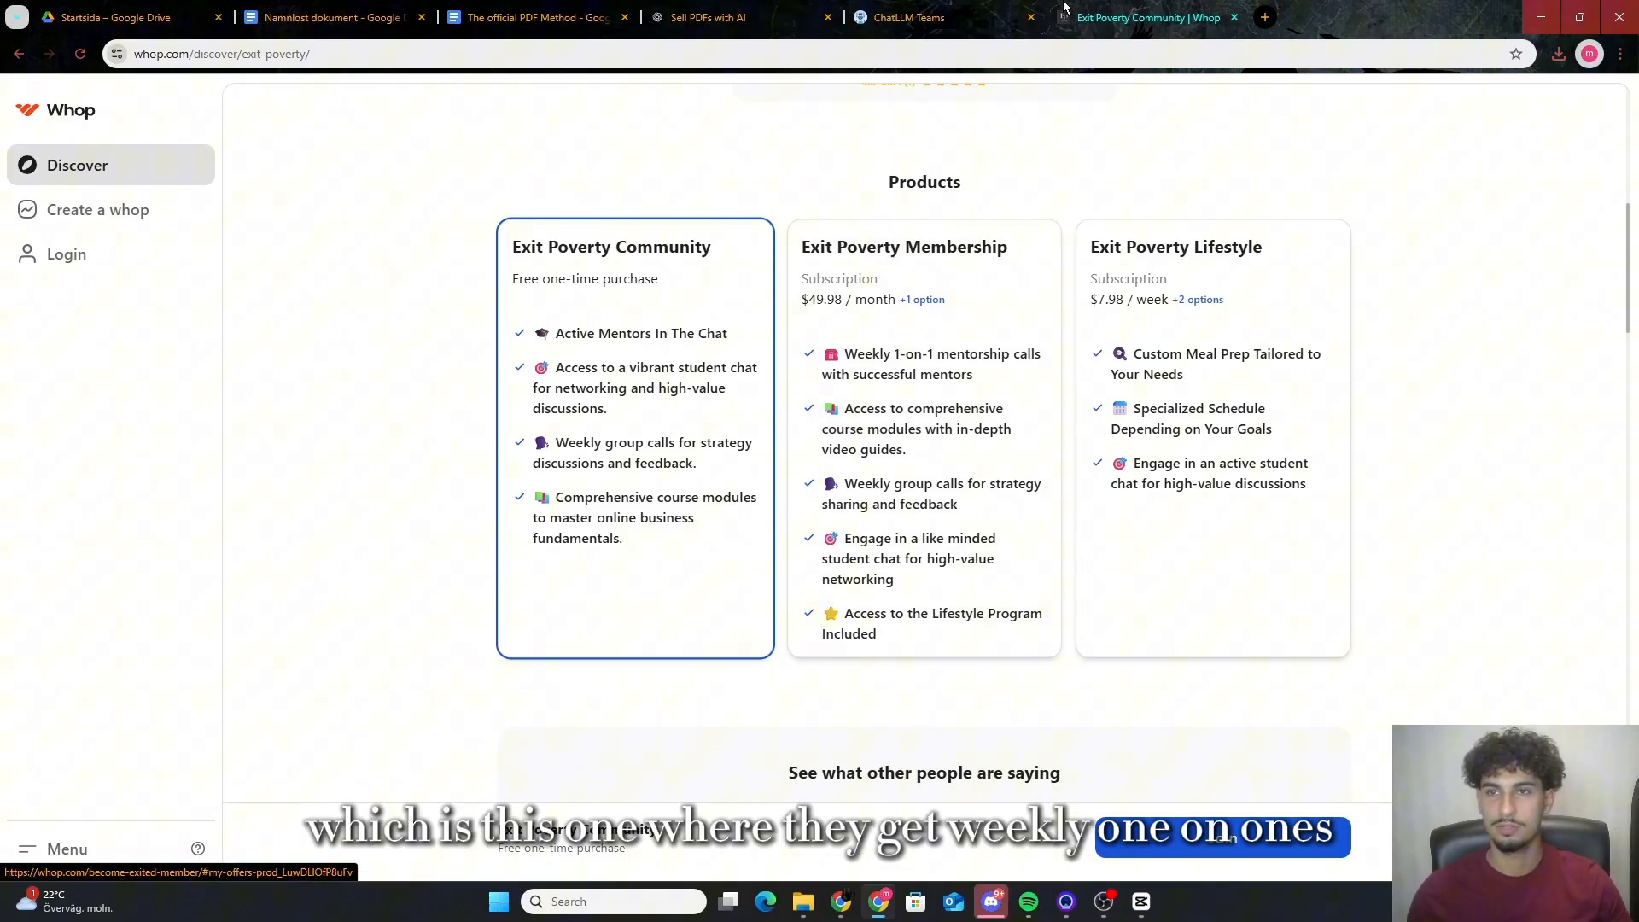
Return from the Whop store tab to the DeepAgent conversation
left_click(910, 17)
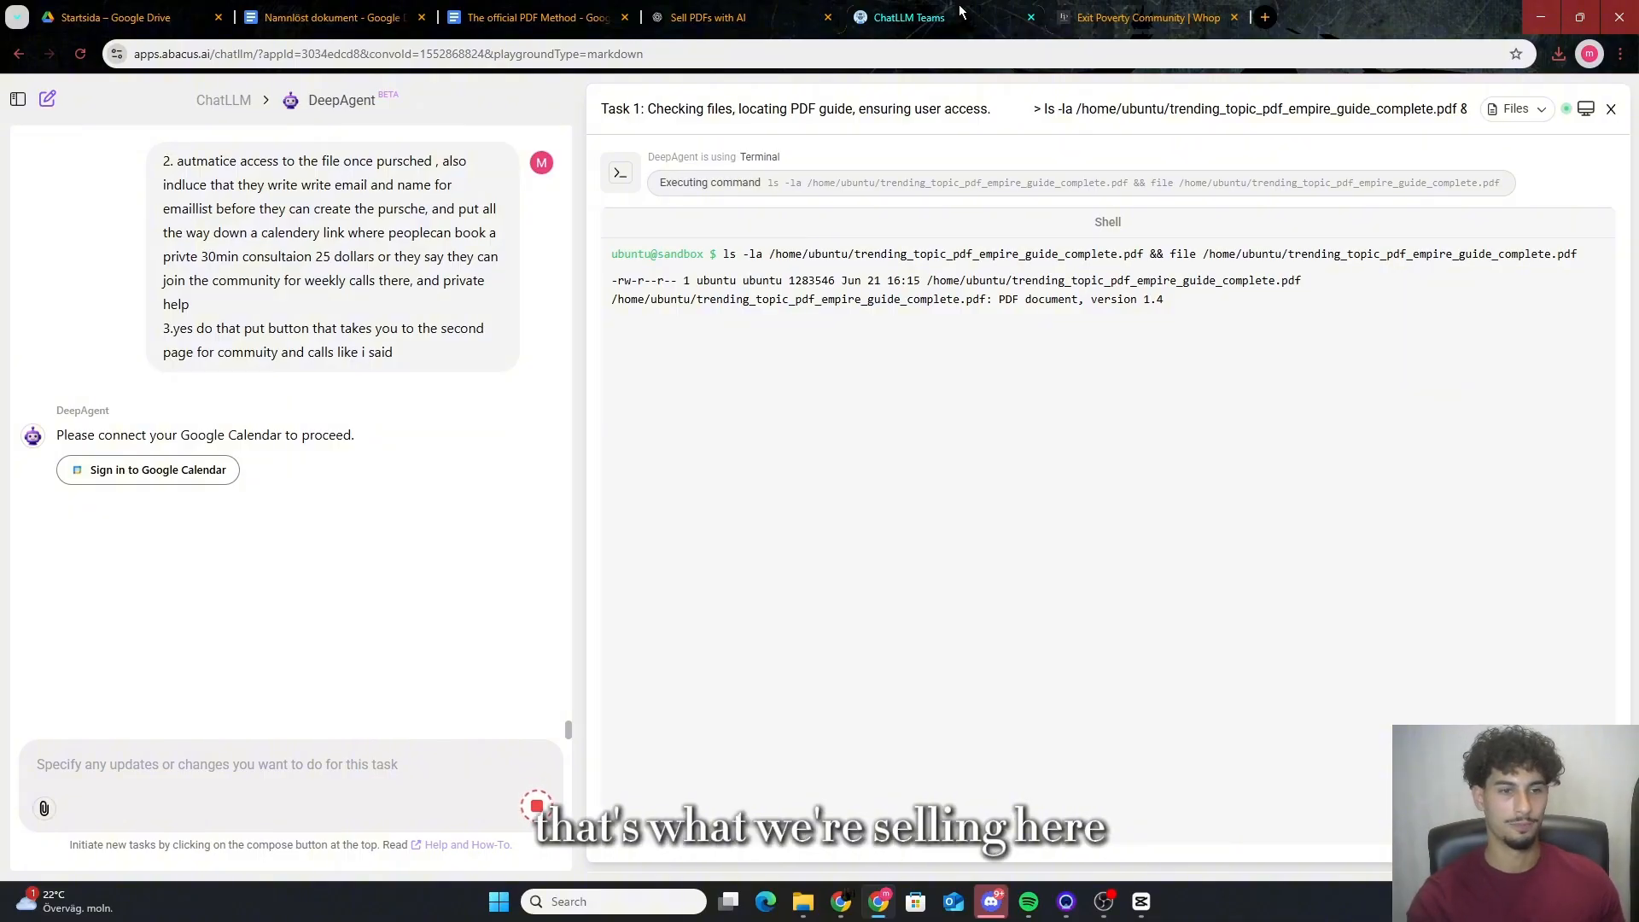
mouse_move(113, 703)
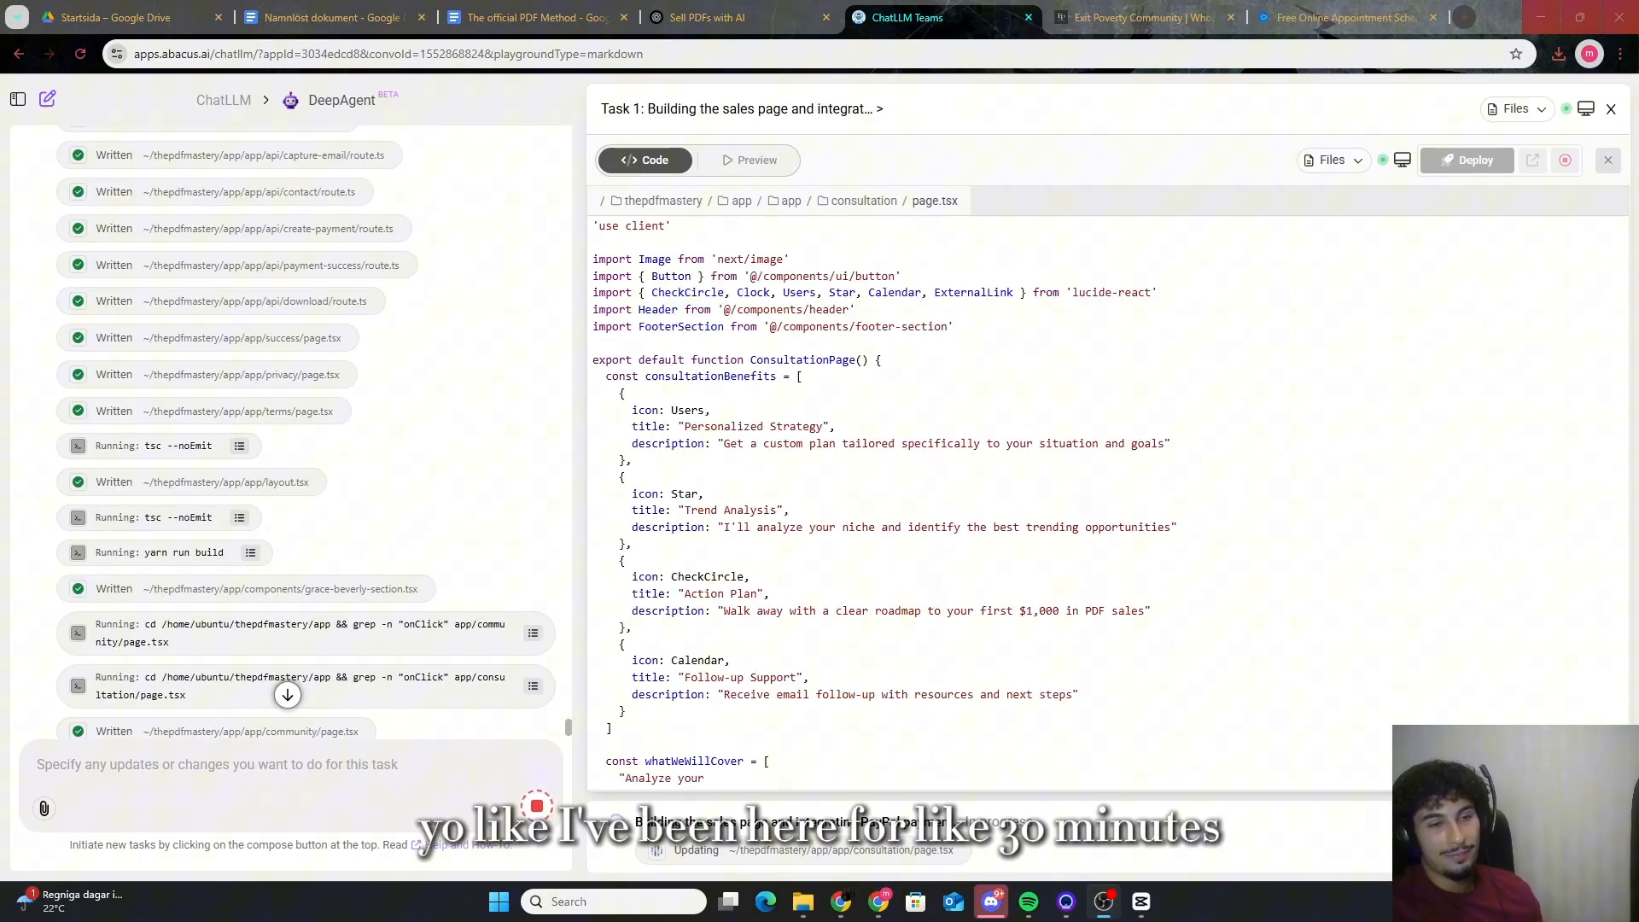
Scroll through consultation/page.tsx showing the $25 private session offer
scroll("down", 3)
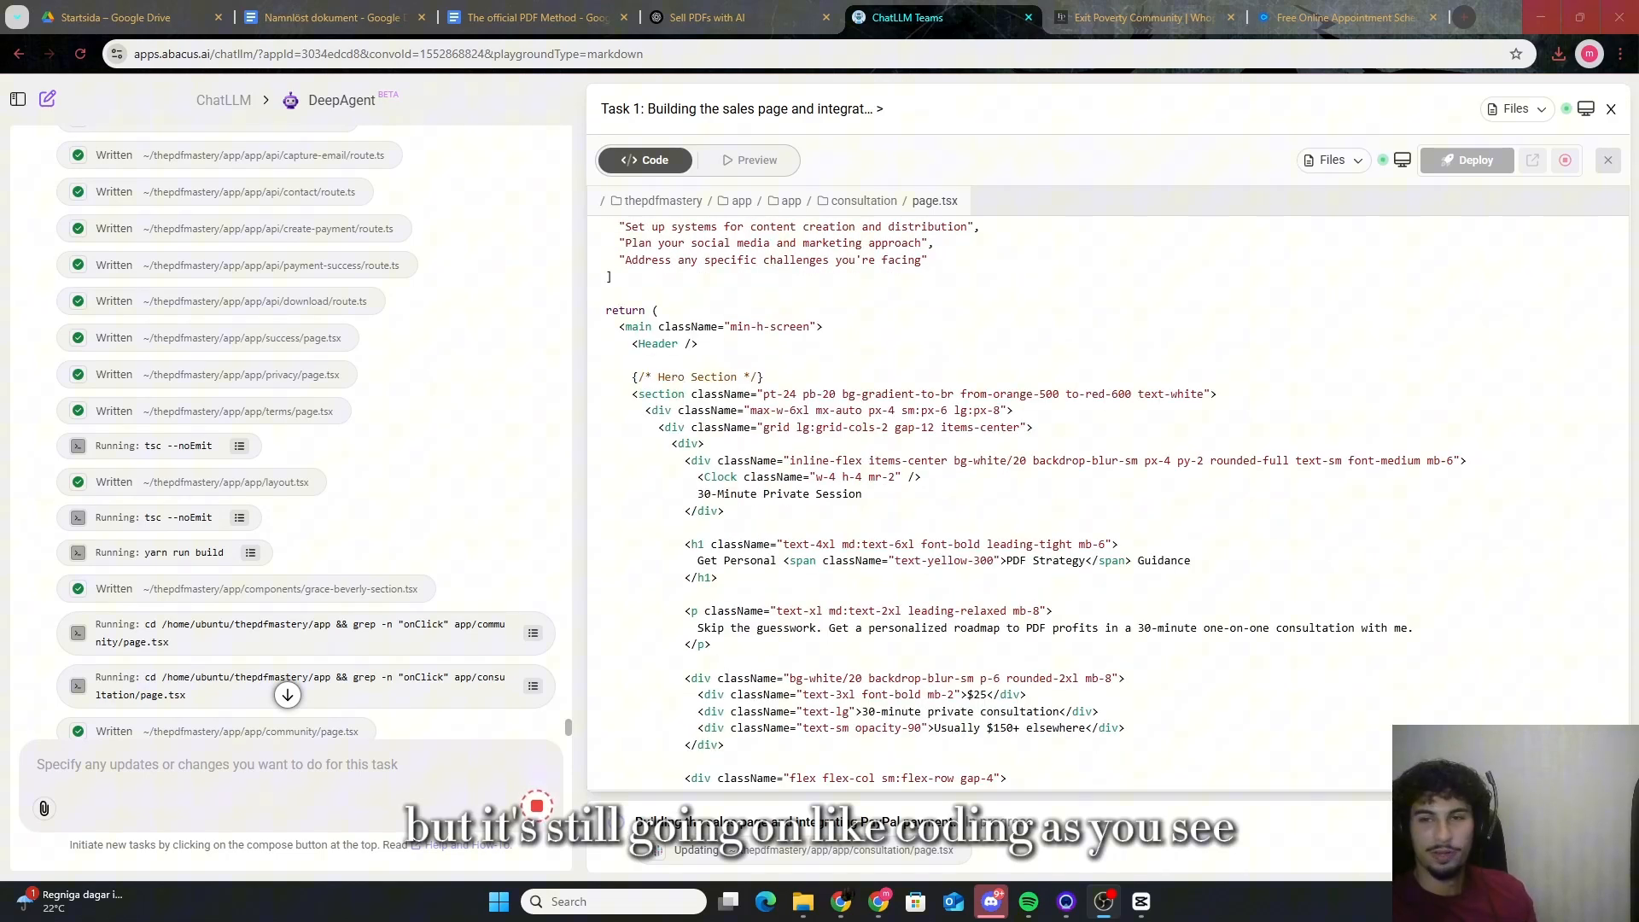
scroll("down", 3)
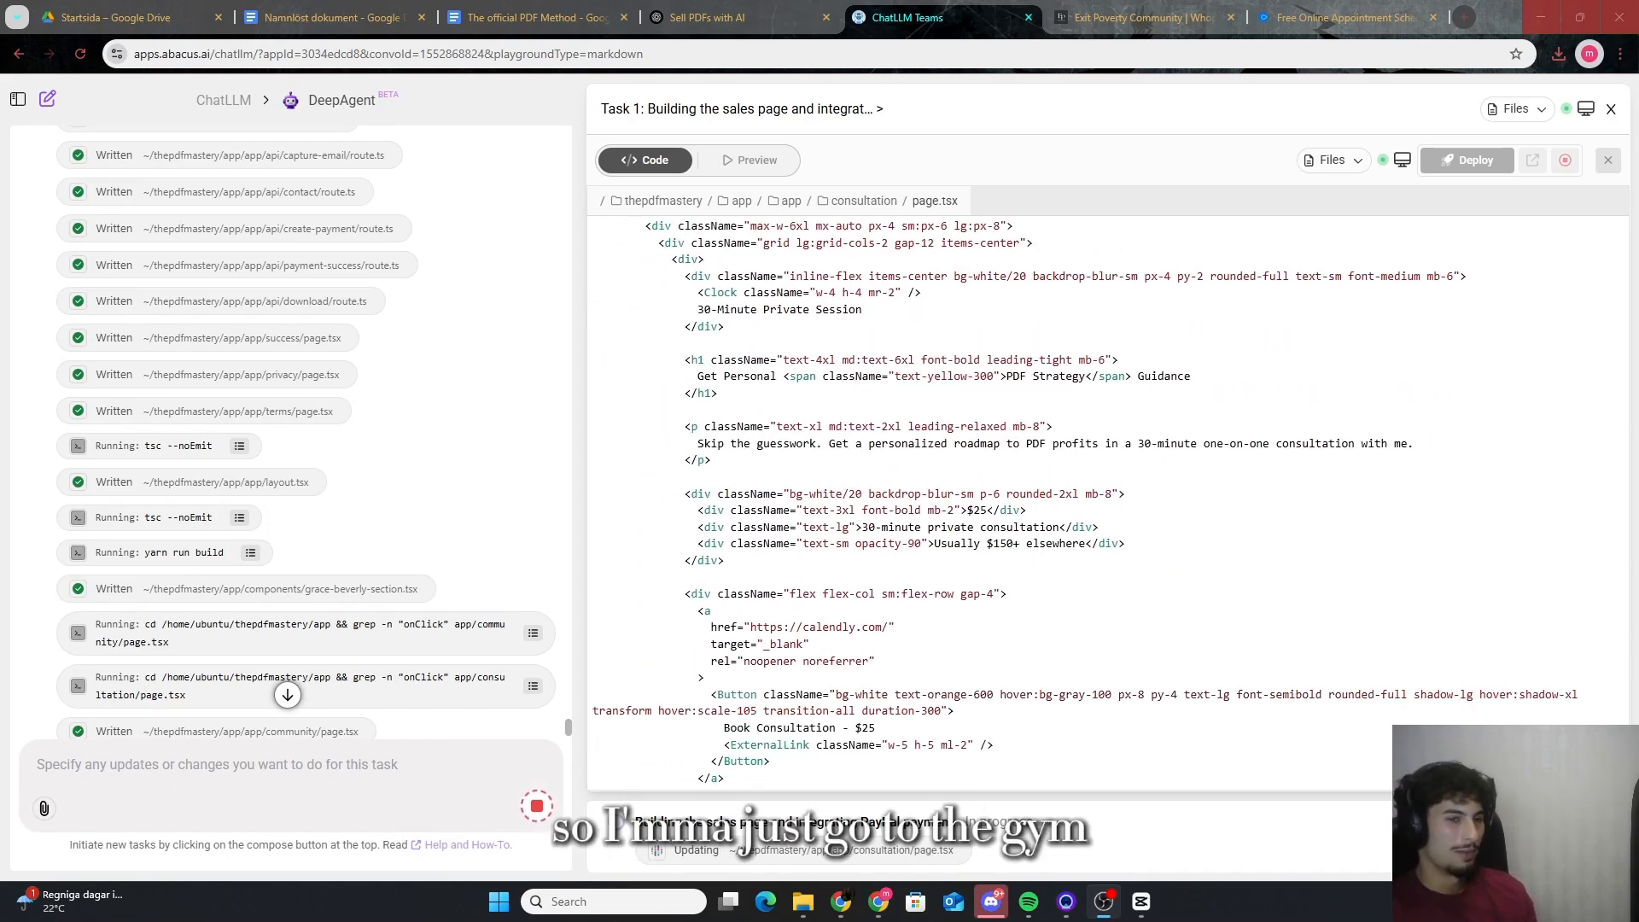
scroll("down", 3)
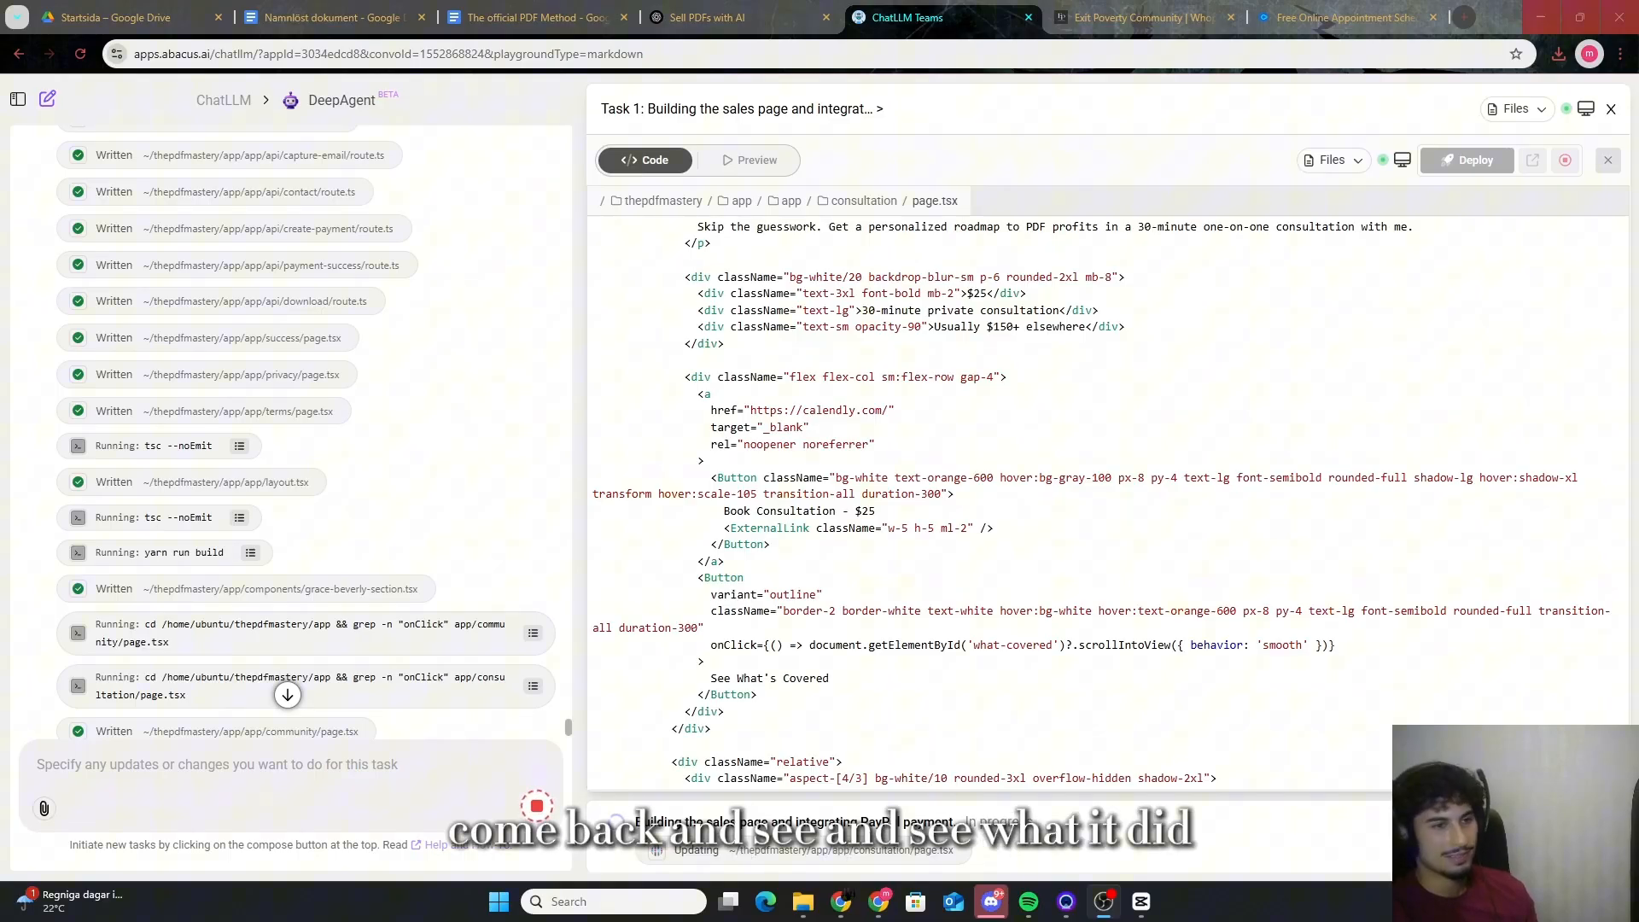
scroll("down", 3)
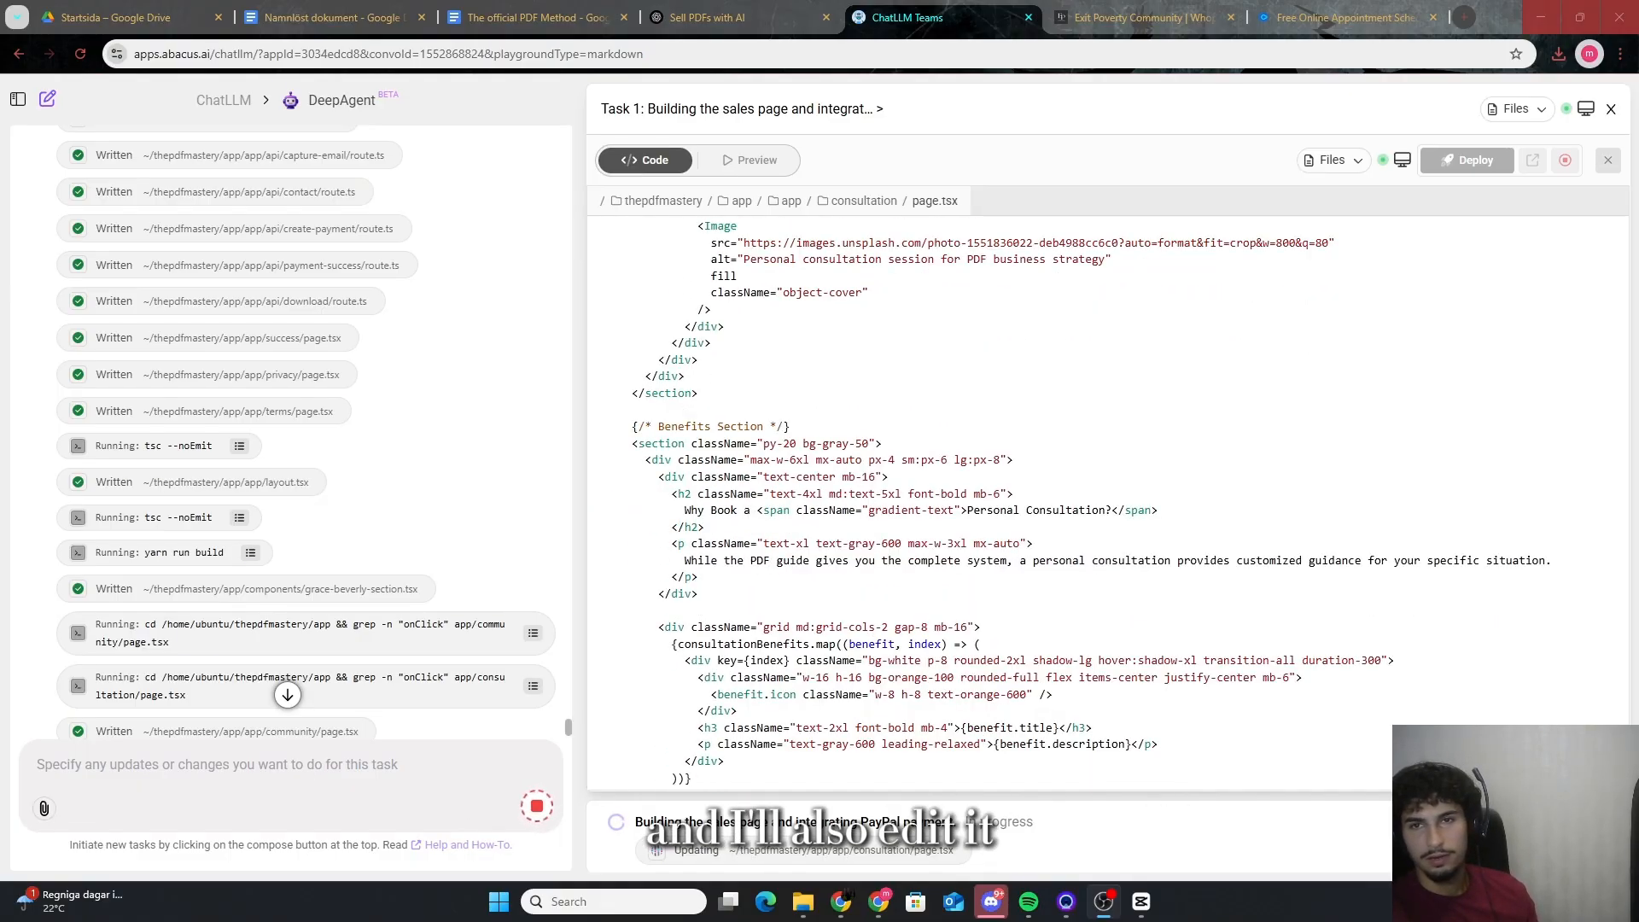
scroll("down", 3)
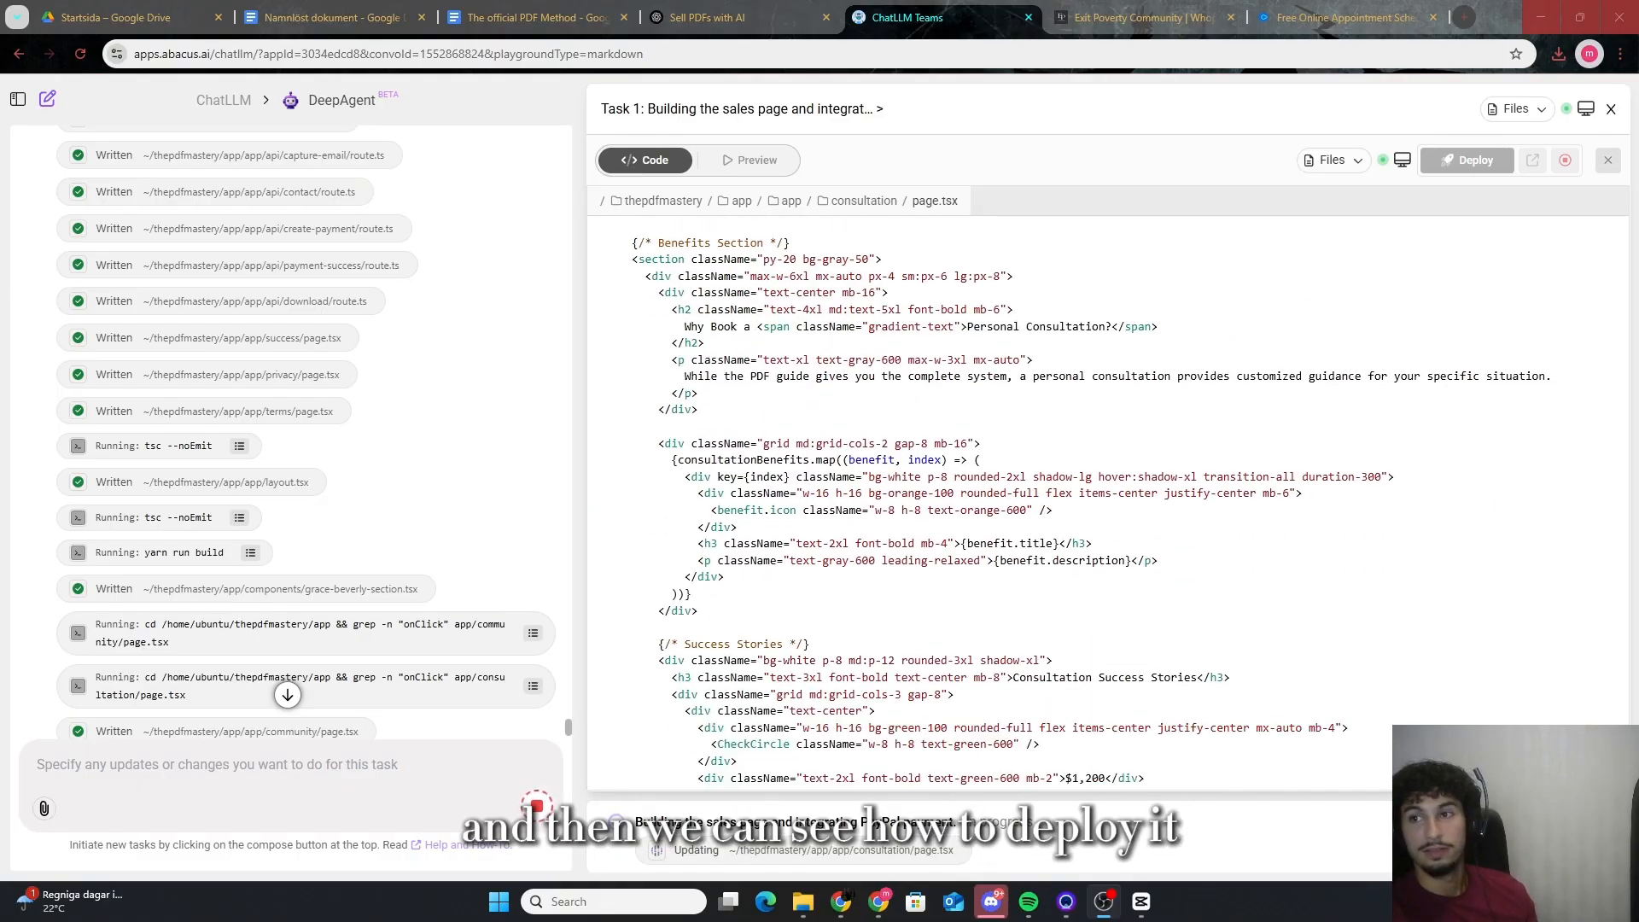
scroll("down", 3)
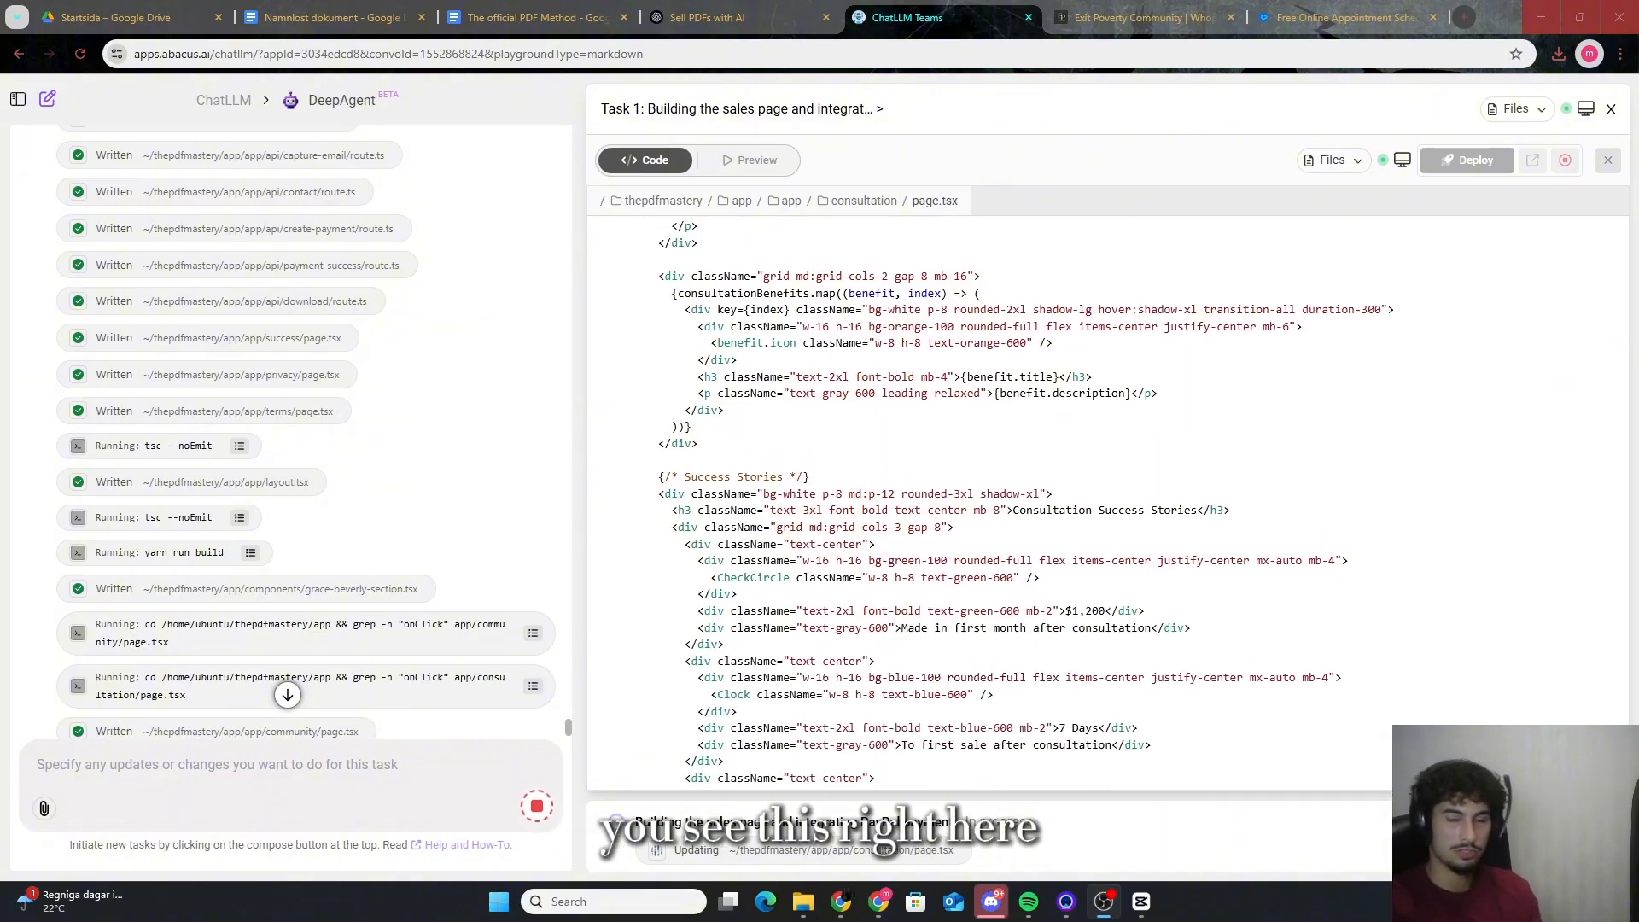
scroll("down", 3)
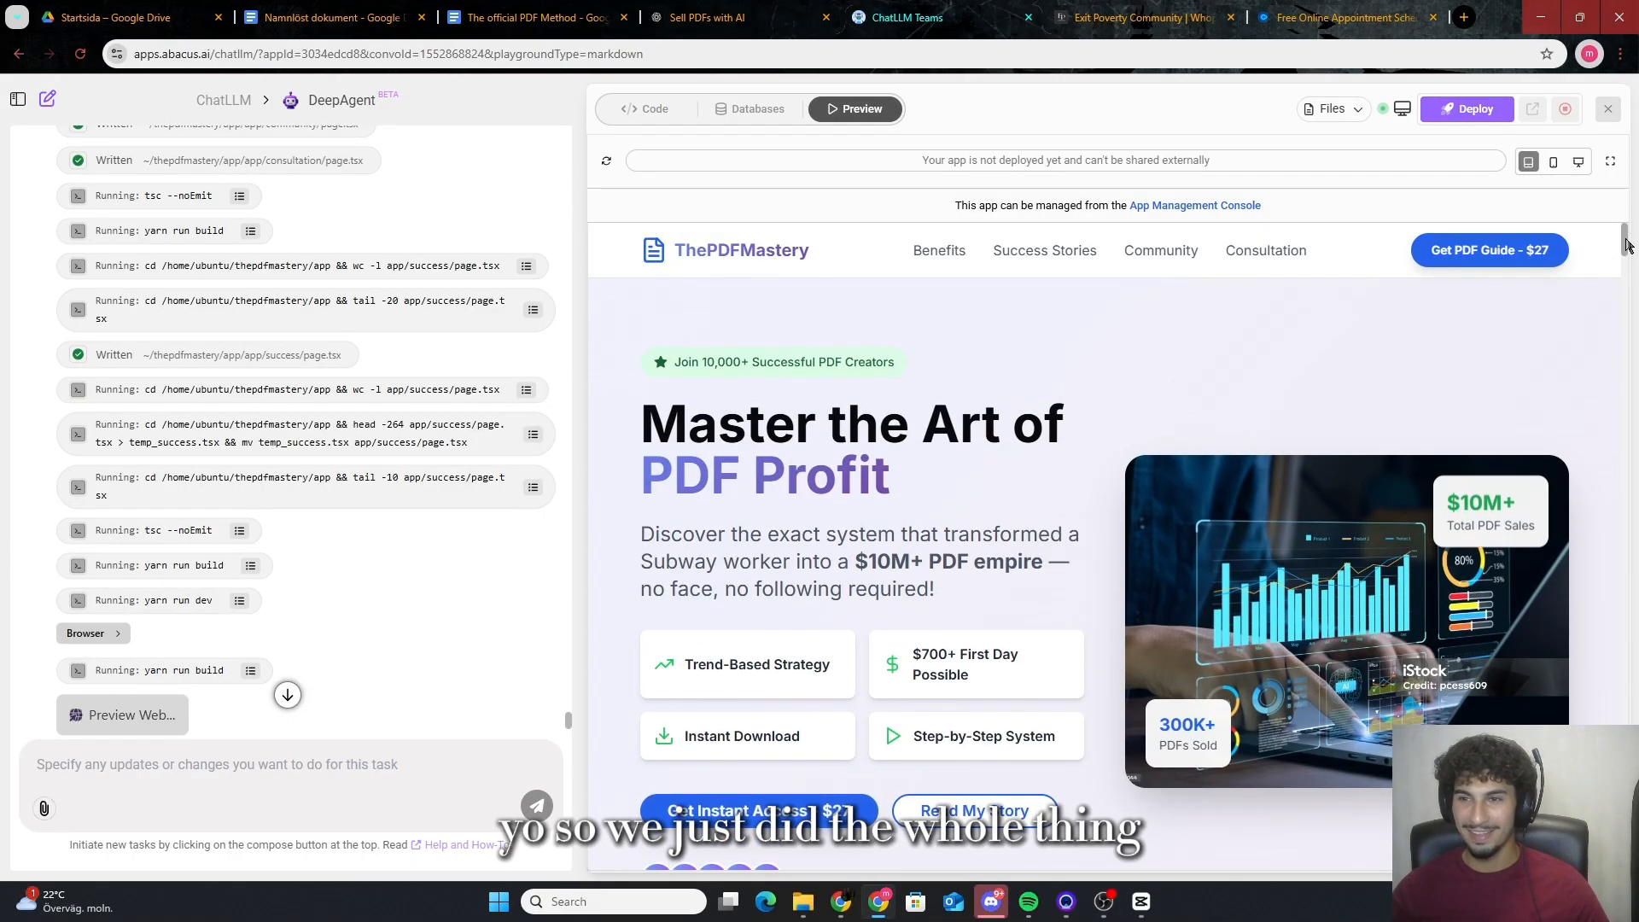
scroll("down", 3)
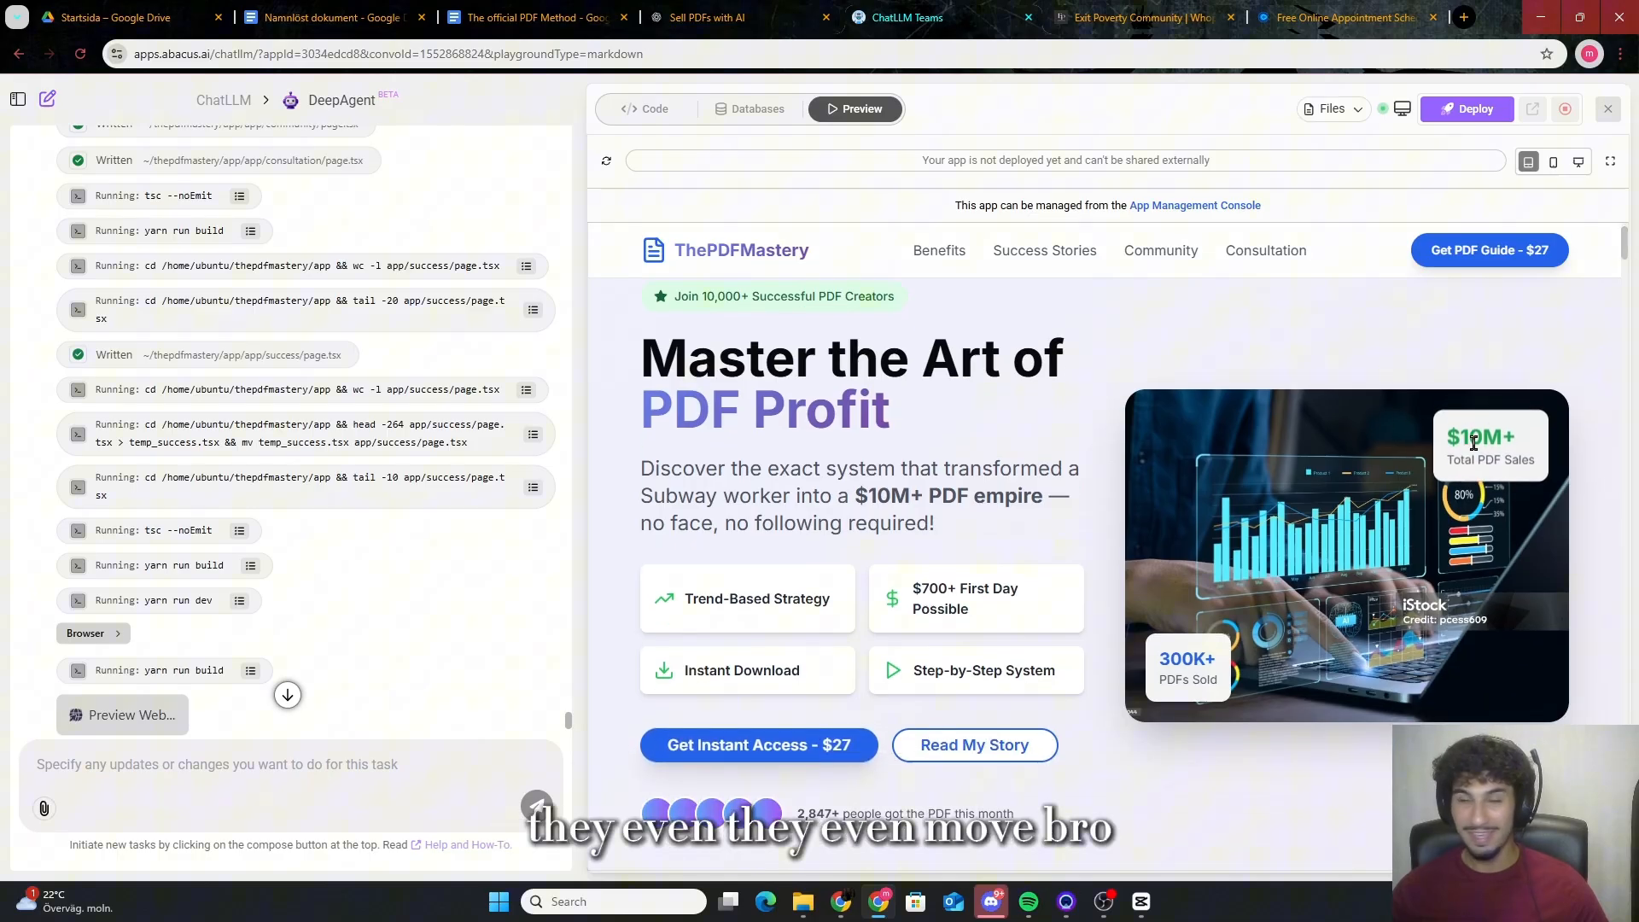
mouse_move(1478, 371)
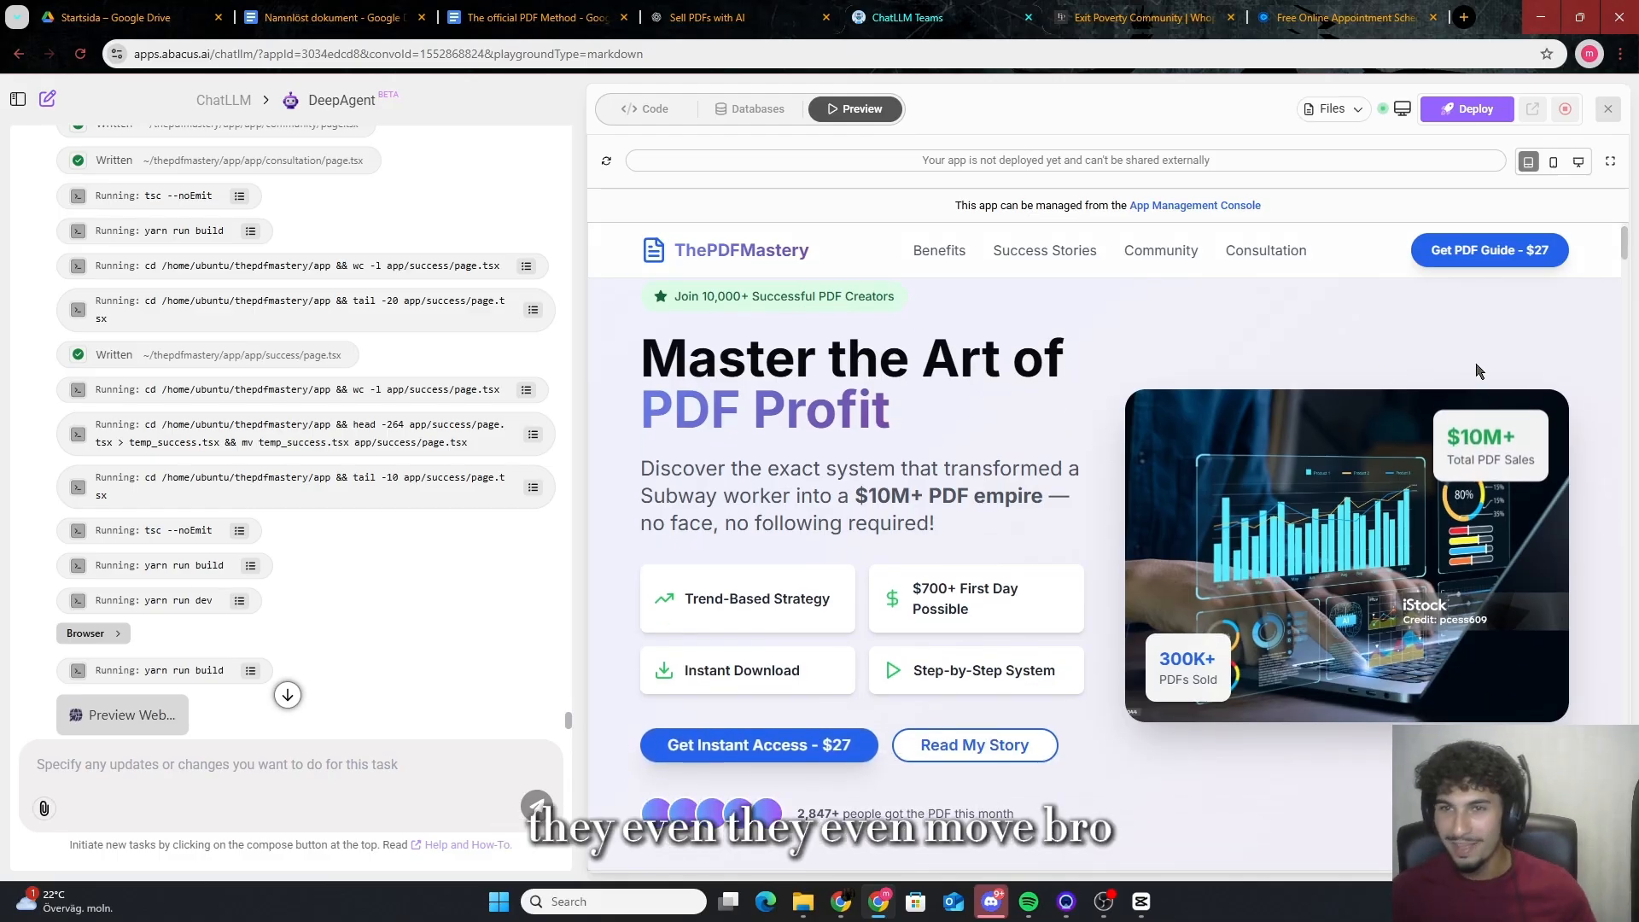
mouse_move(1436, 279)
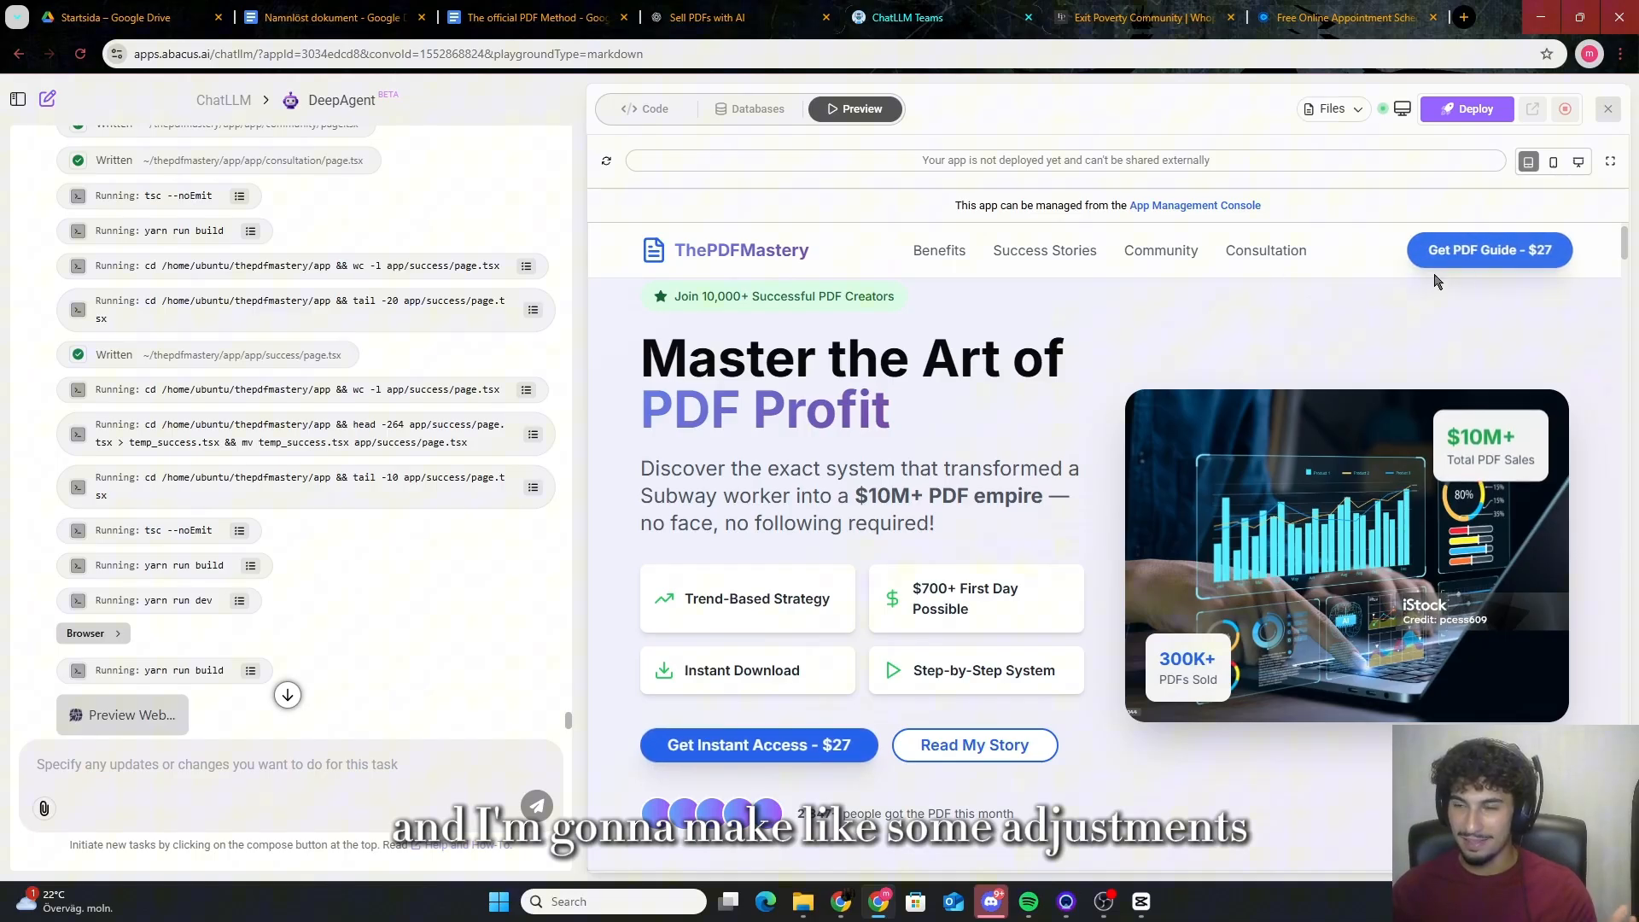
mouse_move(1009, 403)
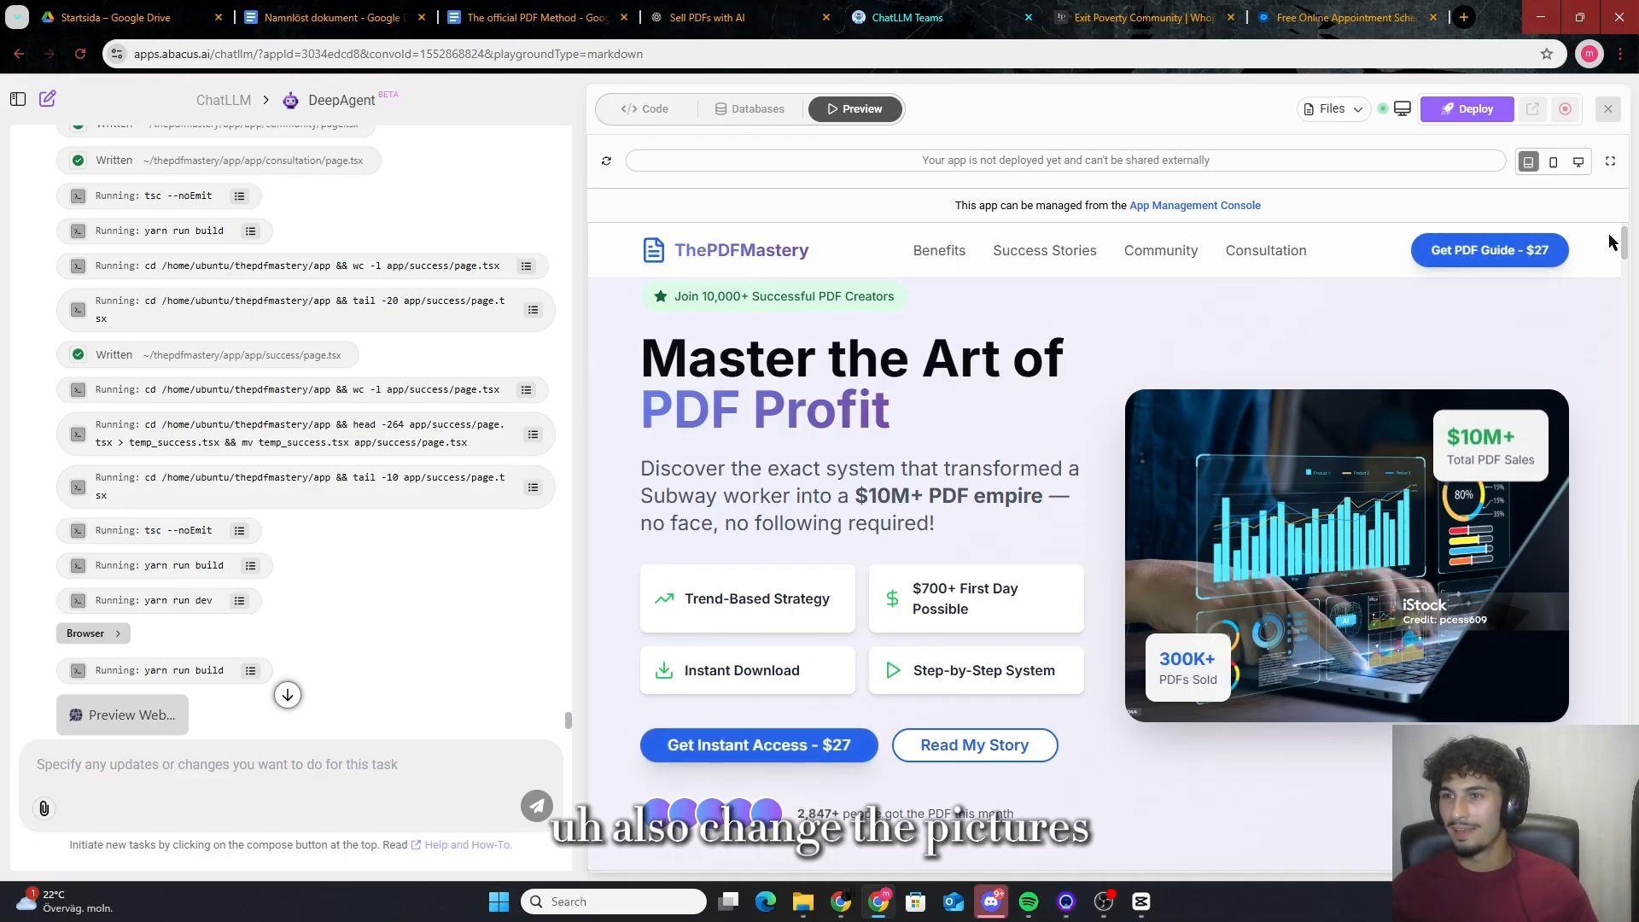
scroll("down", 3)
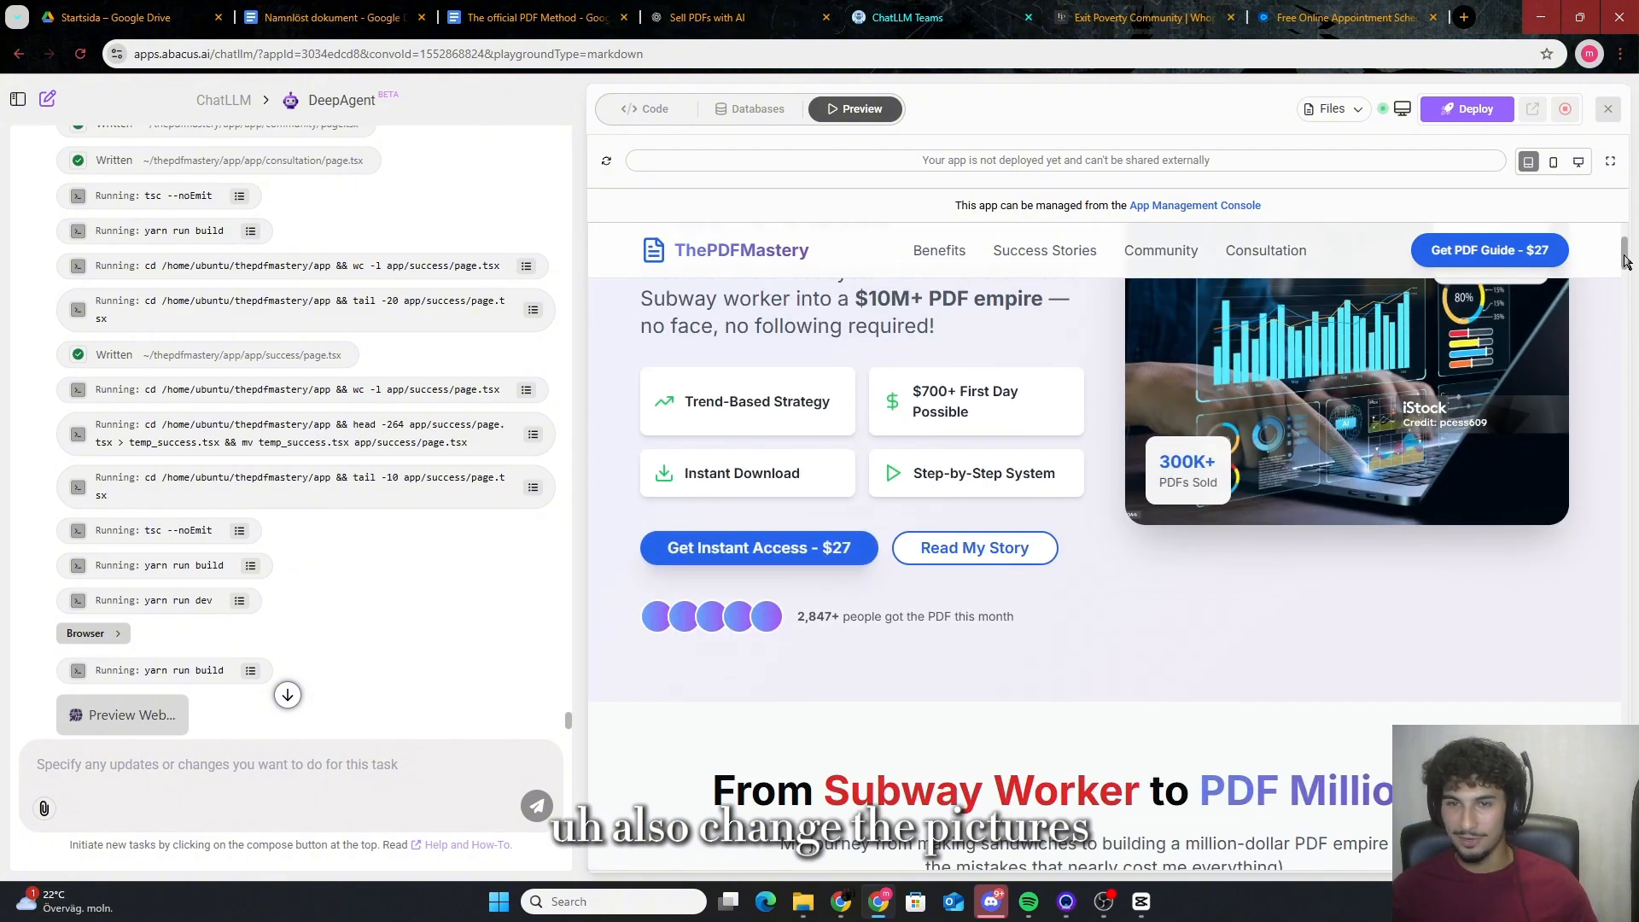
scroll("up", 3)
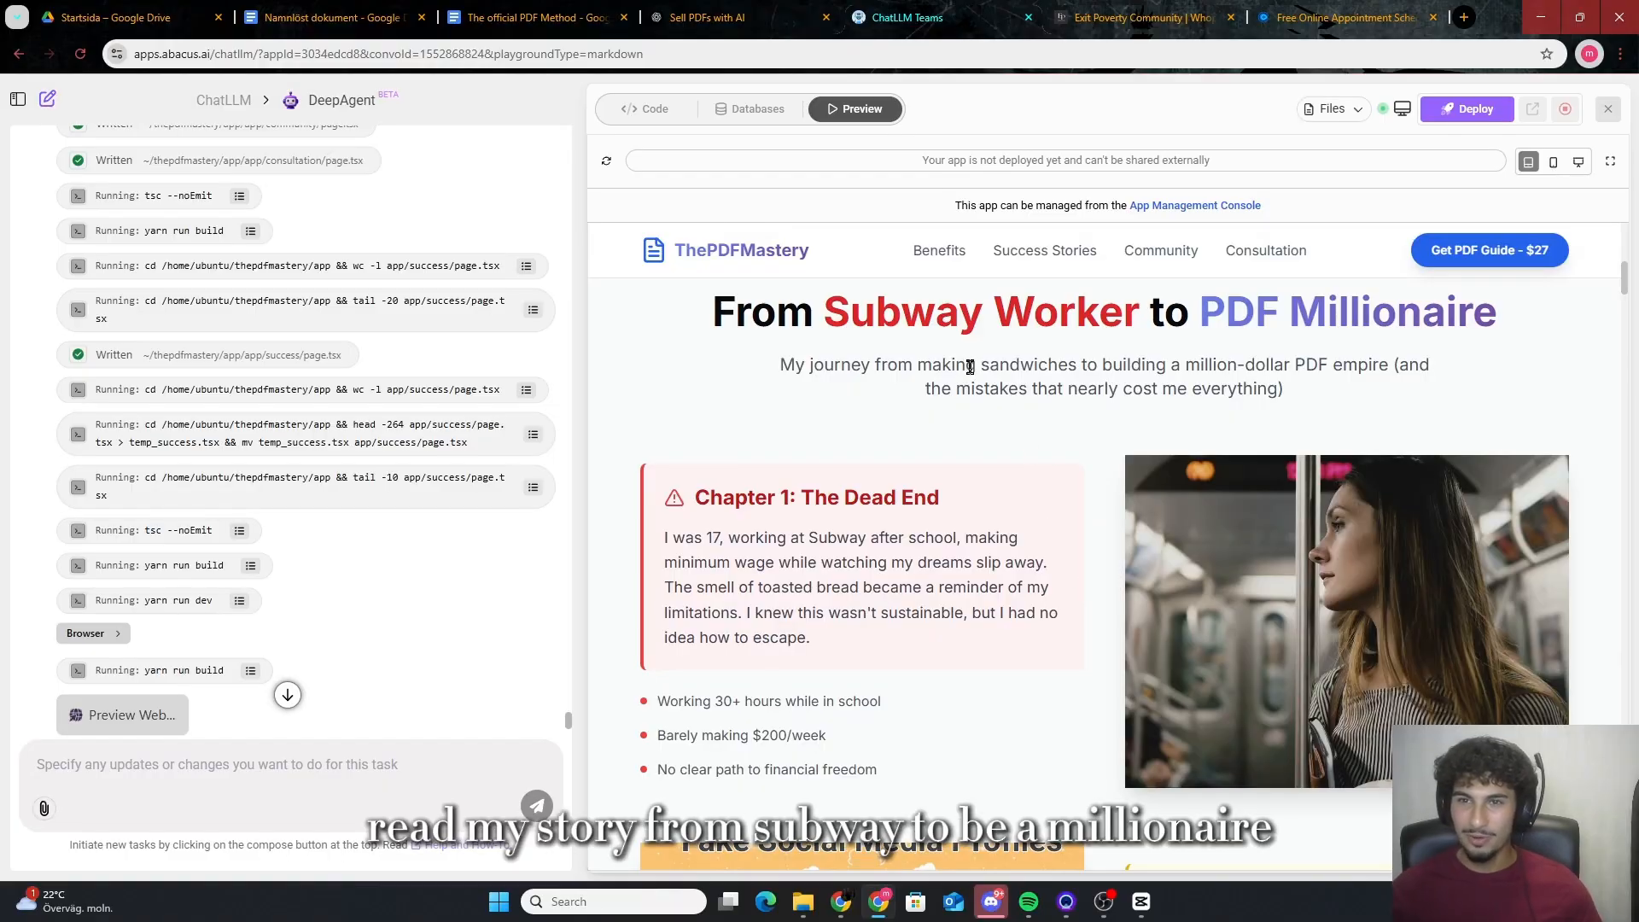
mouse_move(1286, 408)
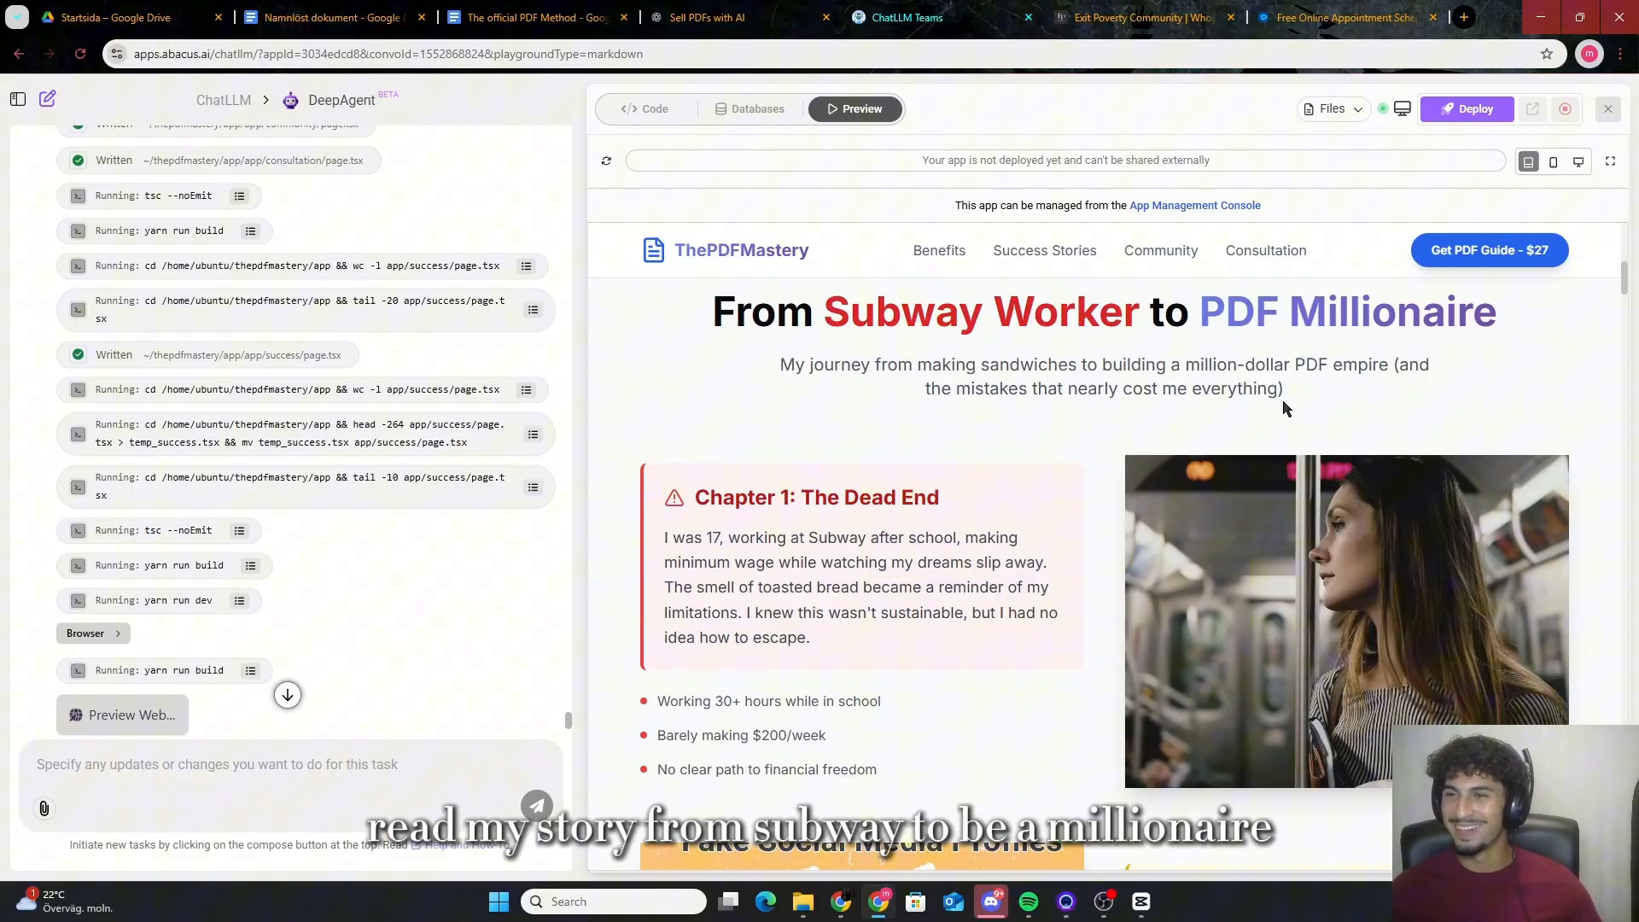
mouse_move(1300, 557)
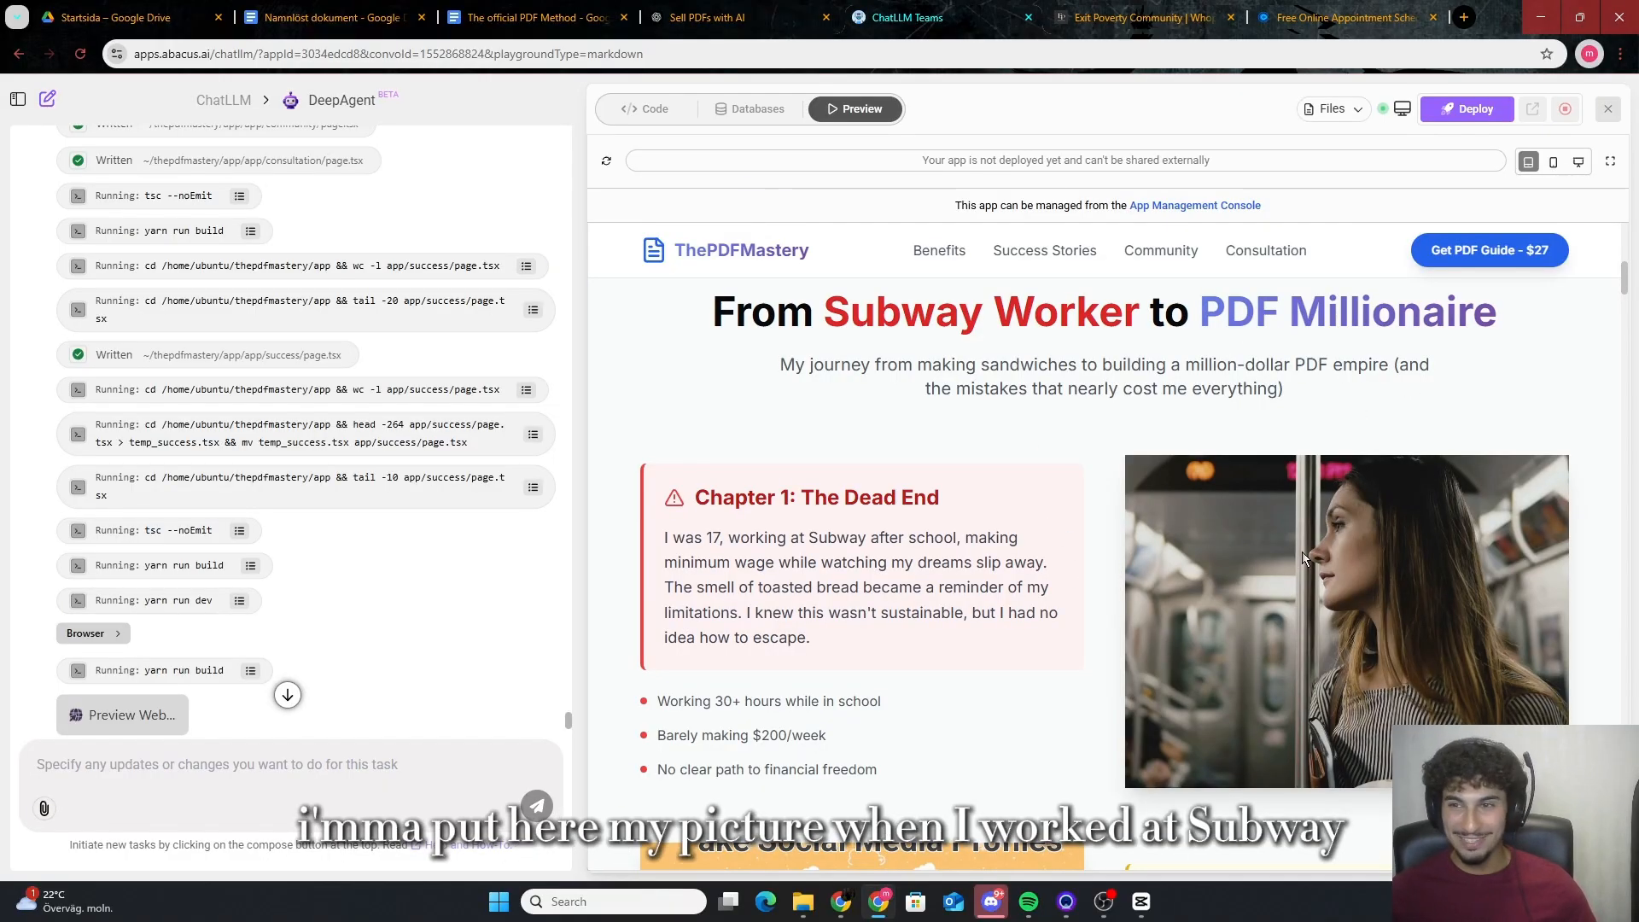
scroll("down", 3)
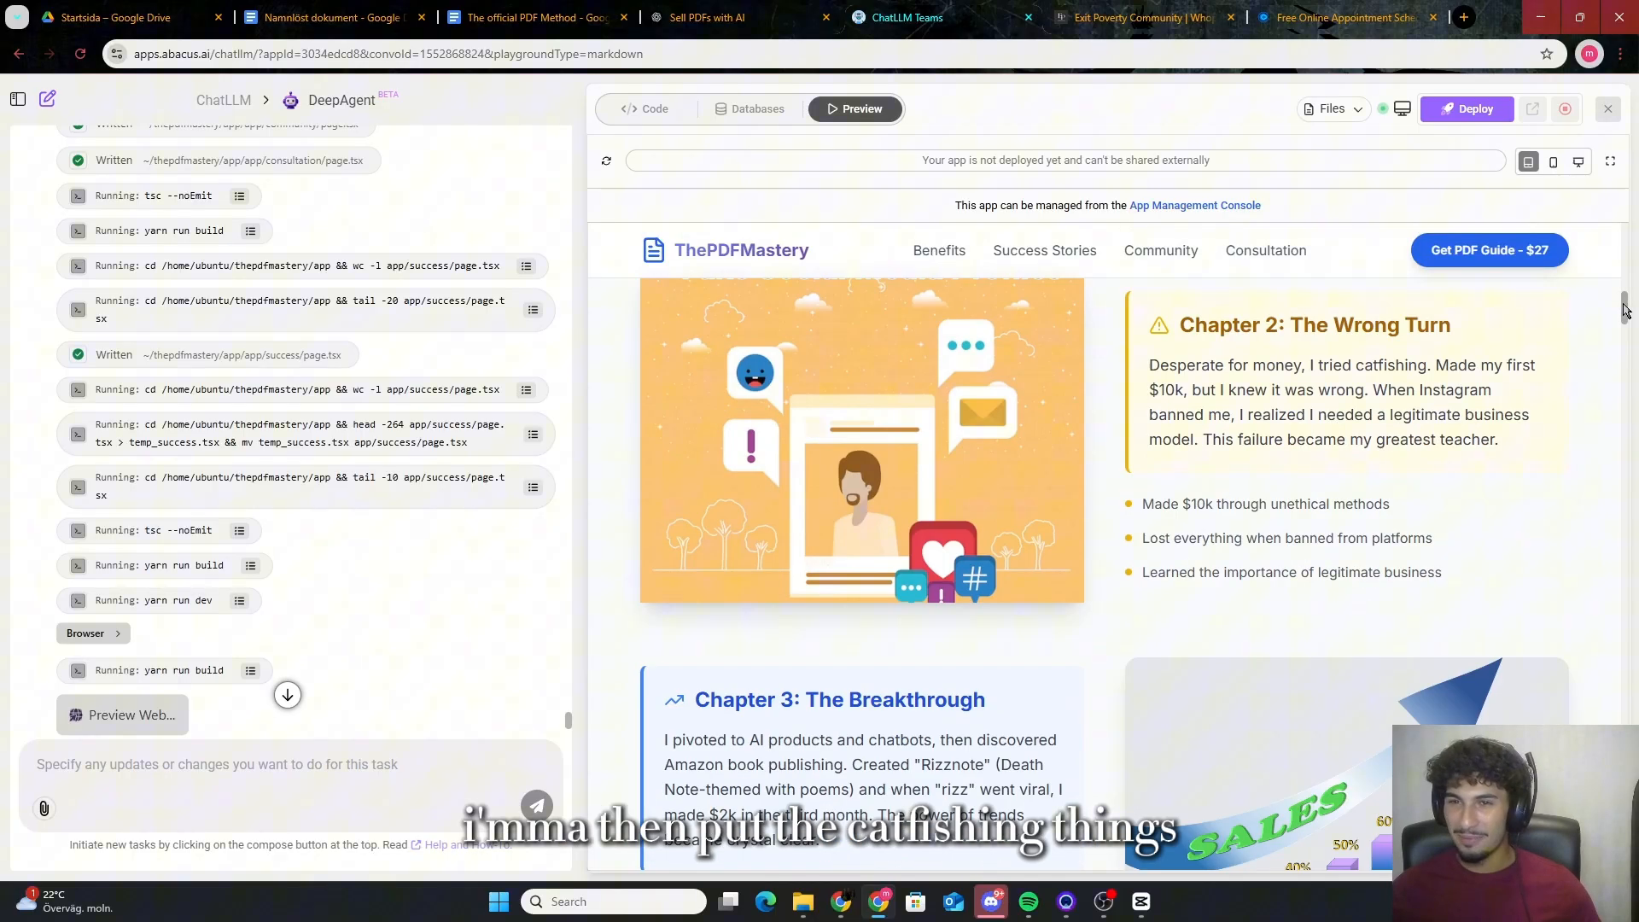
scroll("down", 3)
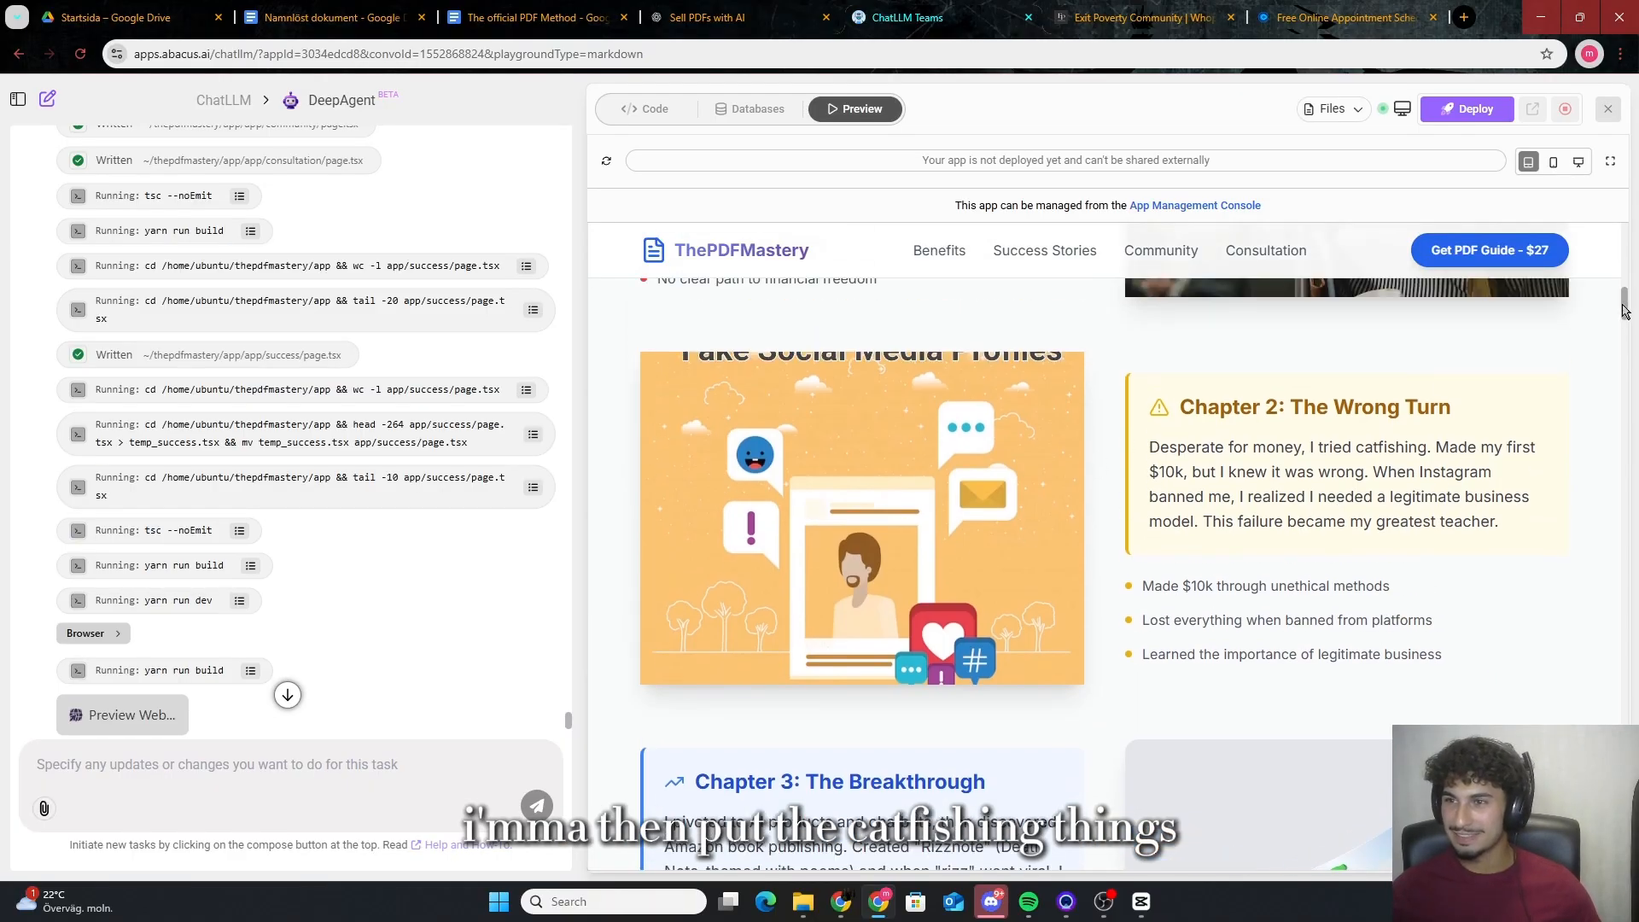
scroll("down", 3)
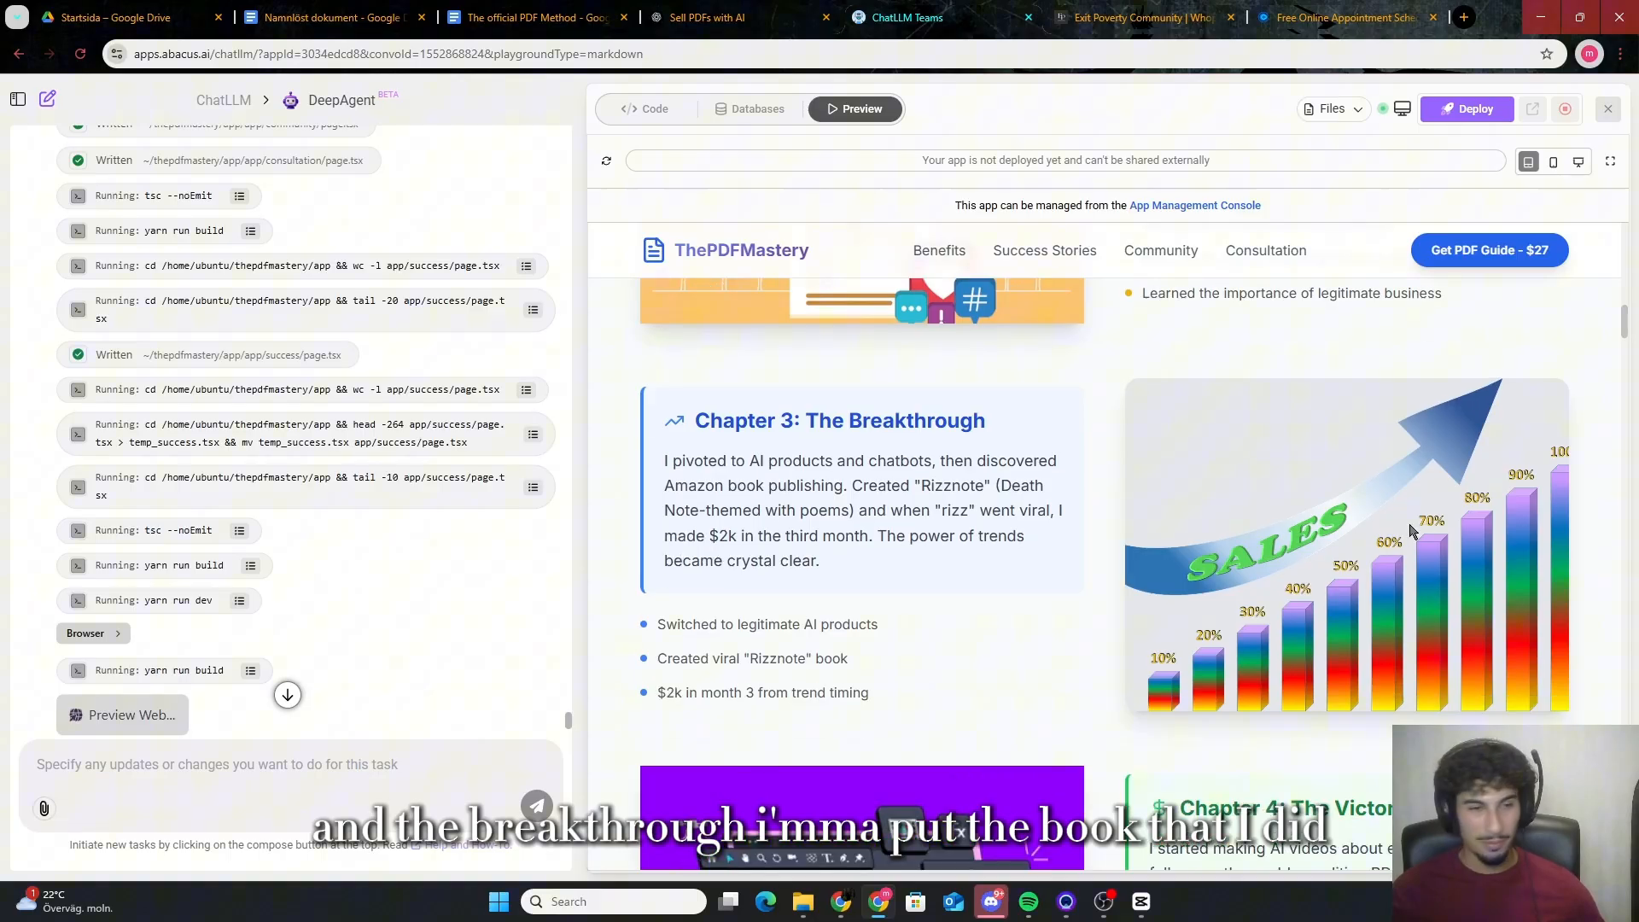
scroll("down", 3)
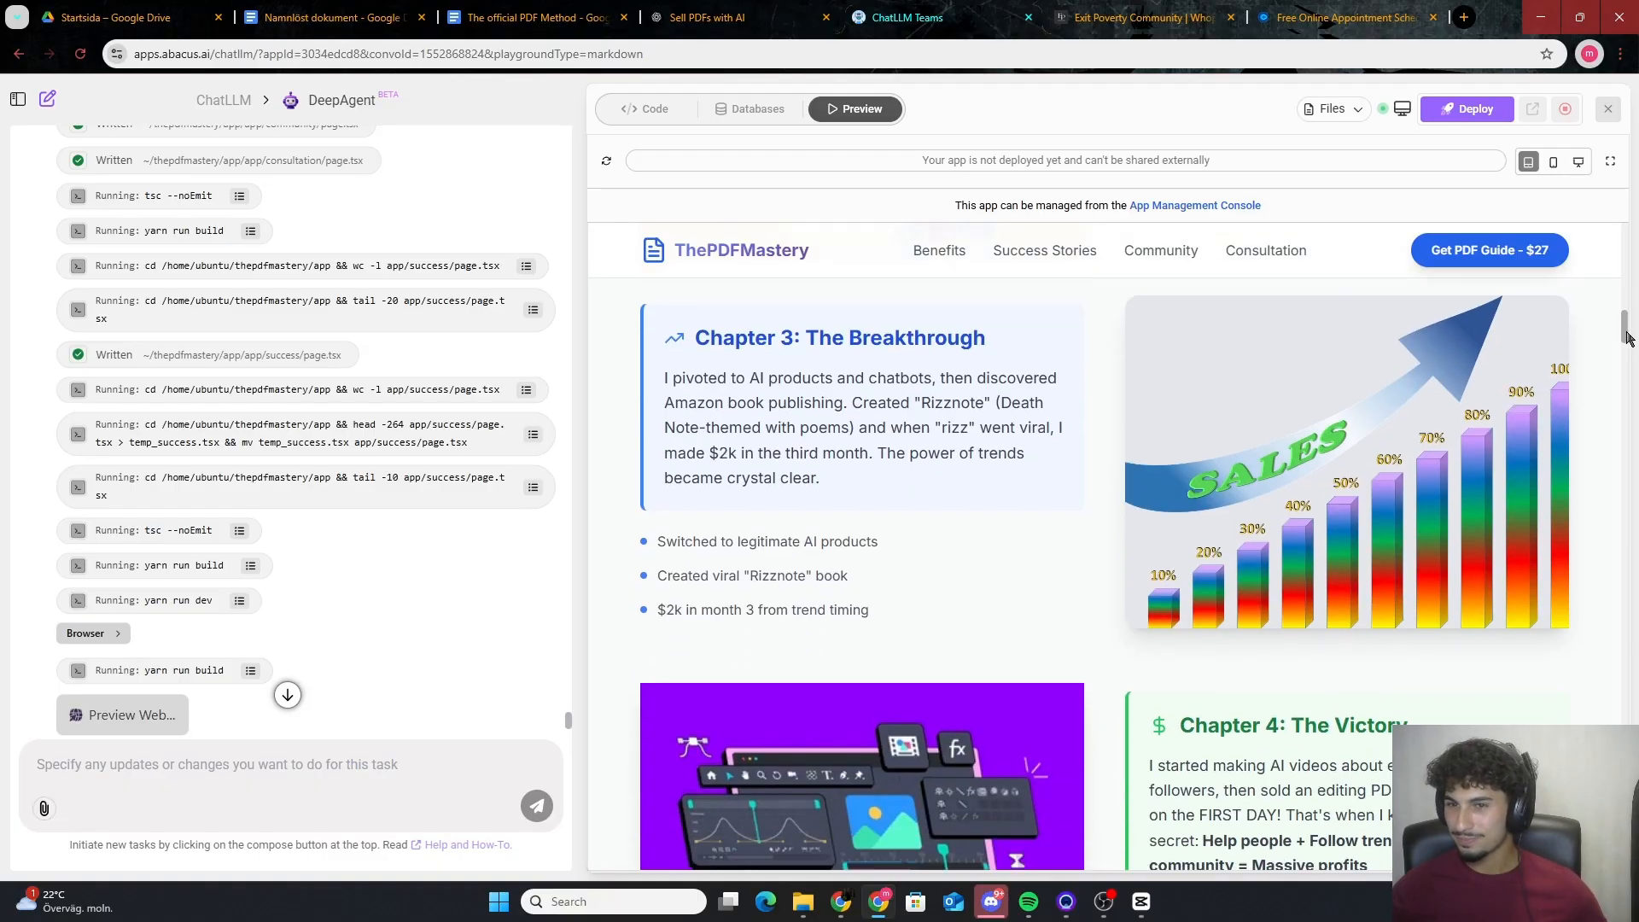
scroll("down", 3)
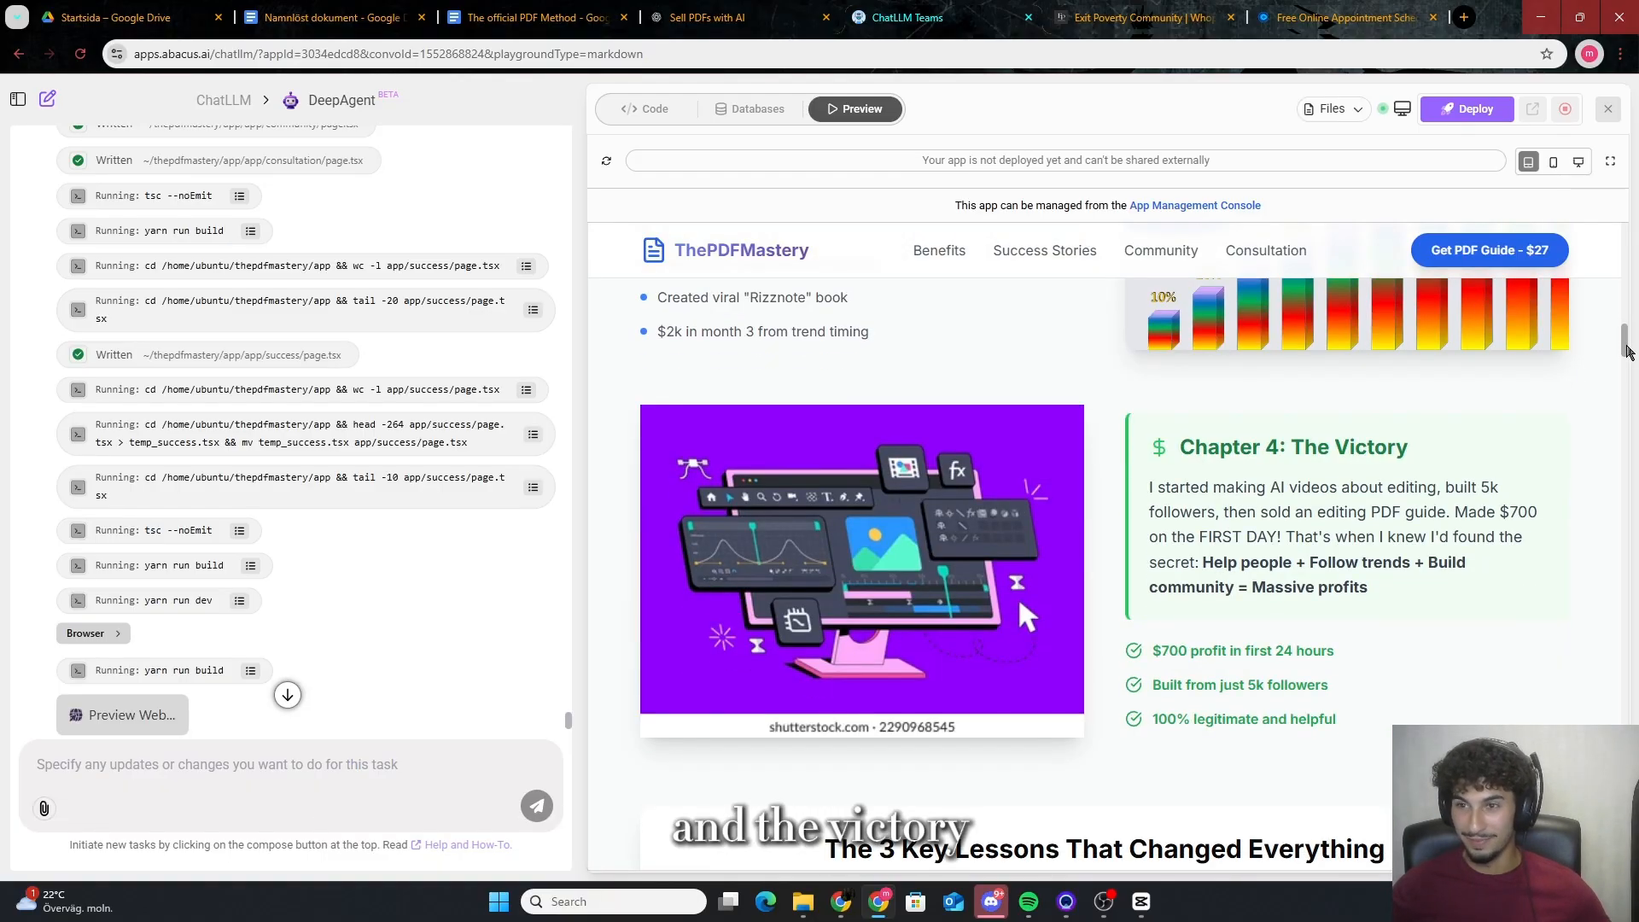
scroll("down", 3)
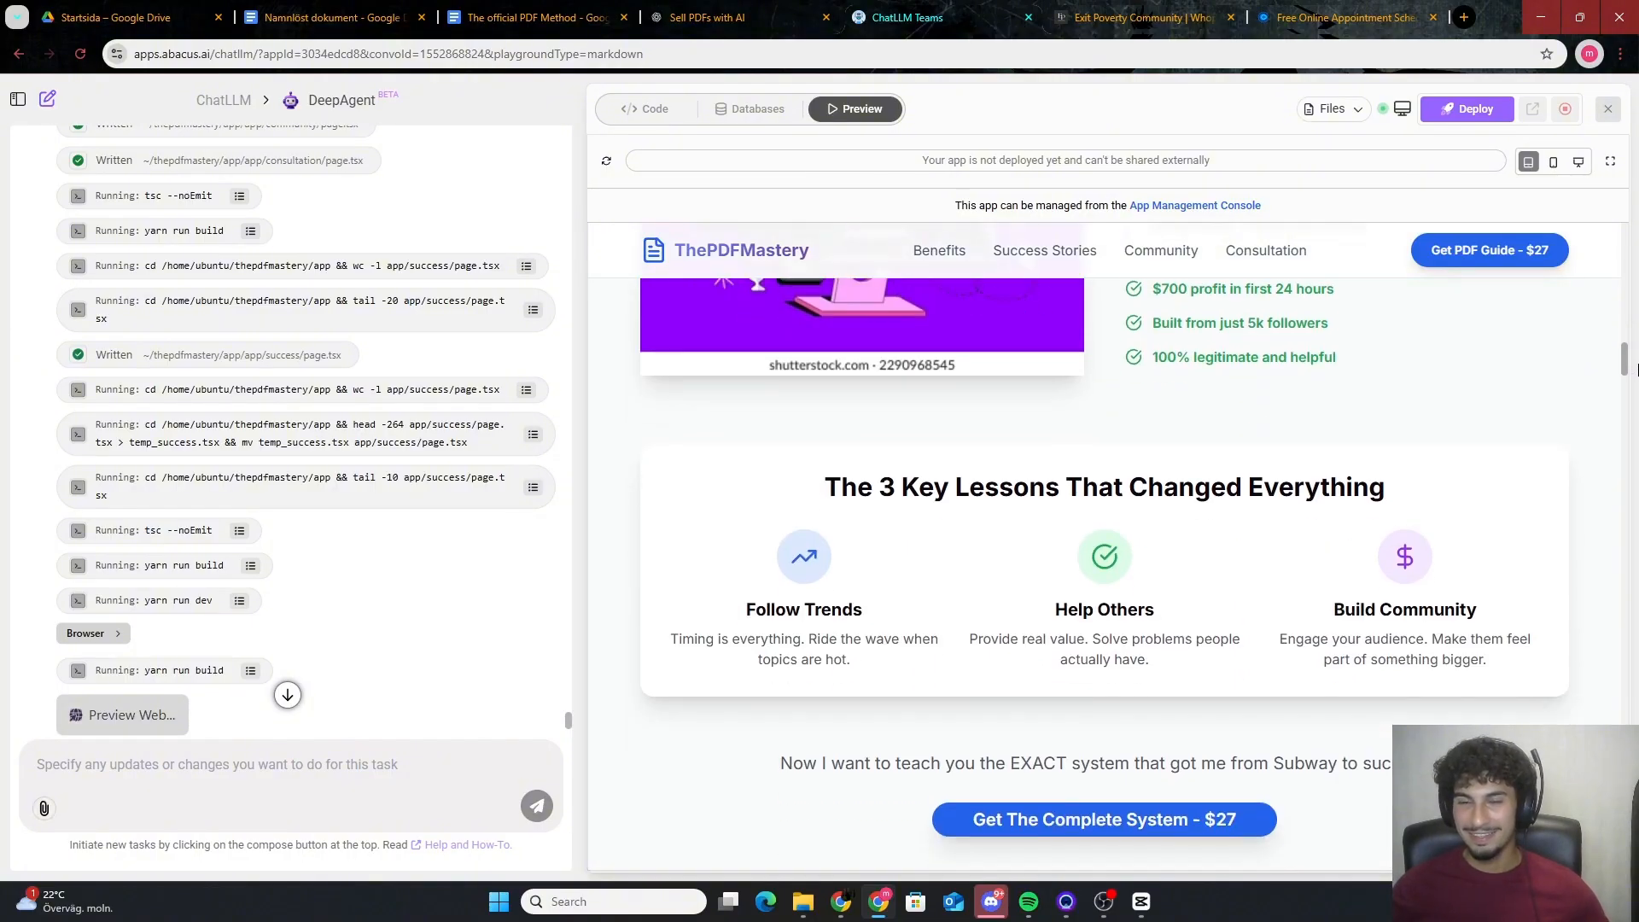
scroll("down", 3)
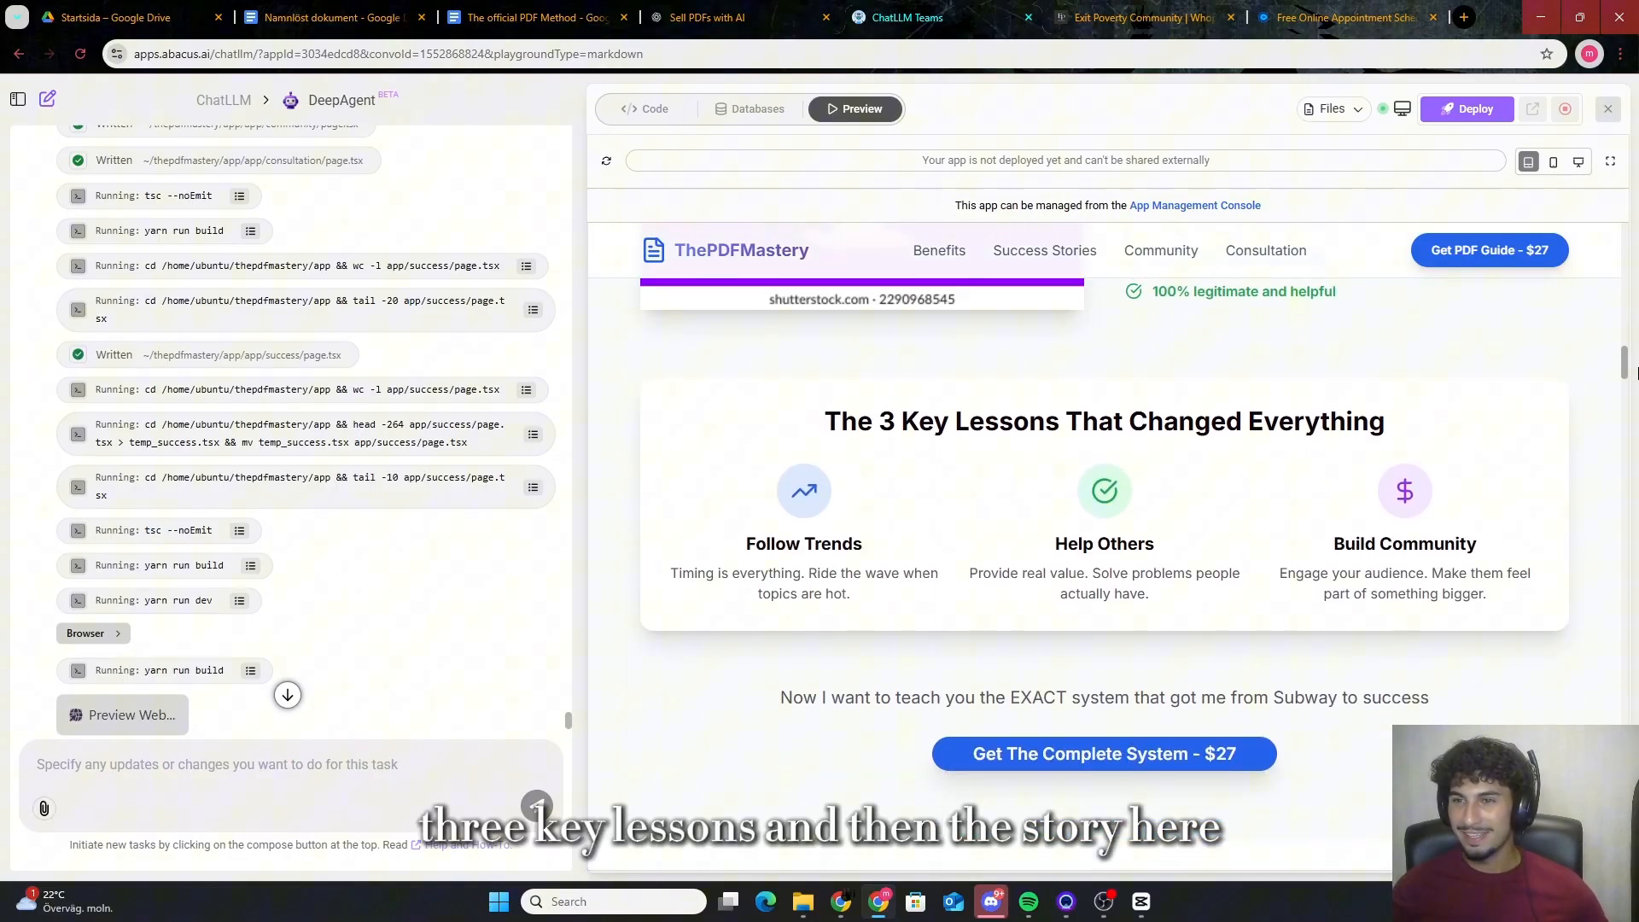
scroll("down", 3)
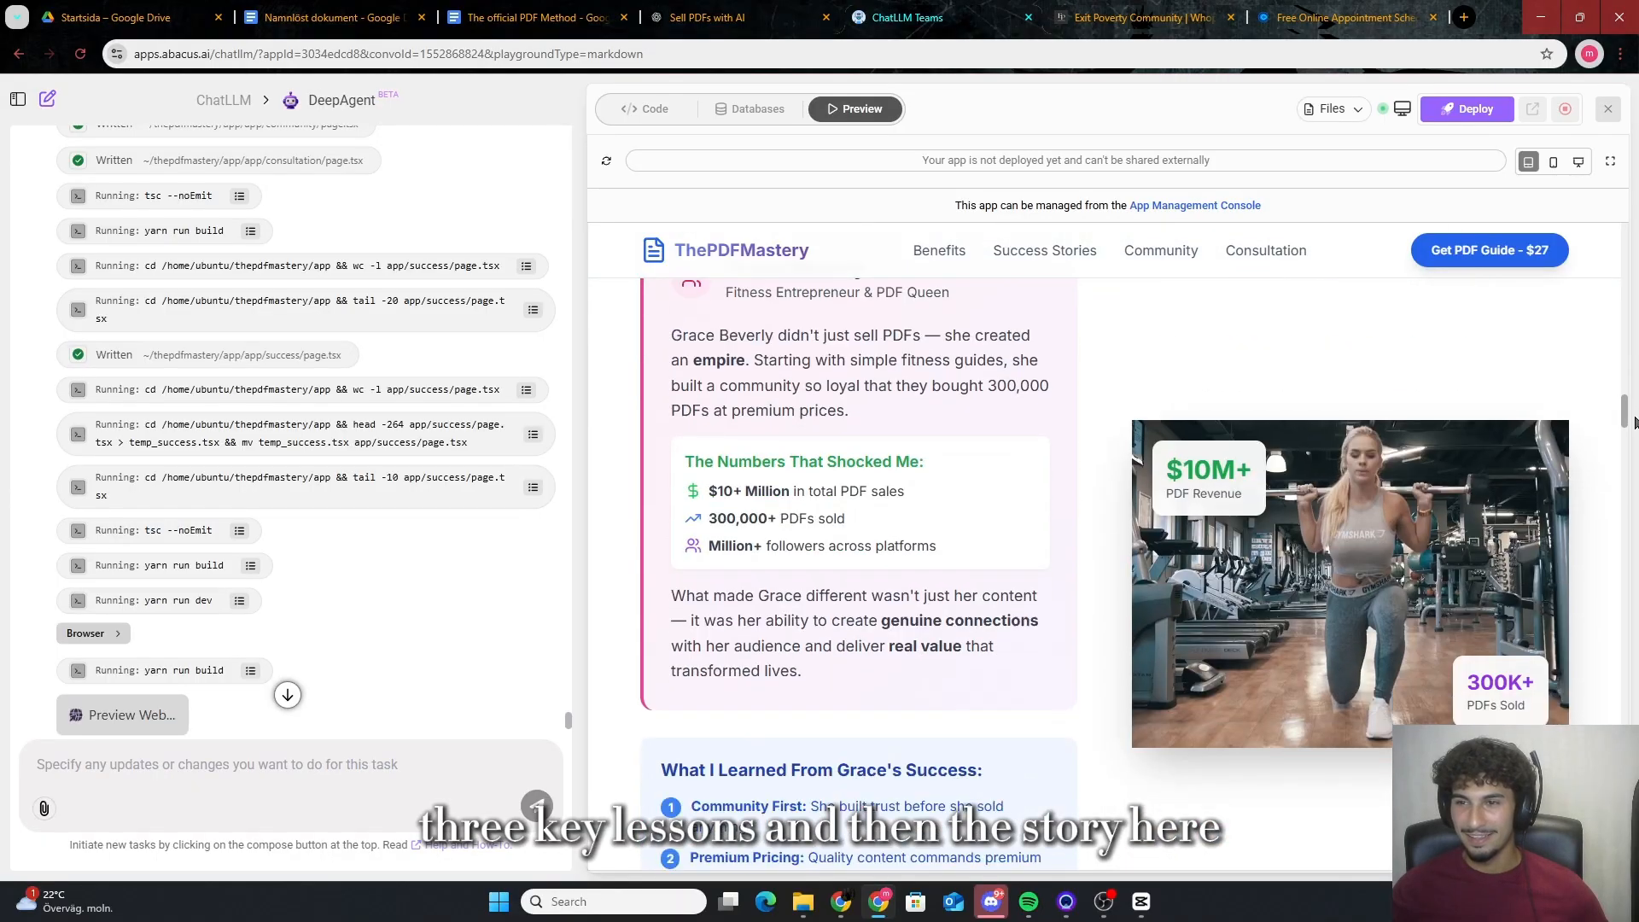
scroll("down", 3)
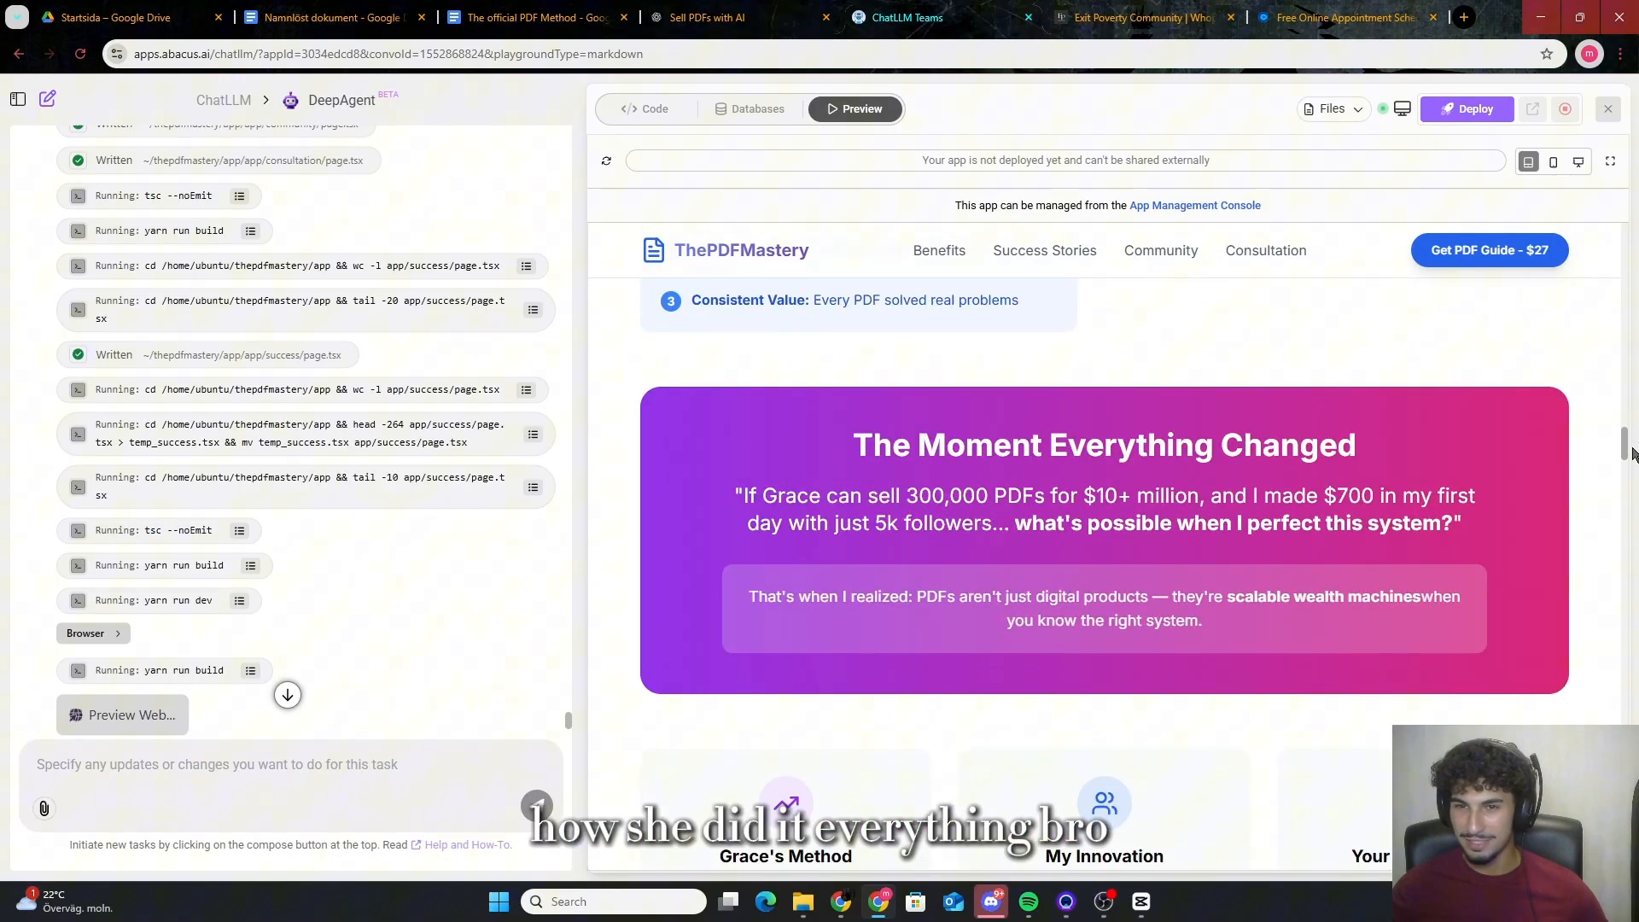
scroll("down", 3)
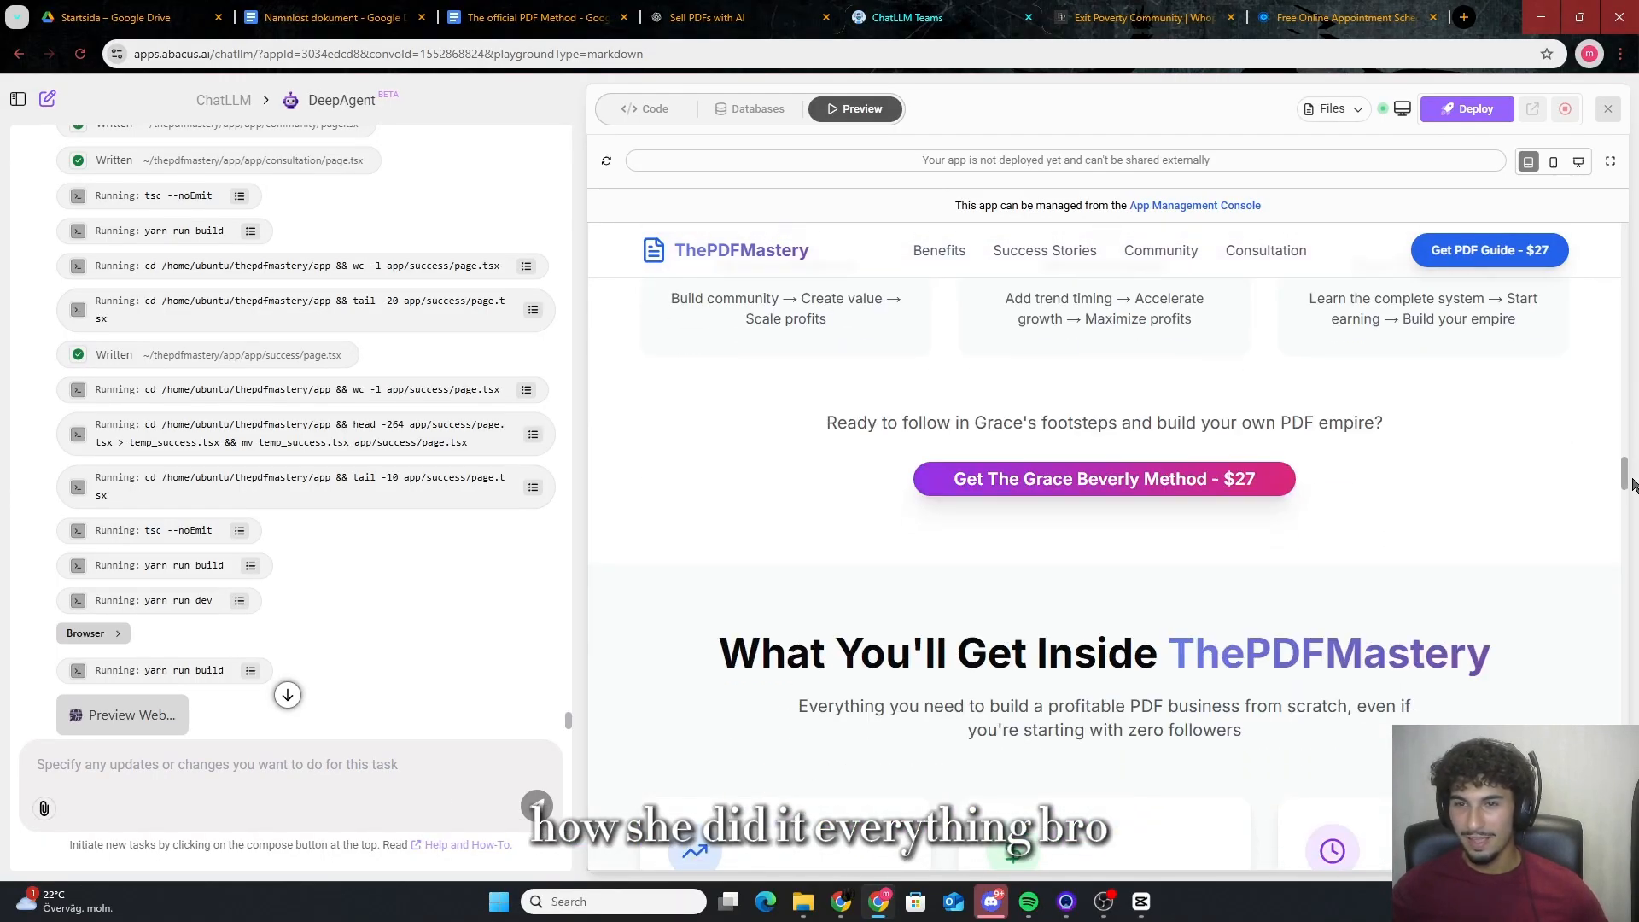
scroll("up", 3)
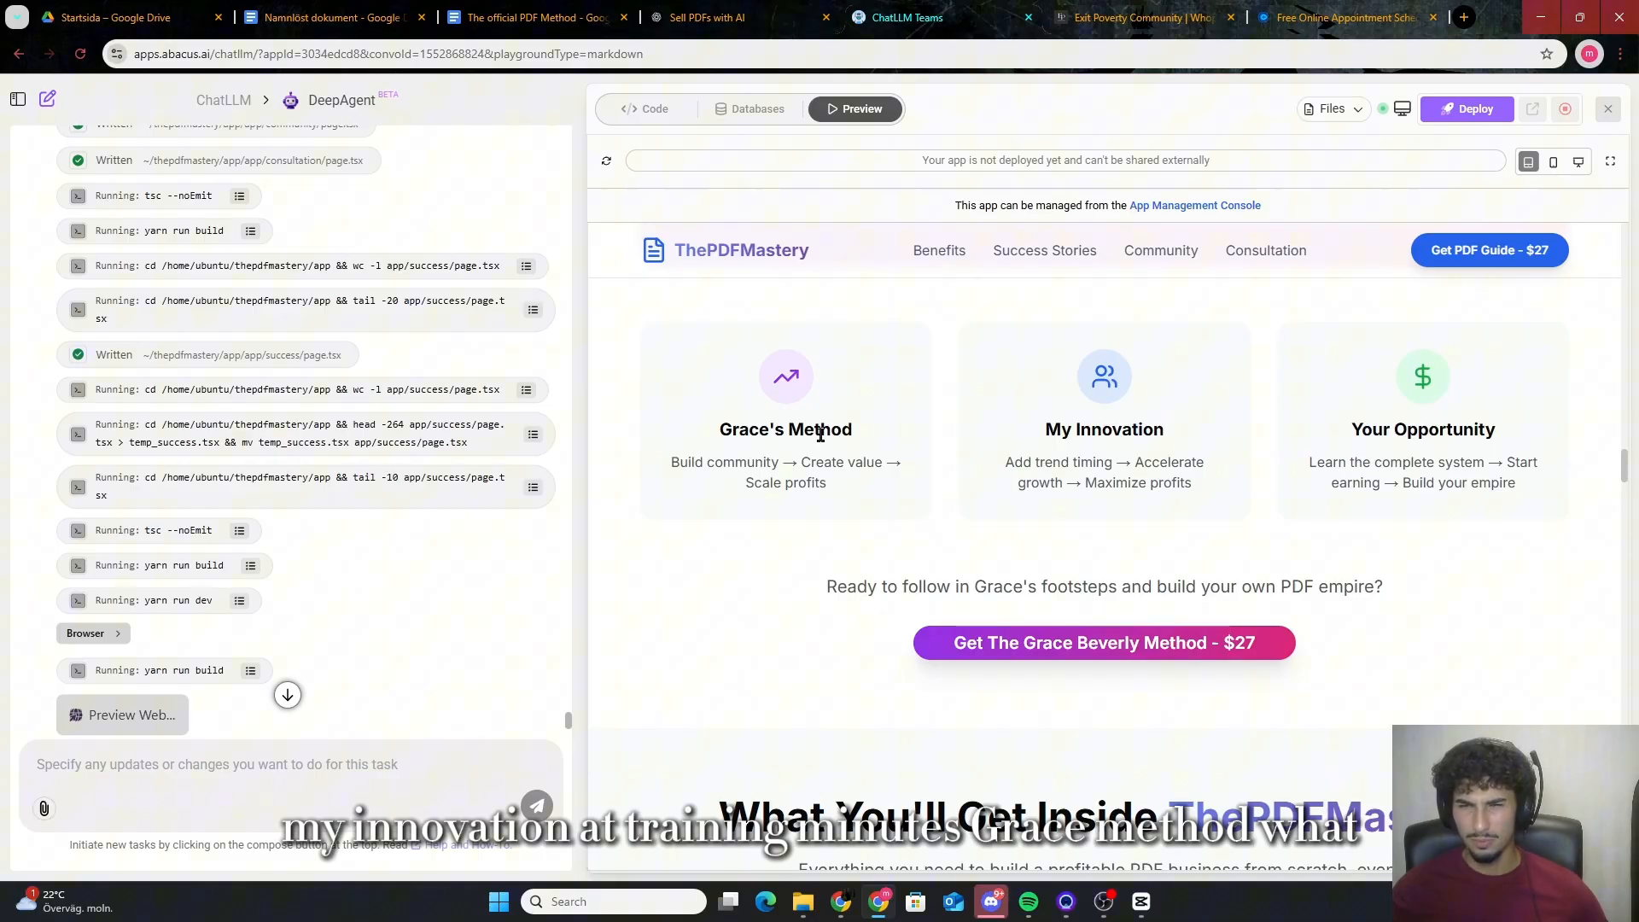
mouse_move(800, 447)
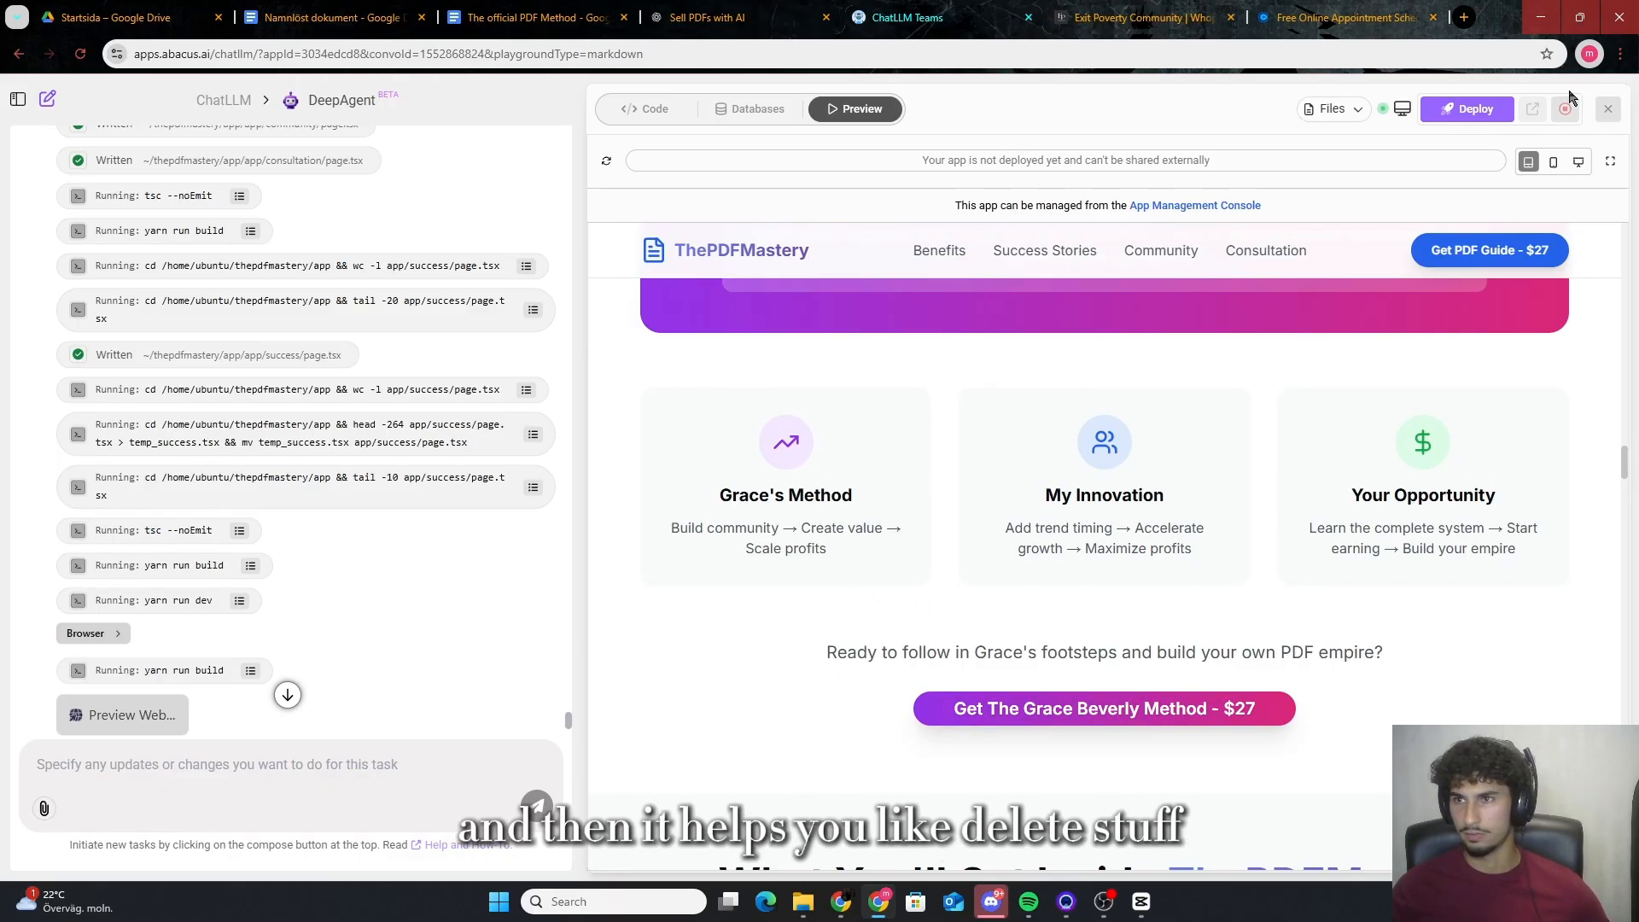
scroll("down", 3)
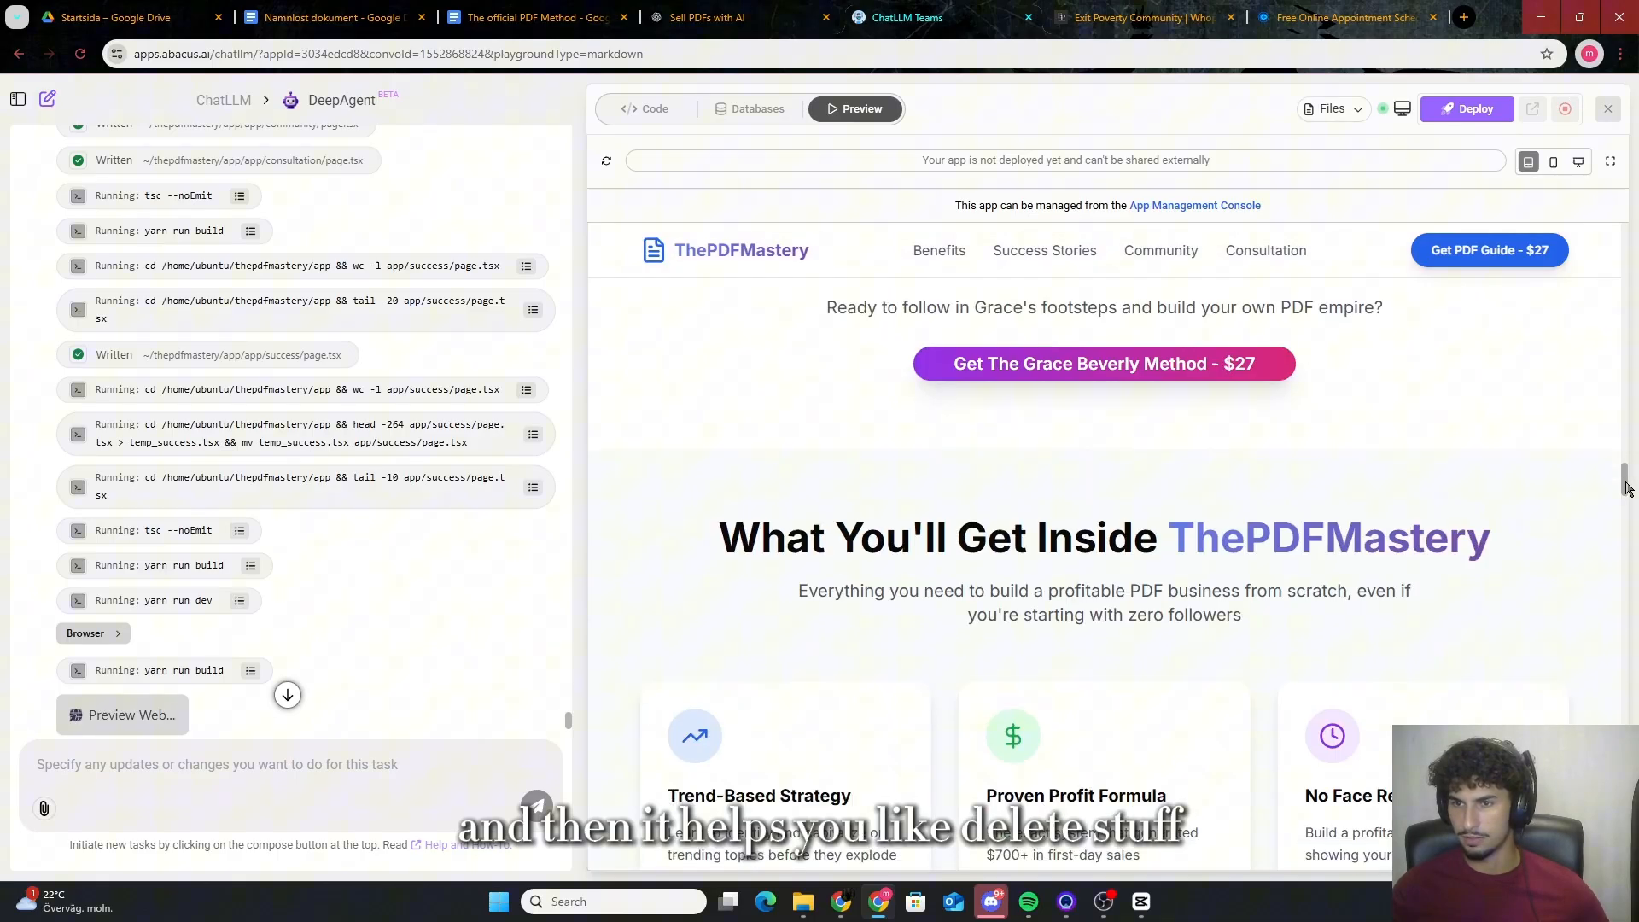
scroll("down", 3)
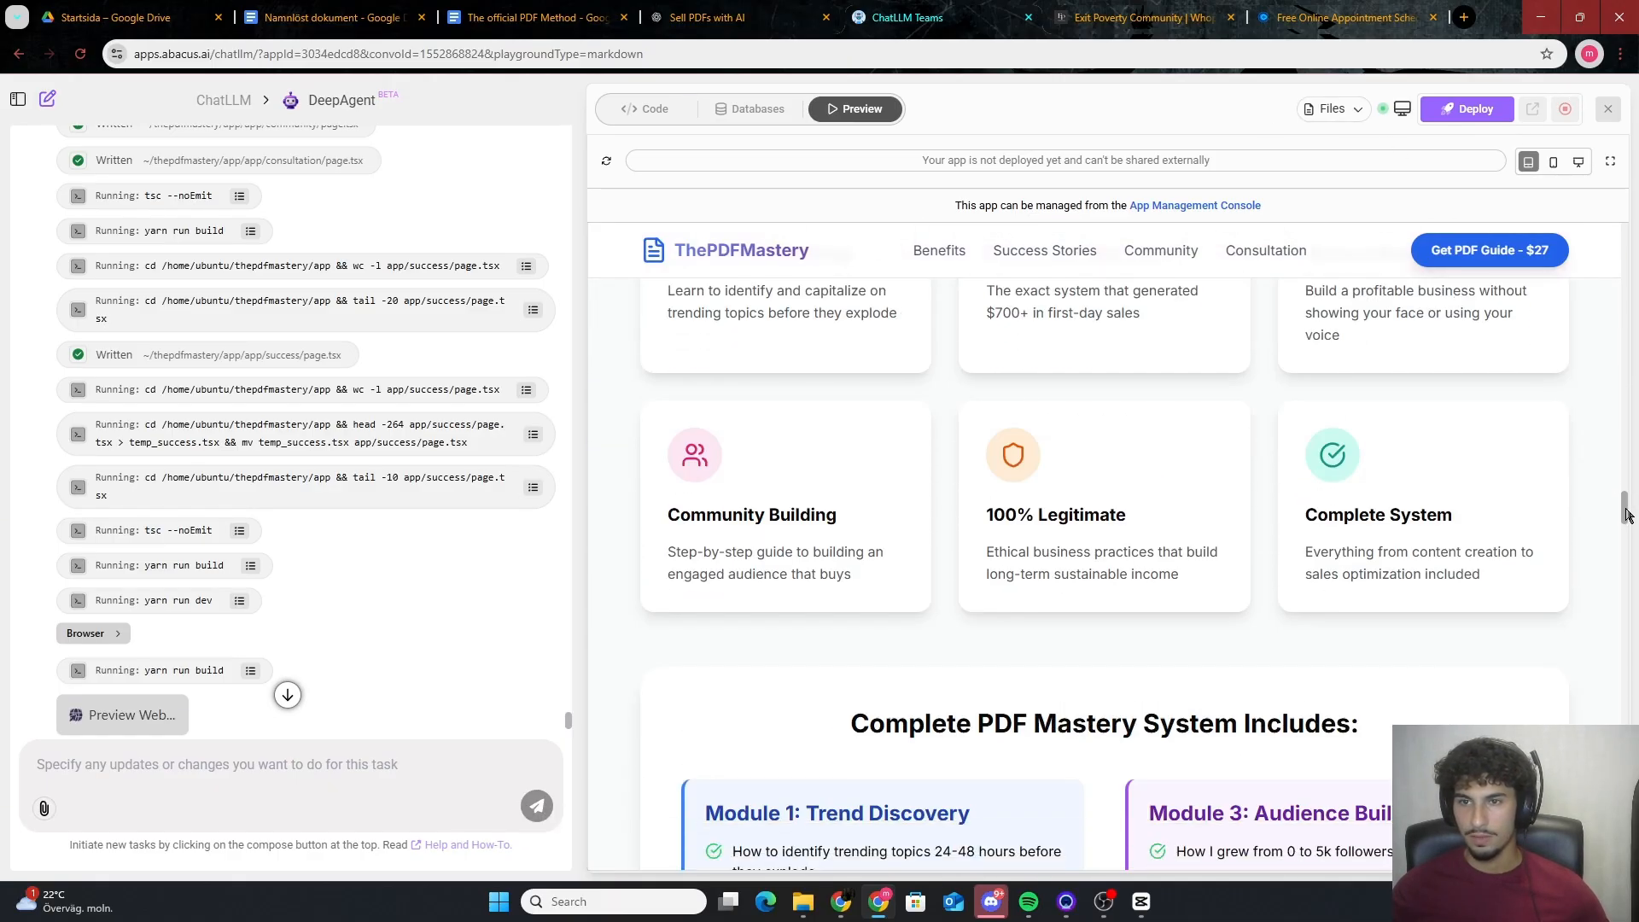
scroll("down", 3)
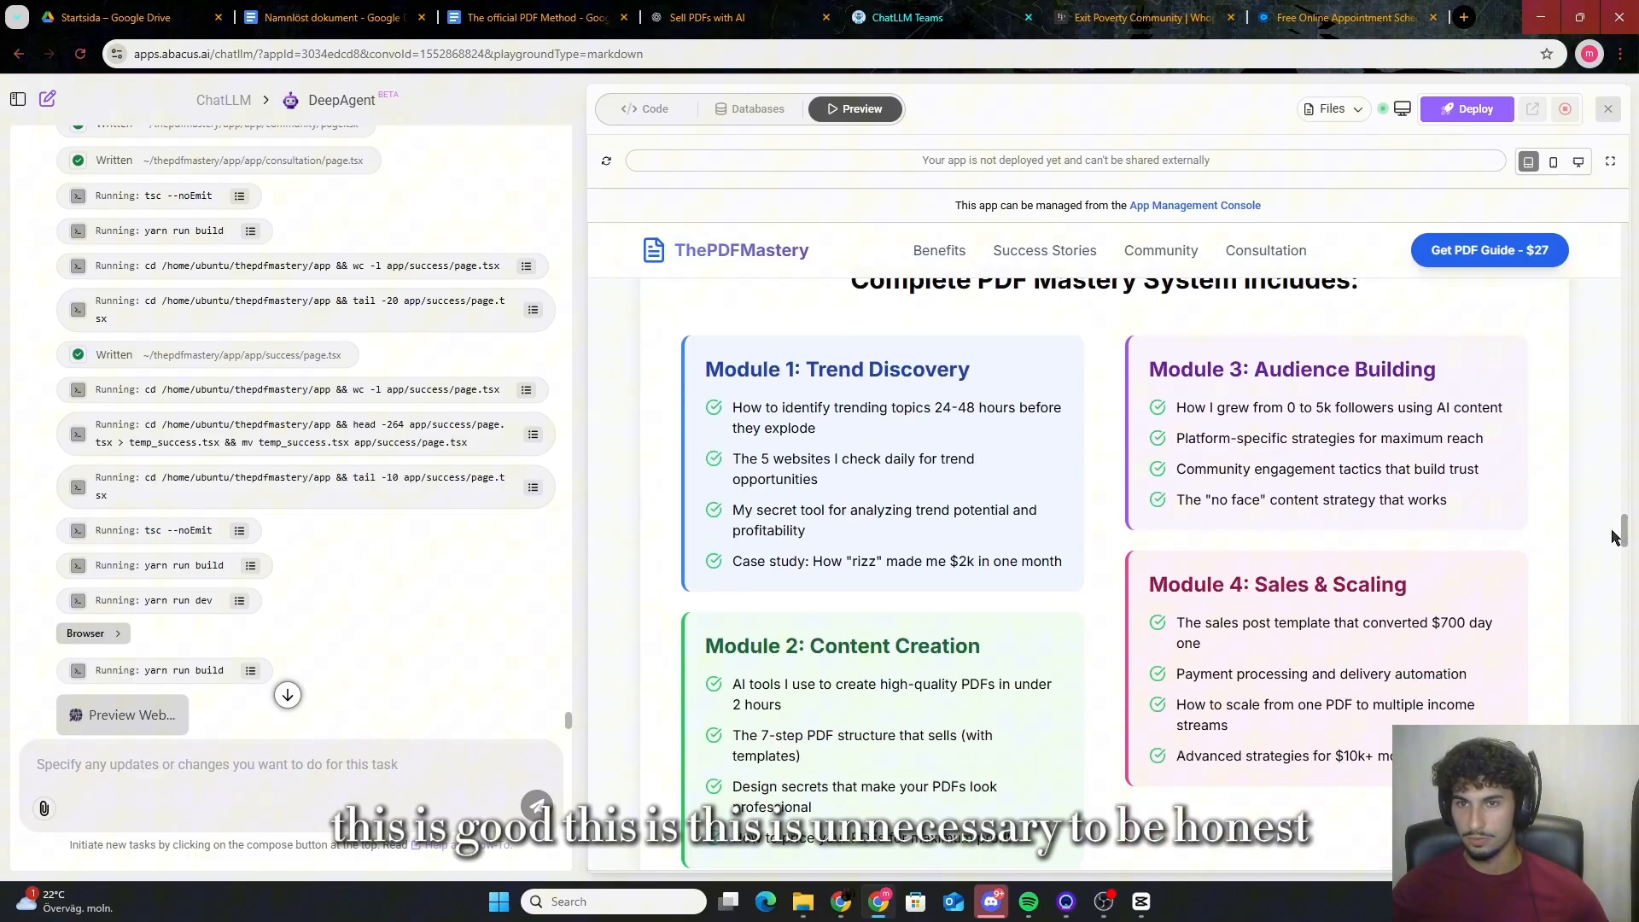
scroll("up", 3)
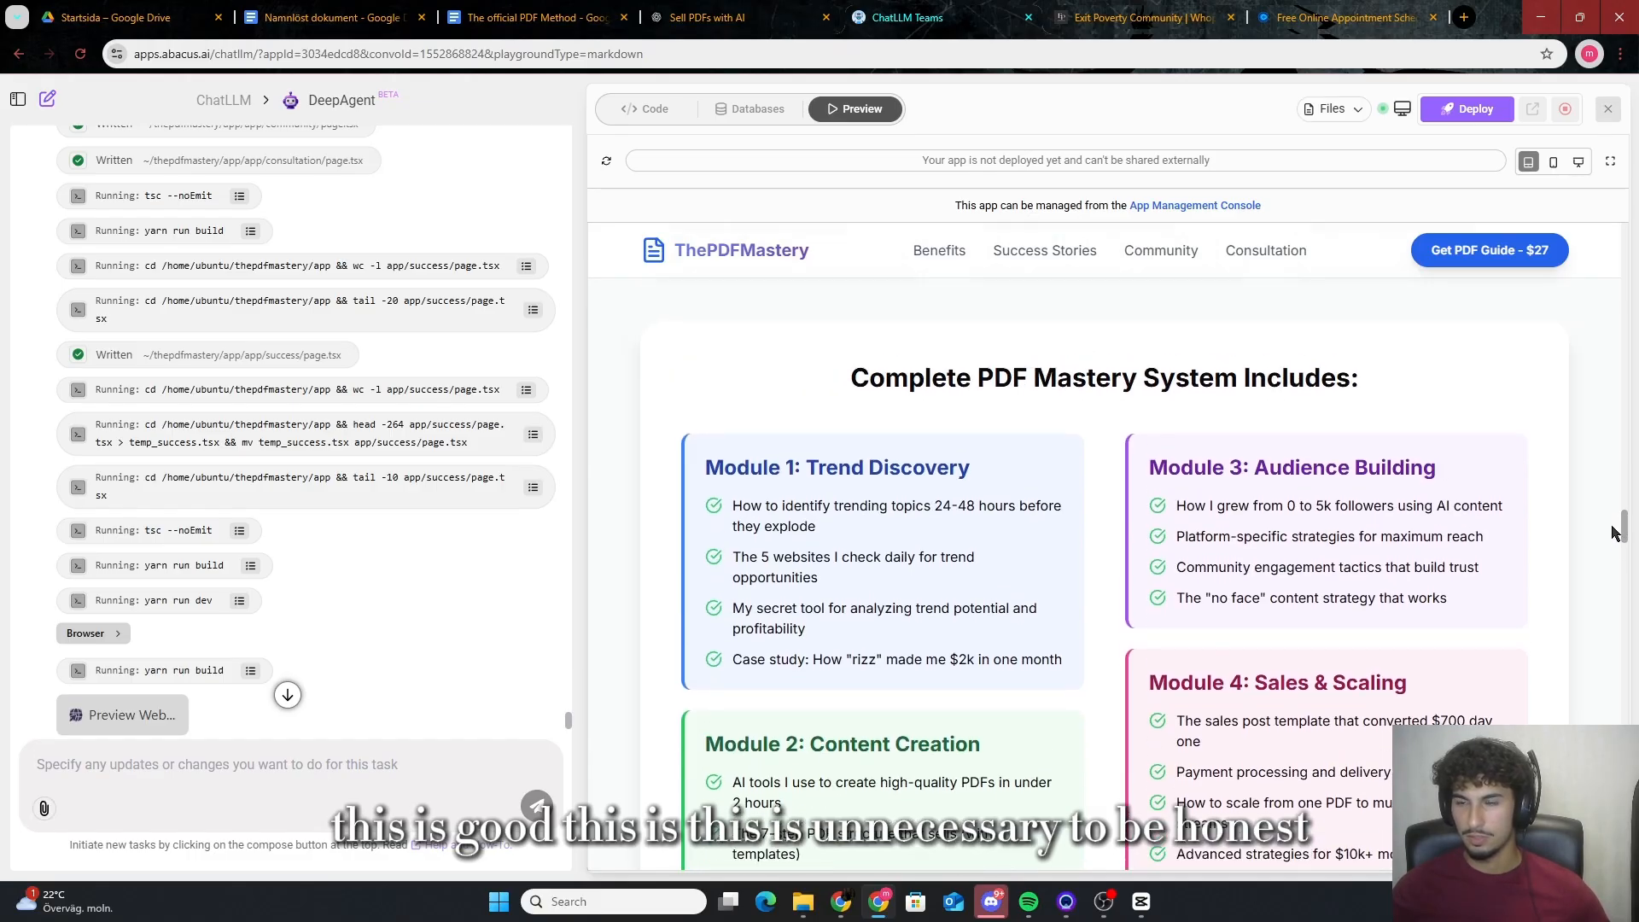
scroll("down", 3)
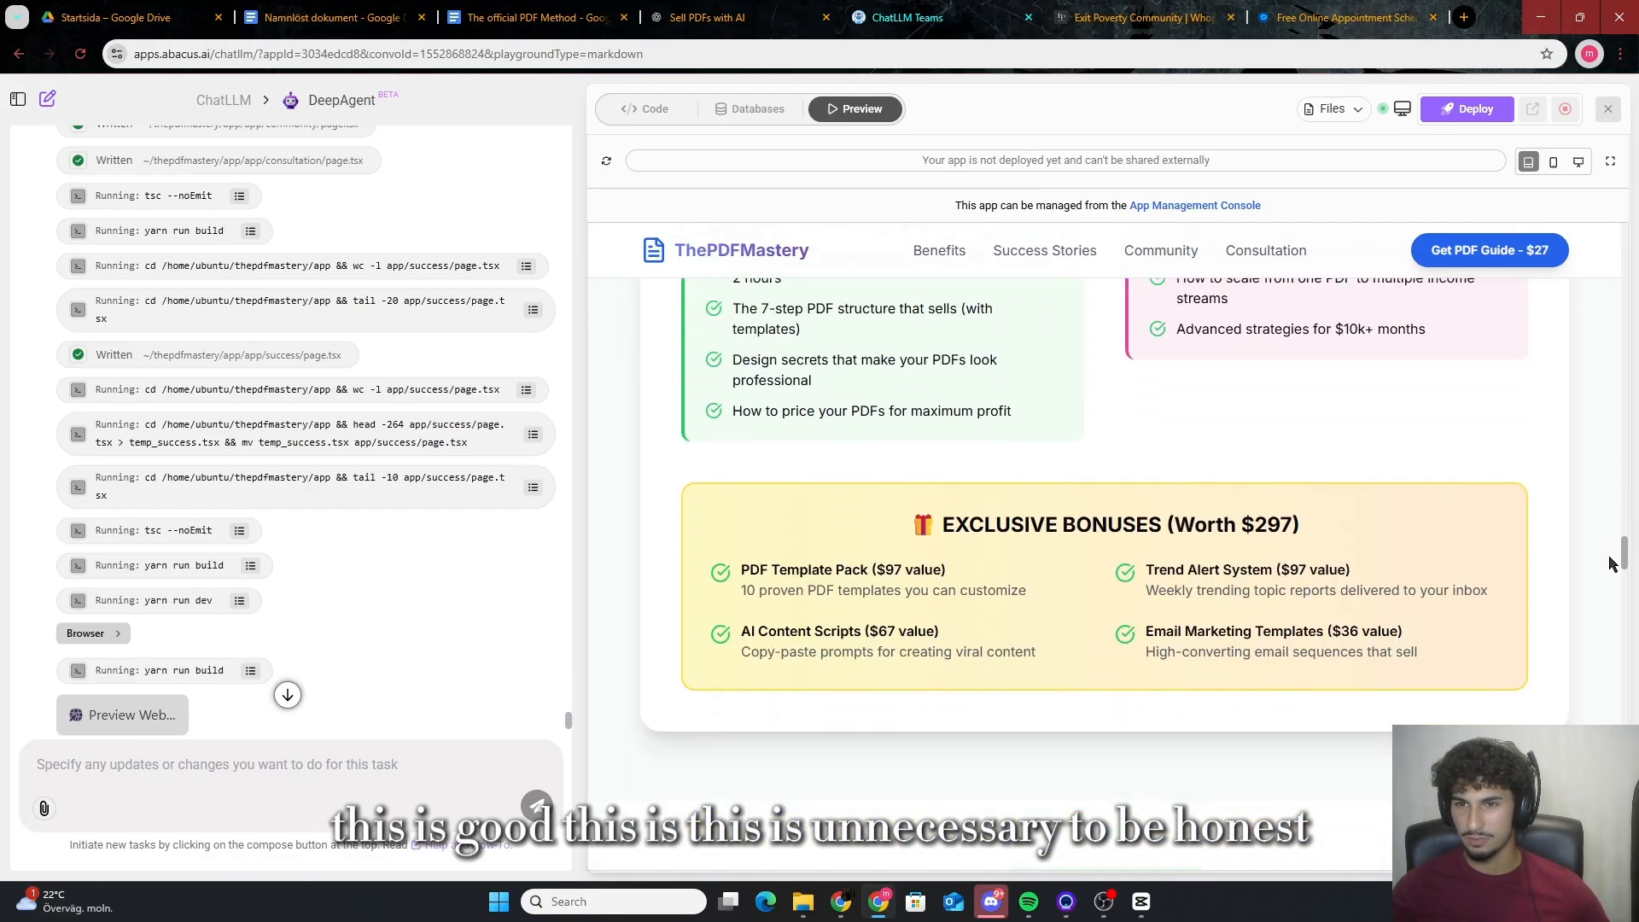
scroll("down", 3)
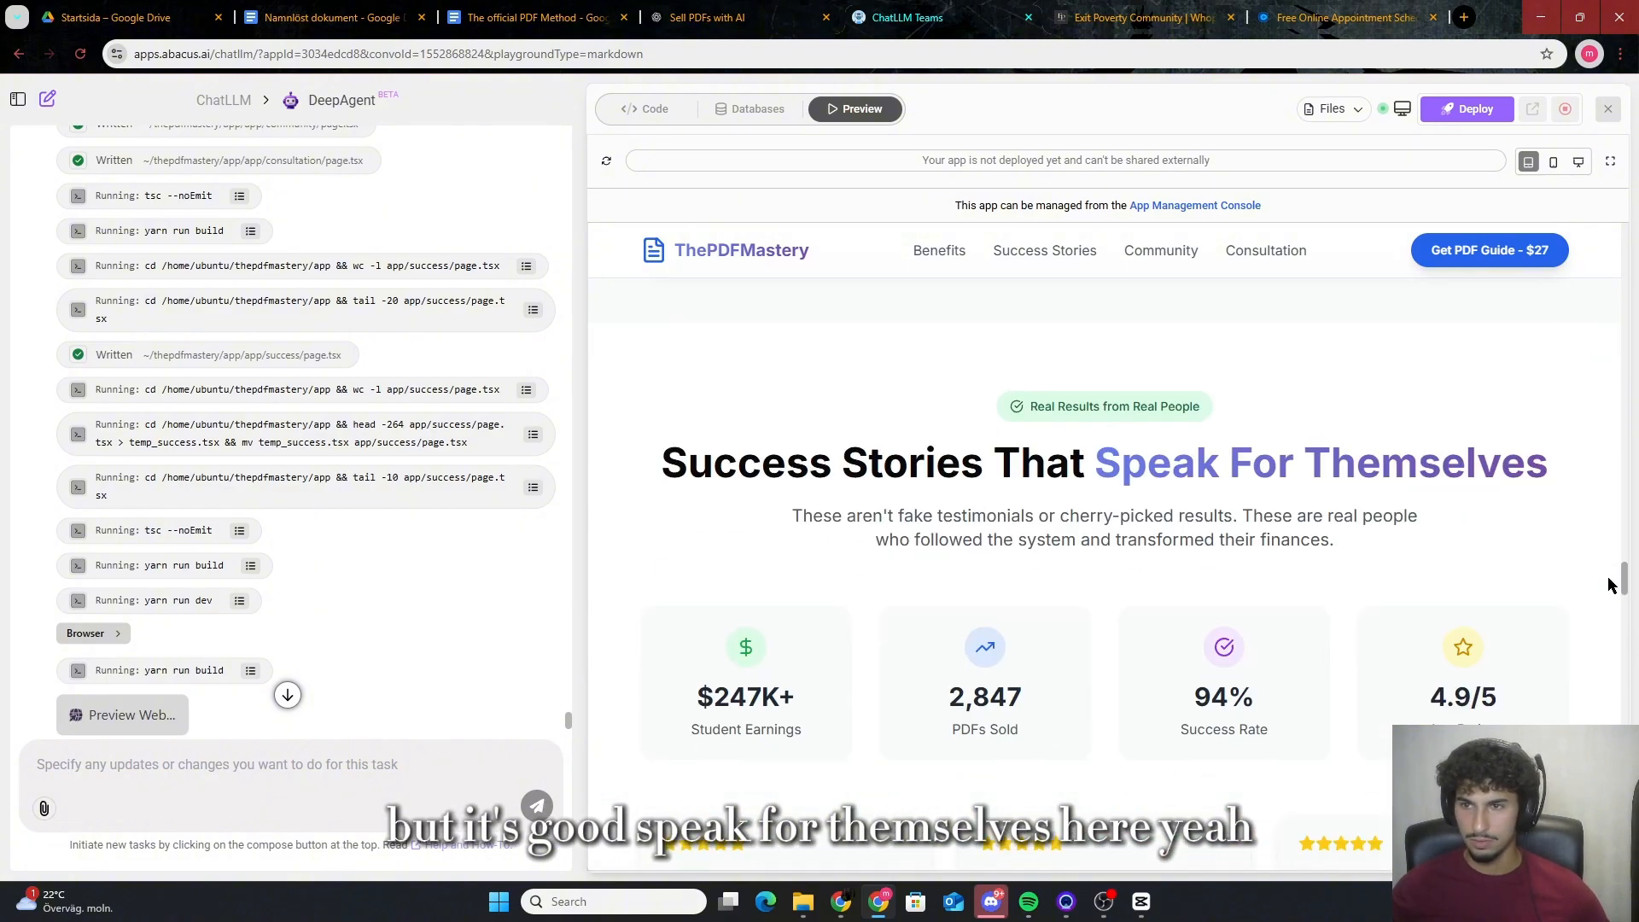
scroll("down", 3)
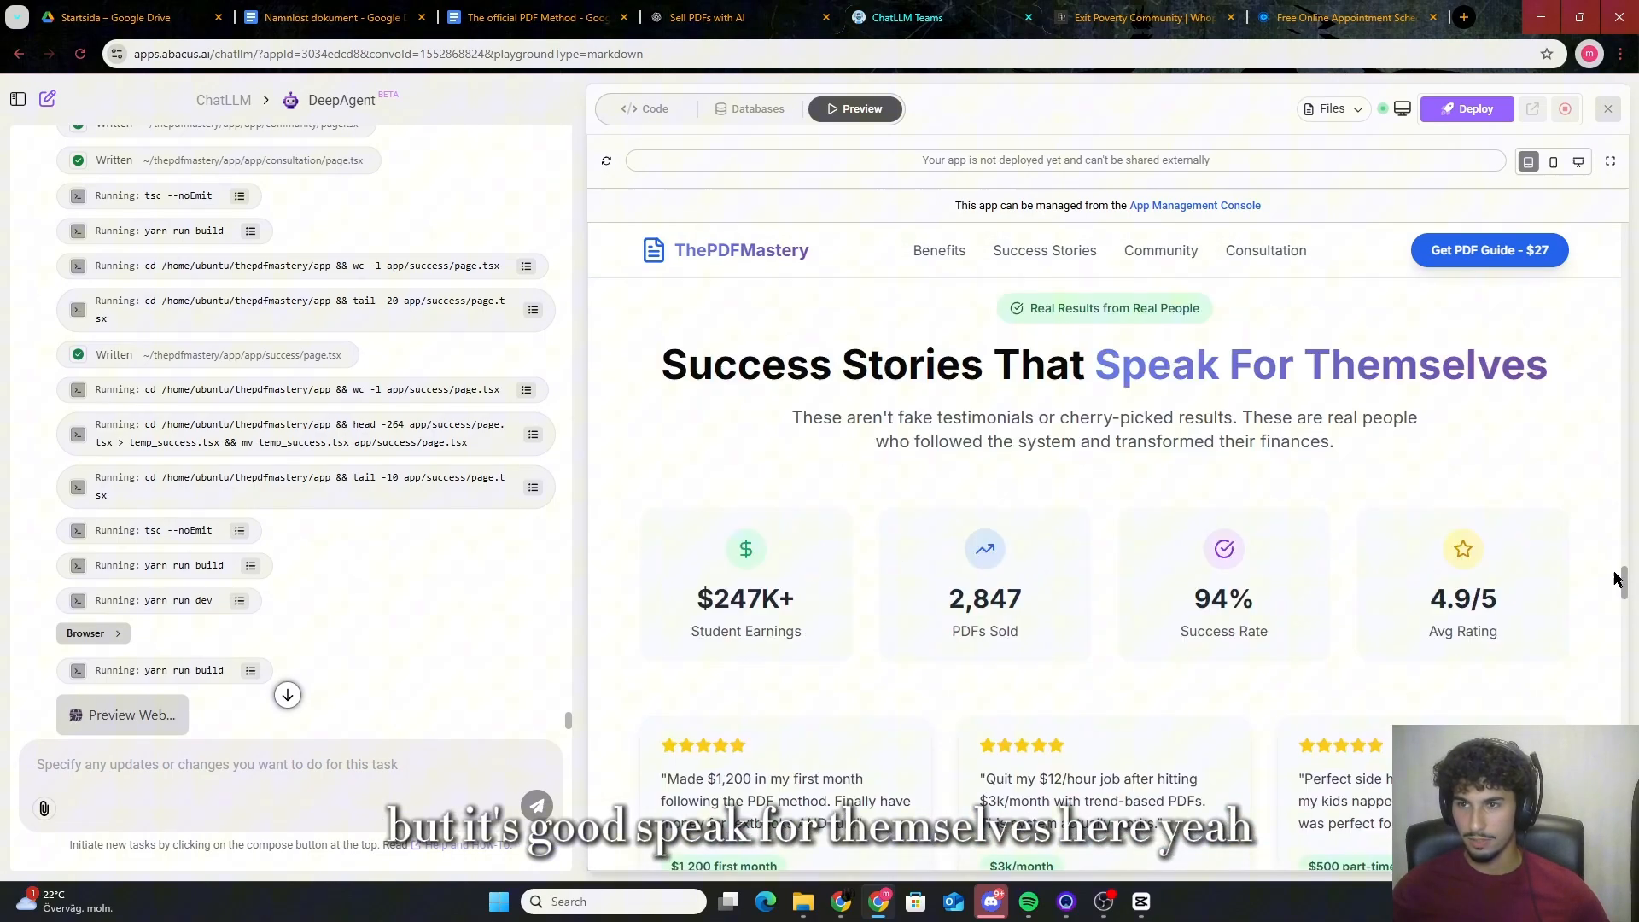
scroll("down", 3)
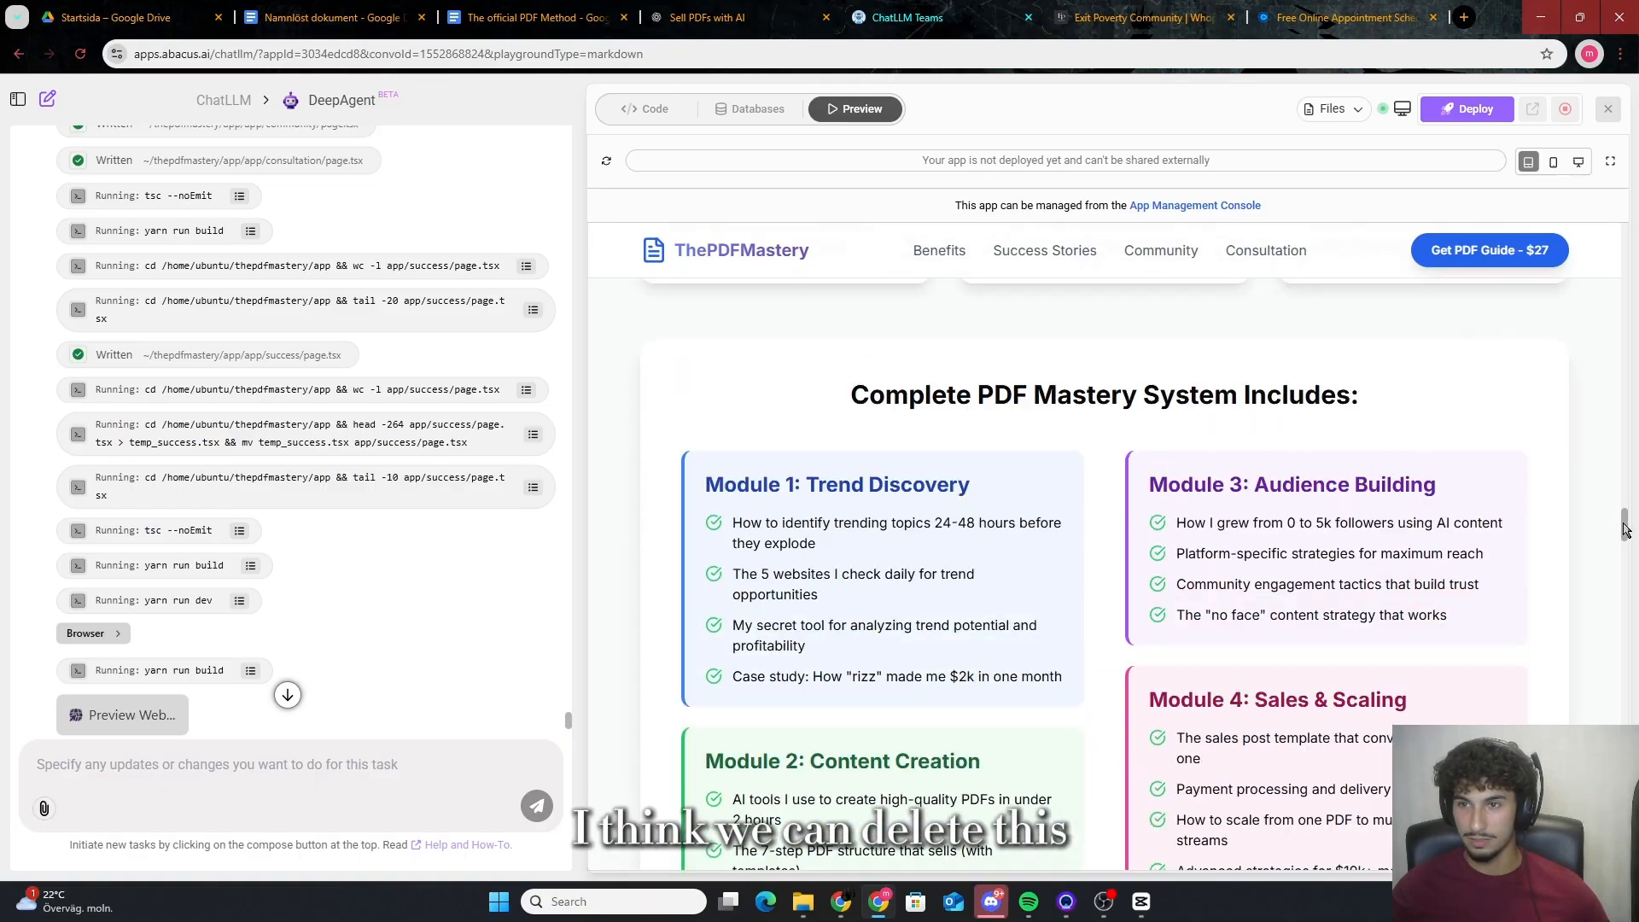
scroll("up", 3)
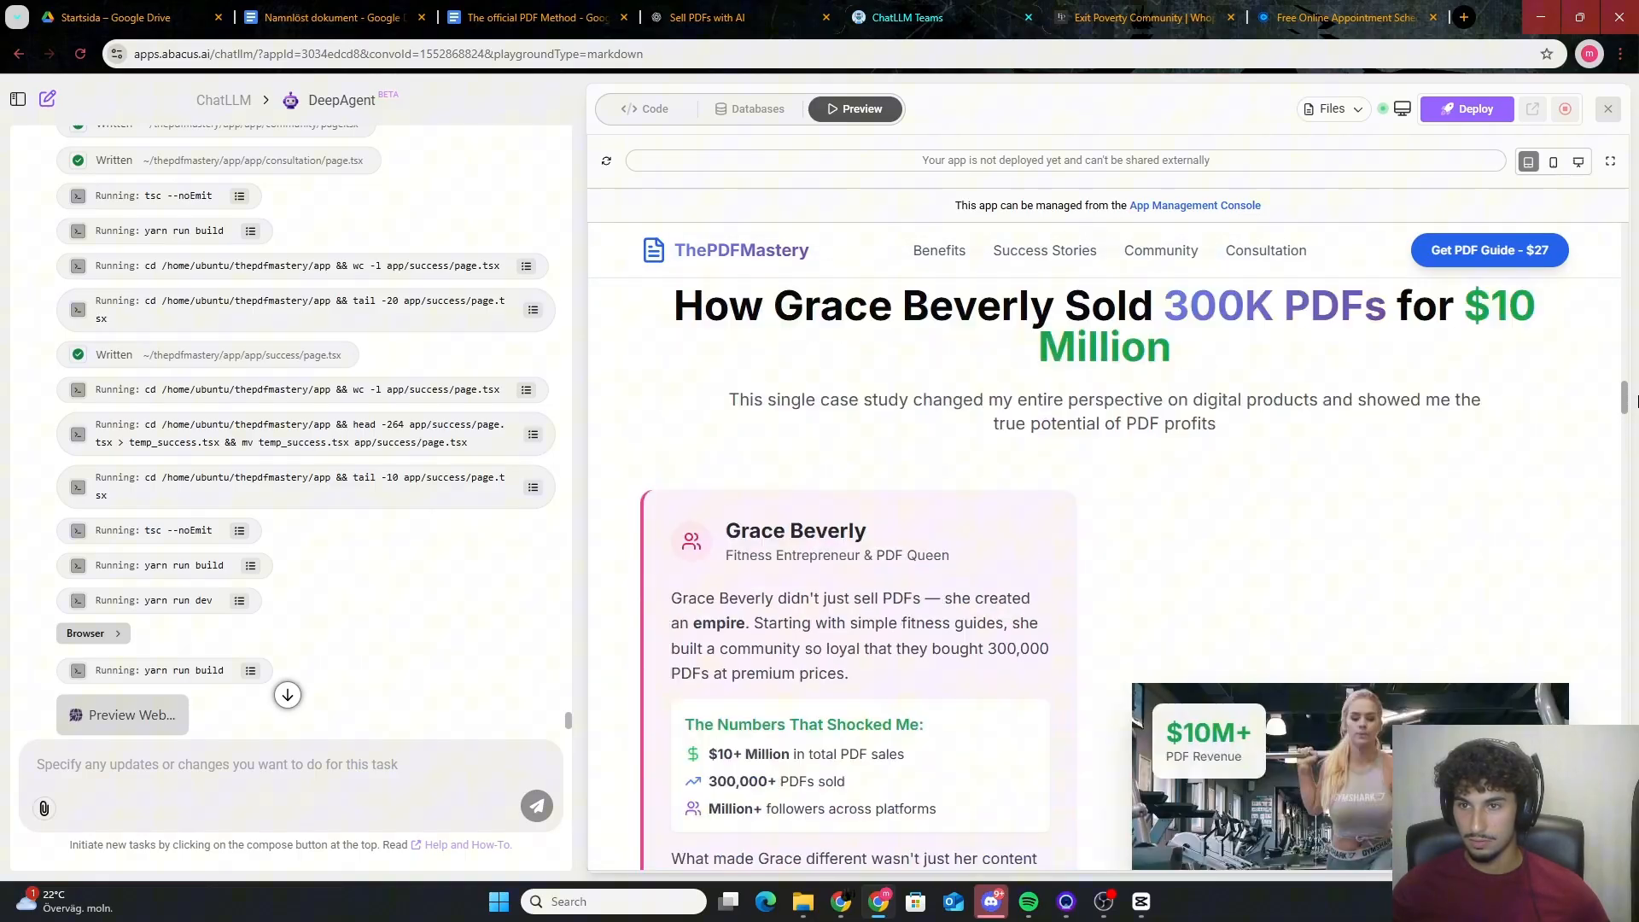
scroll("down", 3)
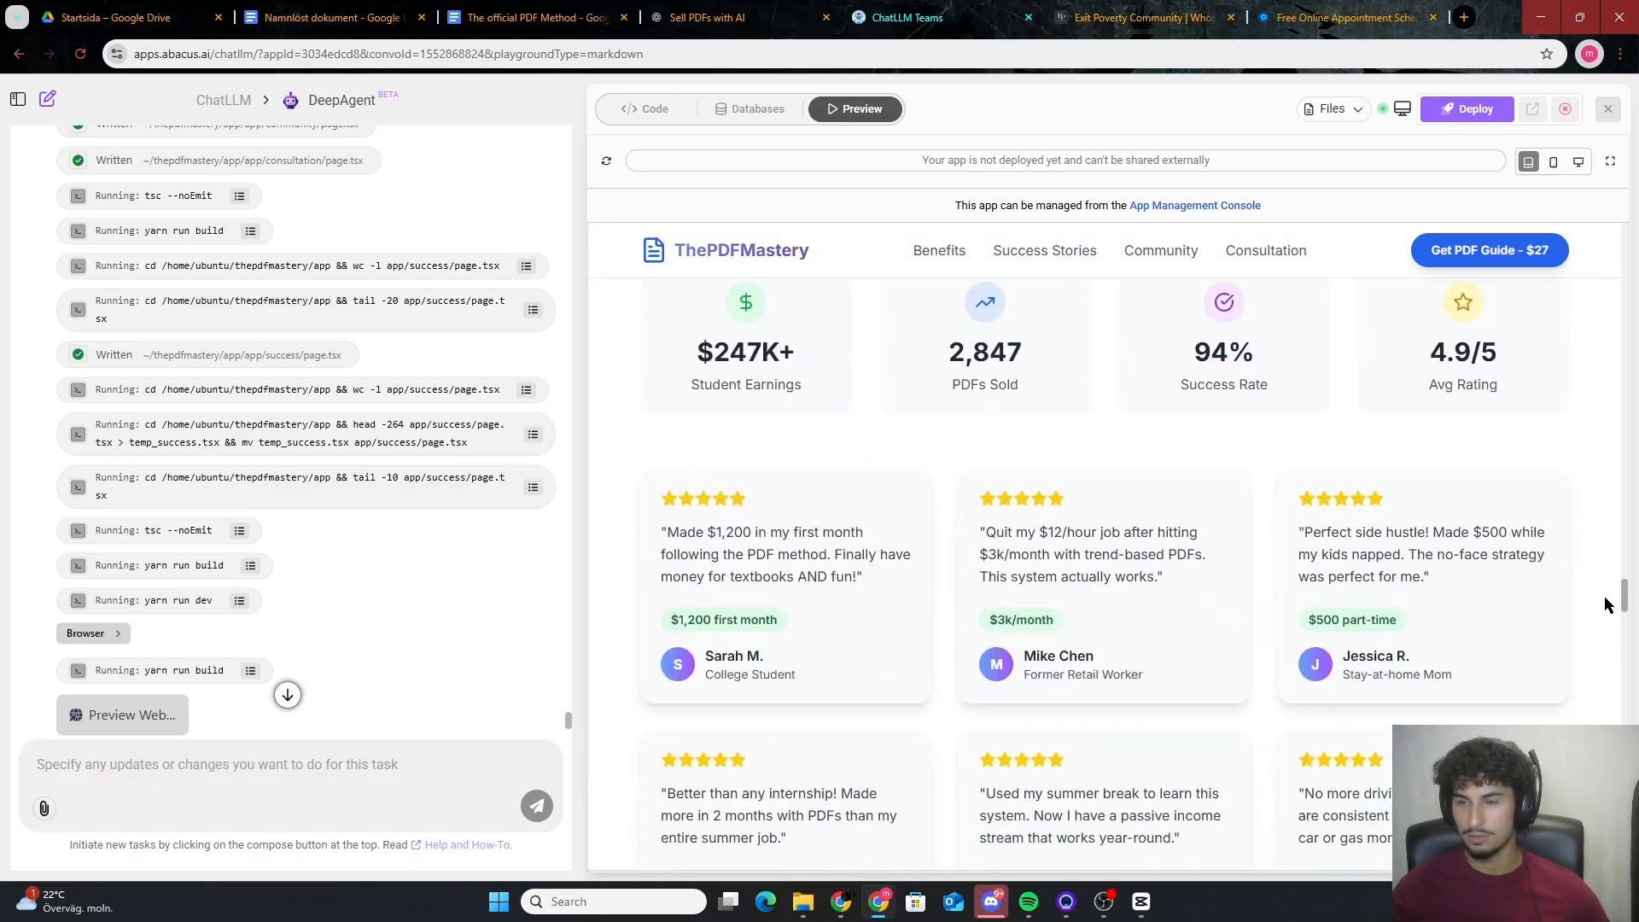
scroll("down", 3)
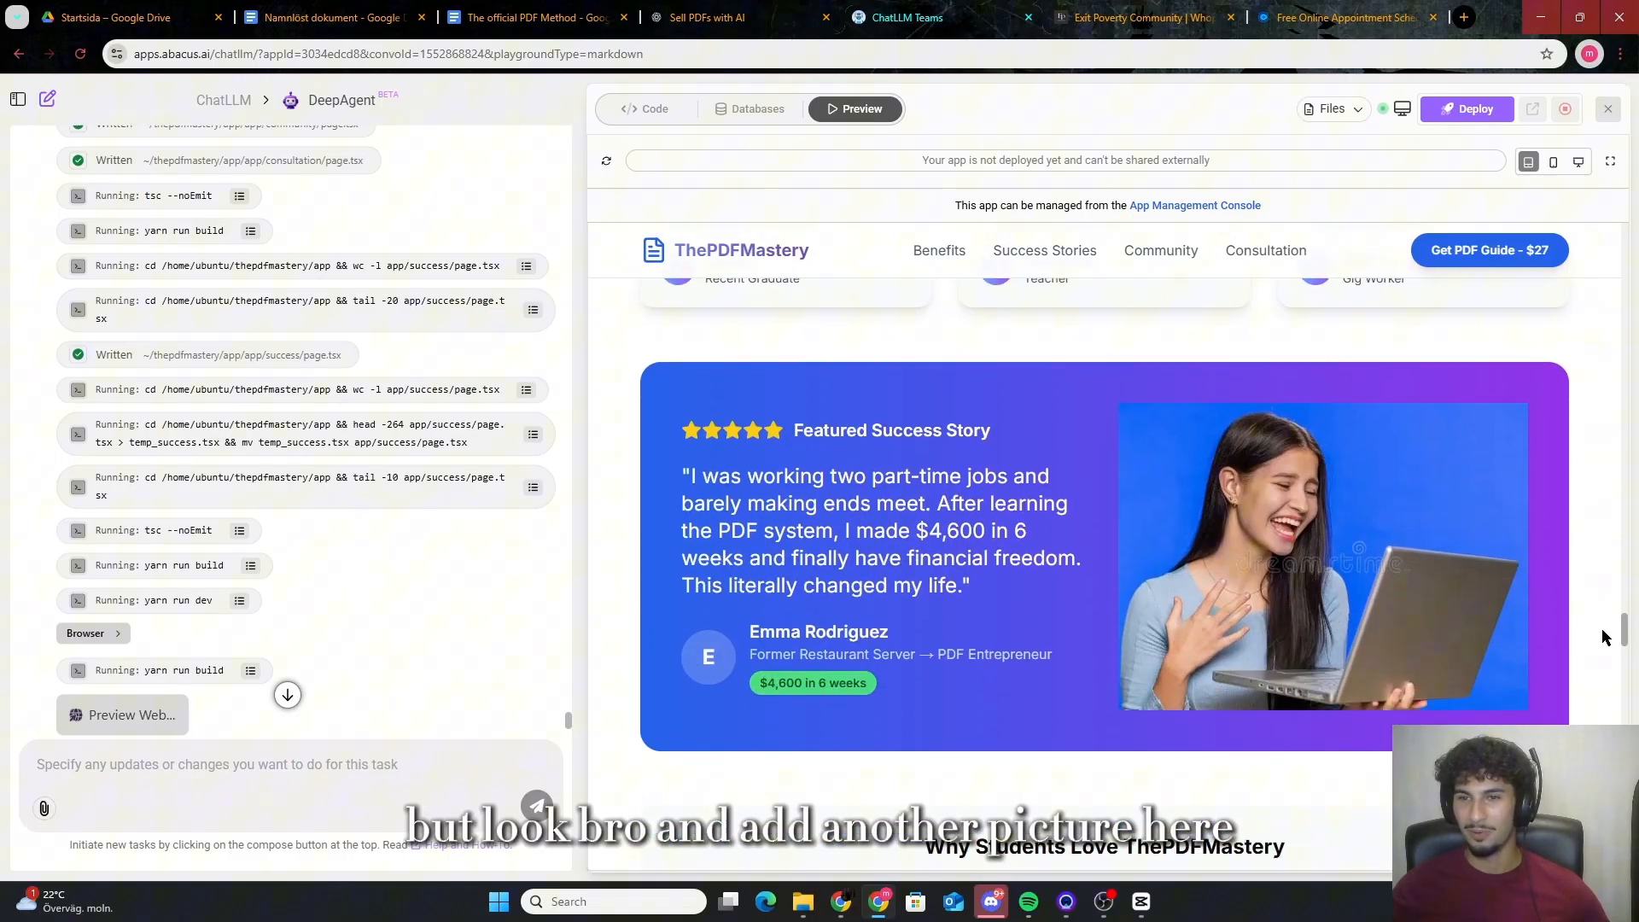
mouse_move(1577, 644)
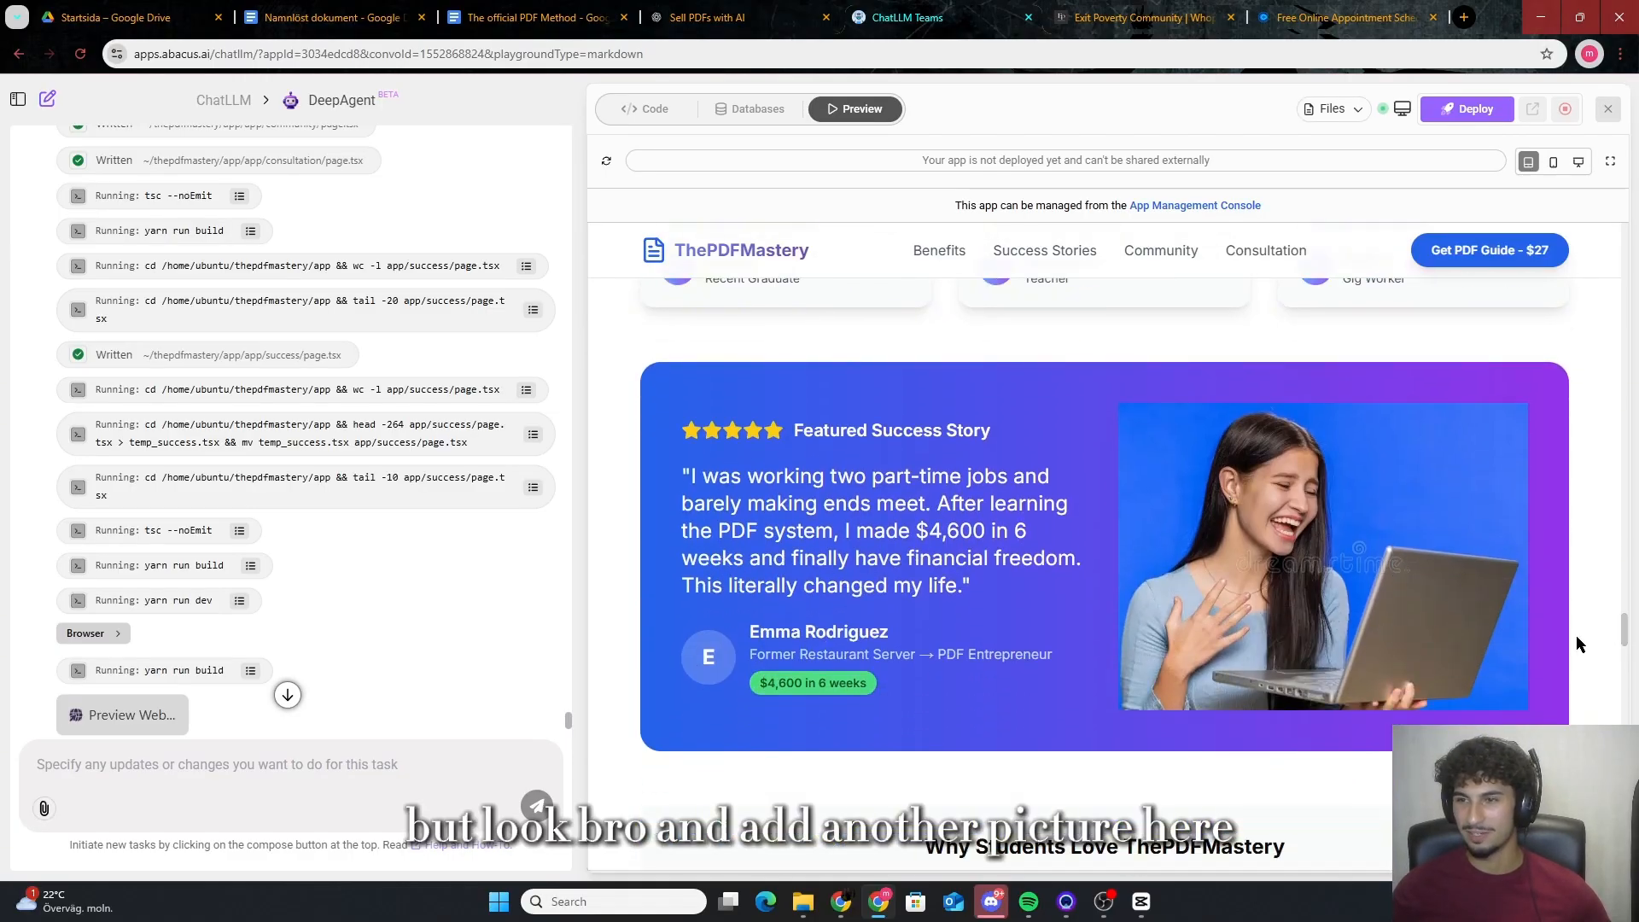
scroll("down", 3)
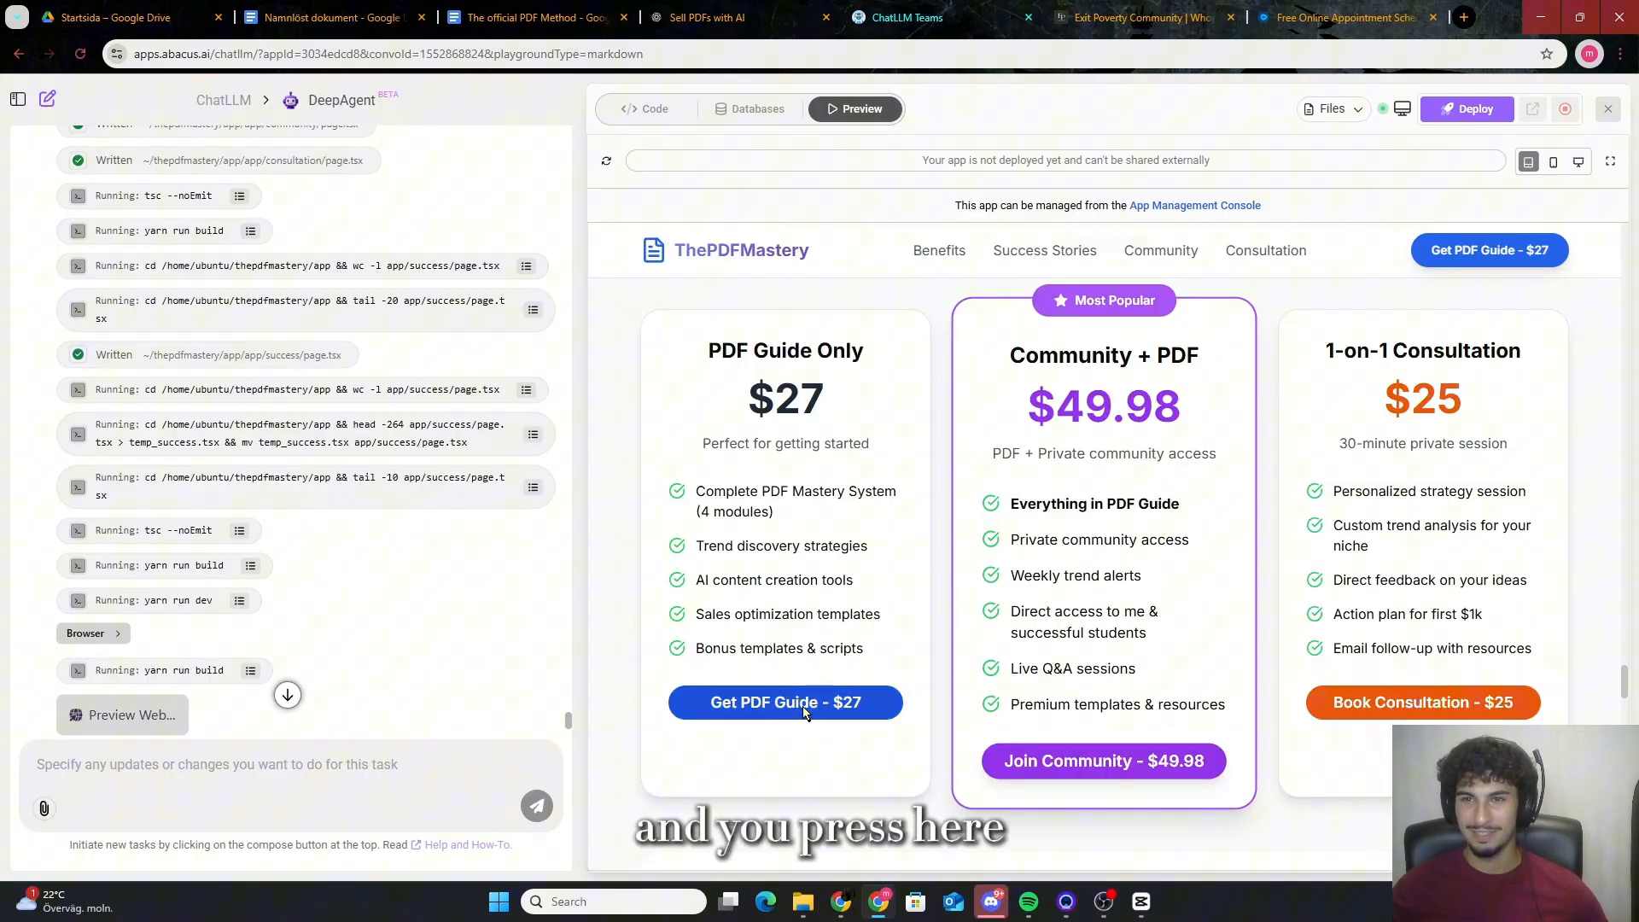
View the checkout modal for the $27 guide, then dismiss it and move to the FAQ
left_click(783, 701)
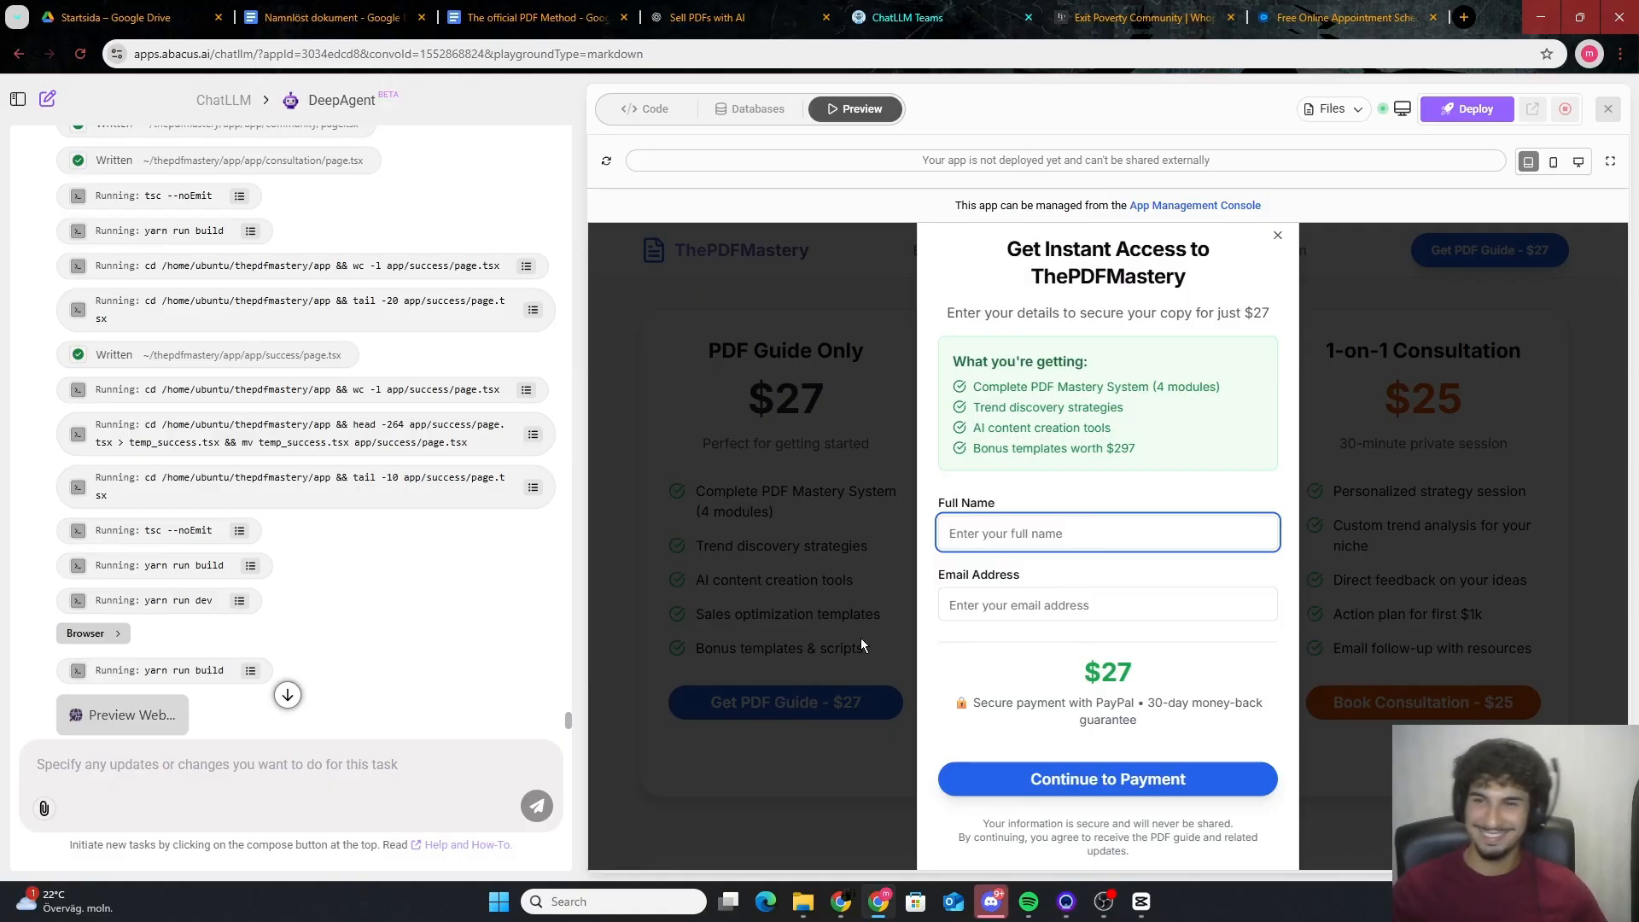
mouse_move(1276, 242)
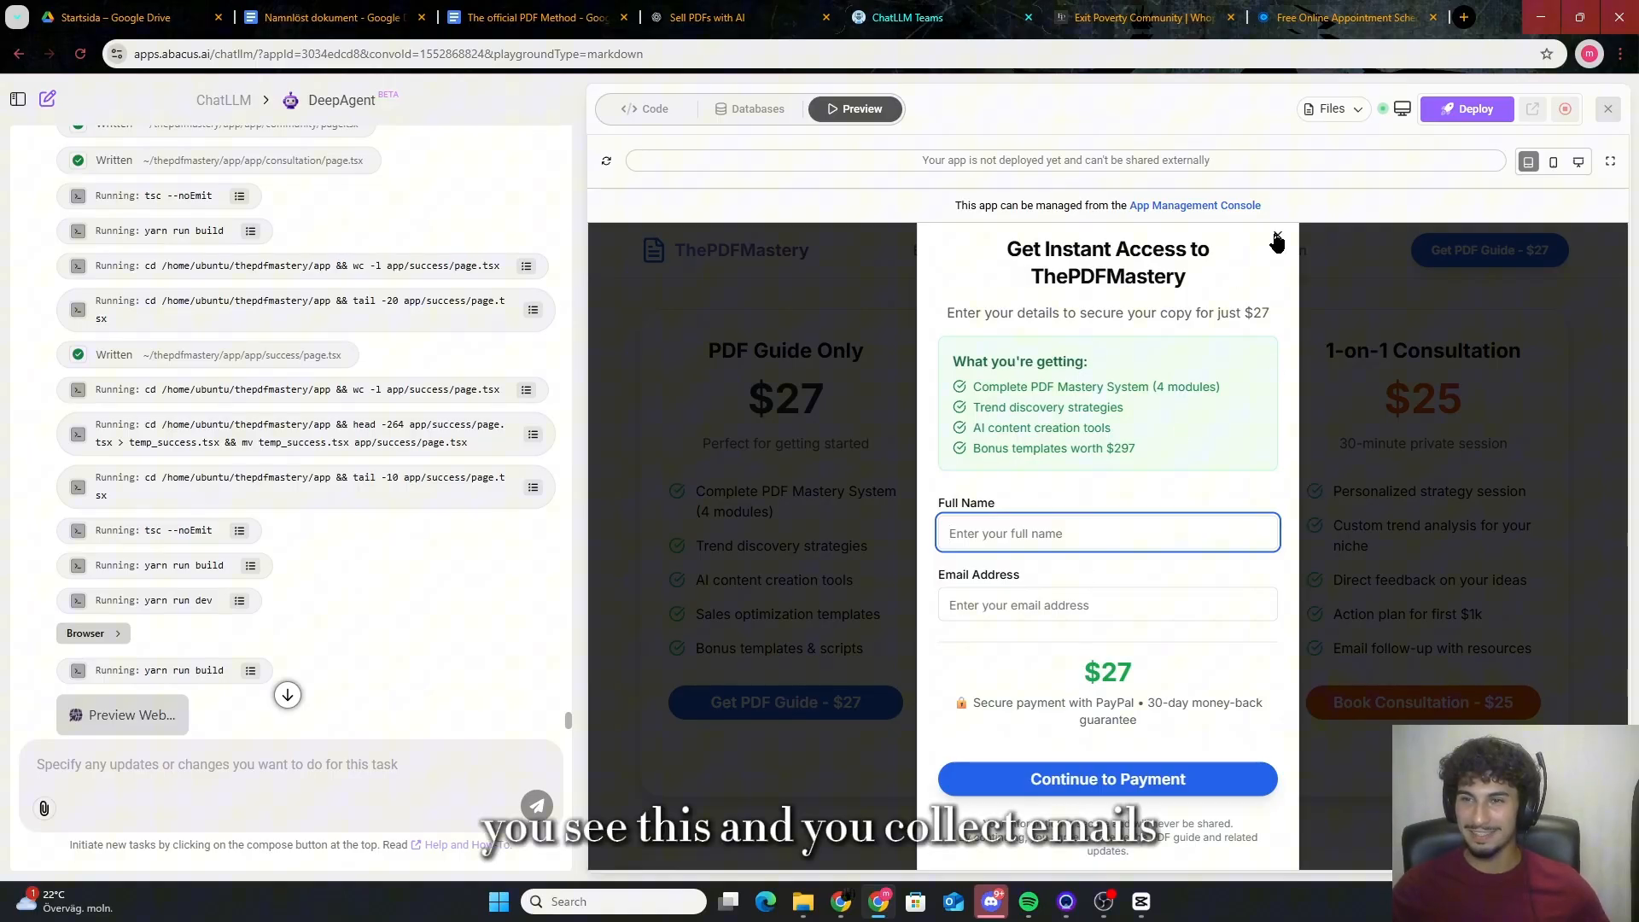
left_click(1275, 239)
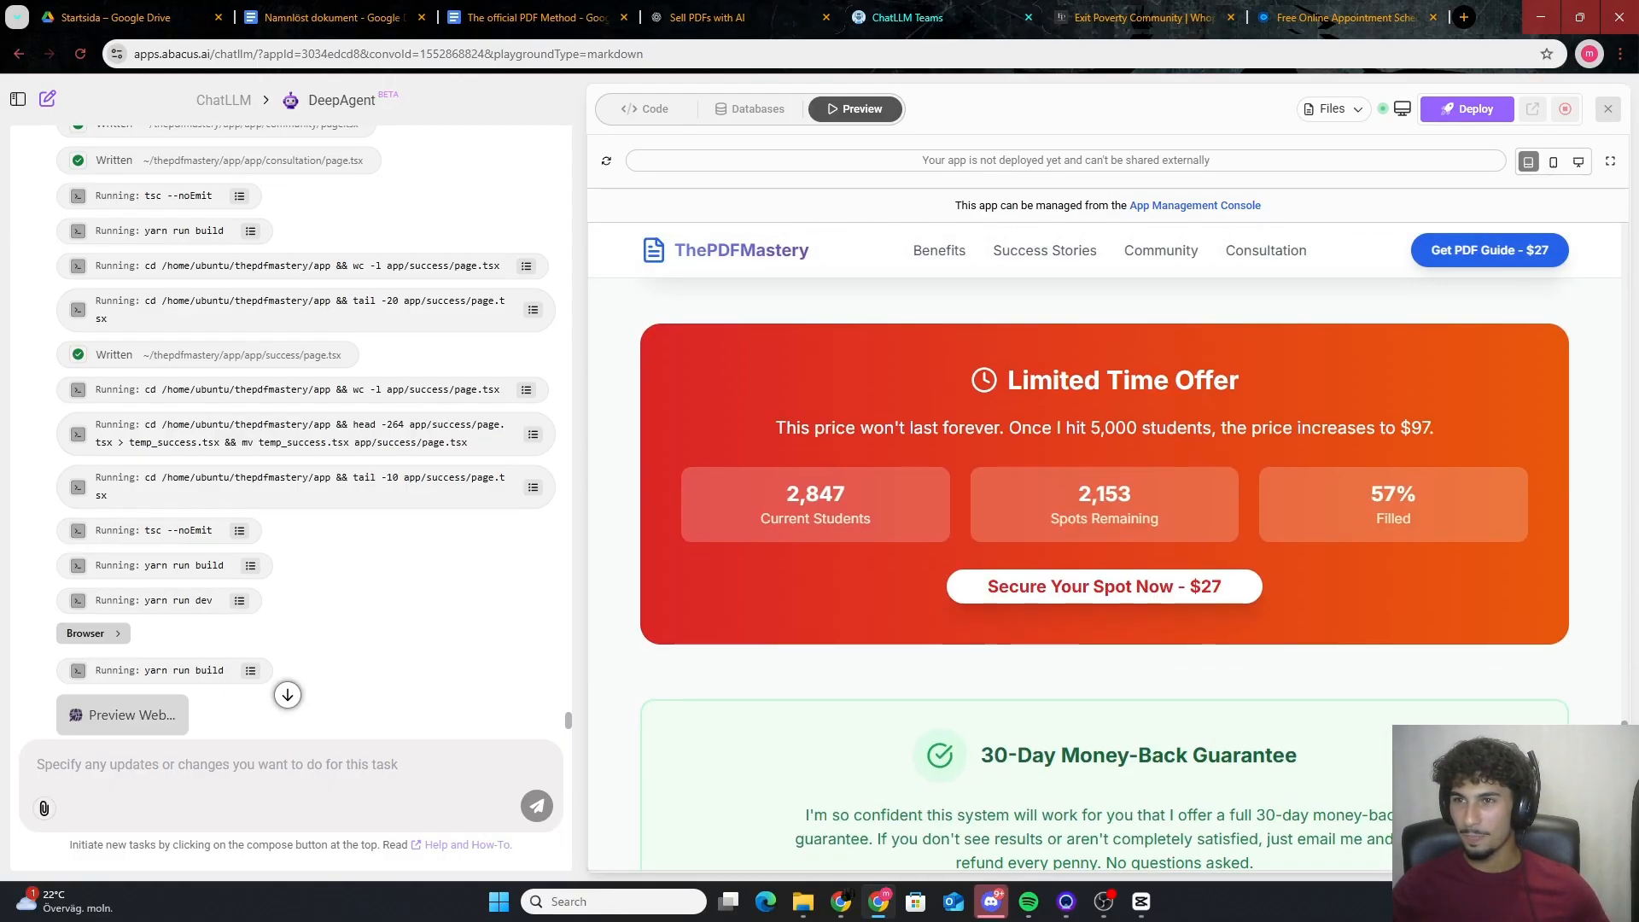
scroll("down", 3)
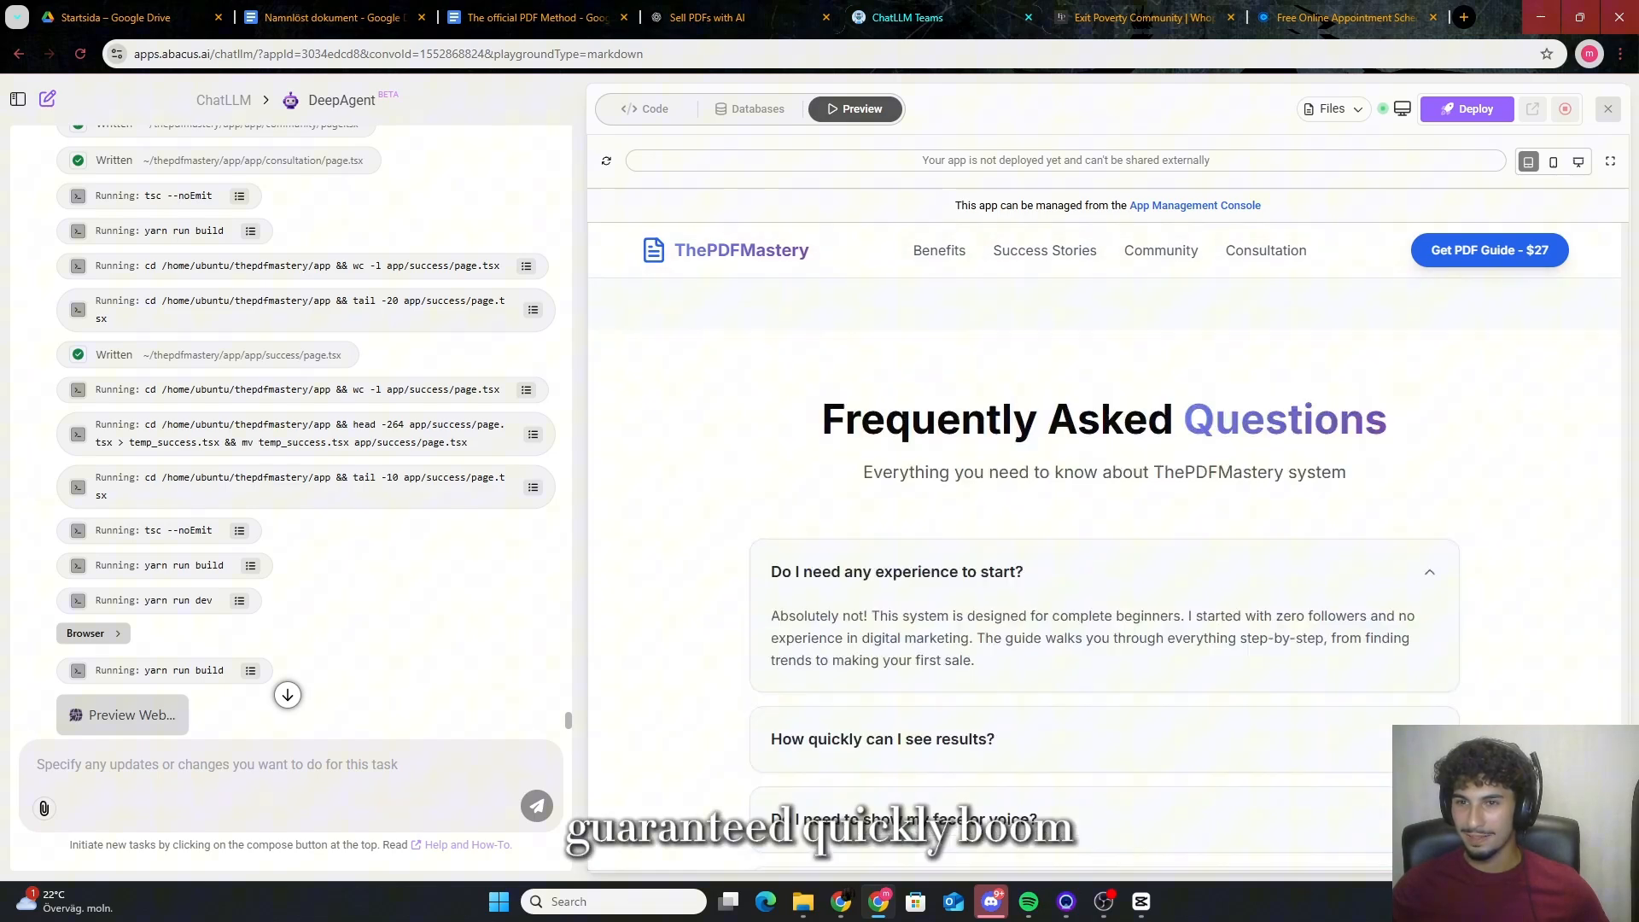
Toggle the face-or-voice FAQ and leave the how-much-money answer expanded
left_click(881, 737)
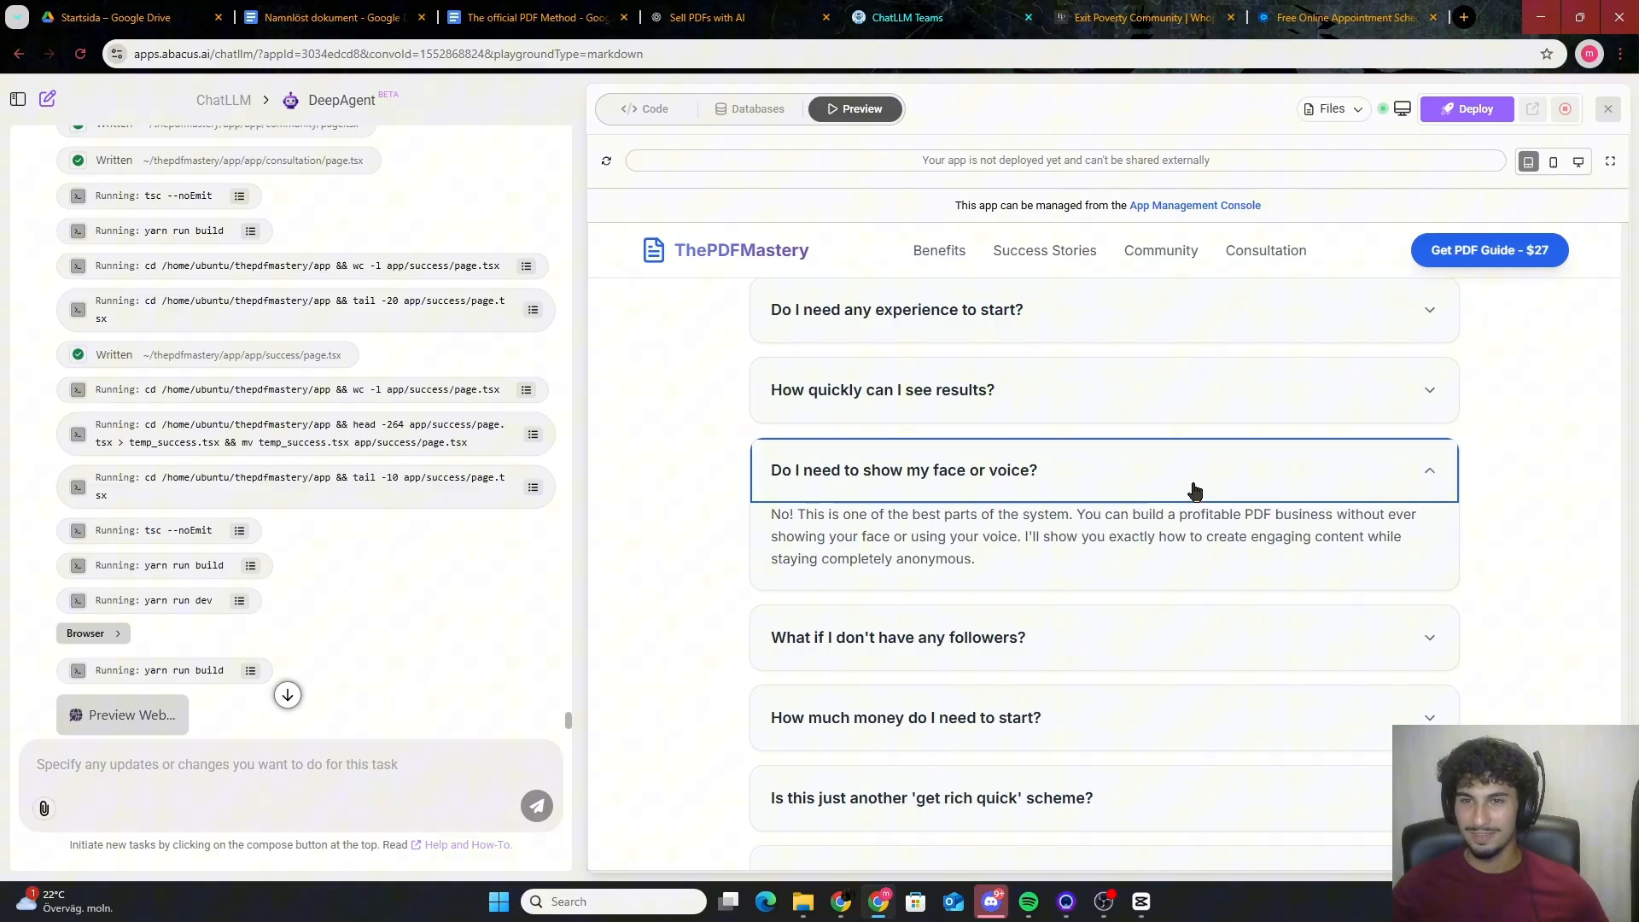
left_click(896, 637)
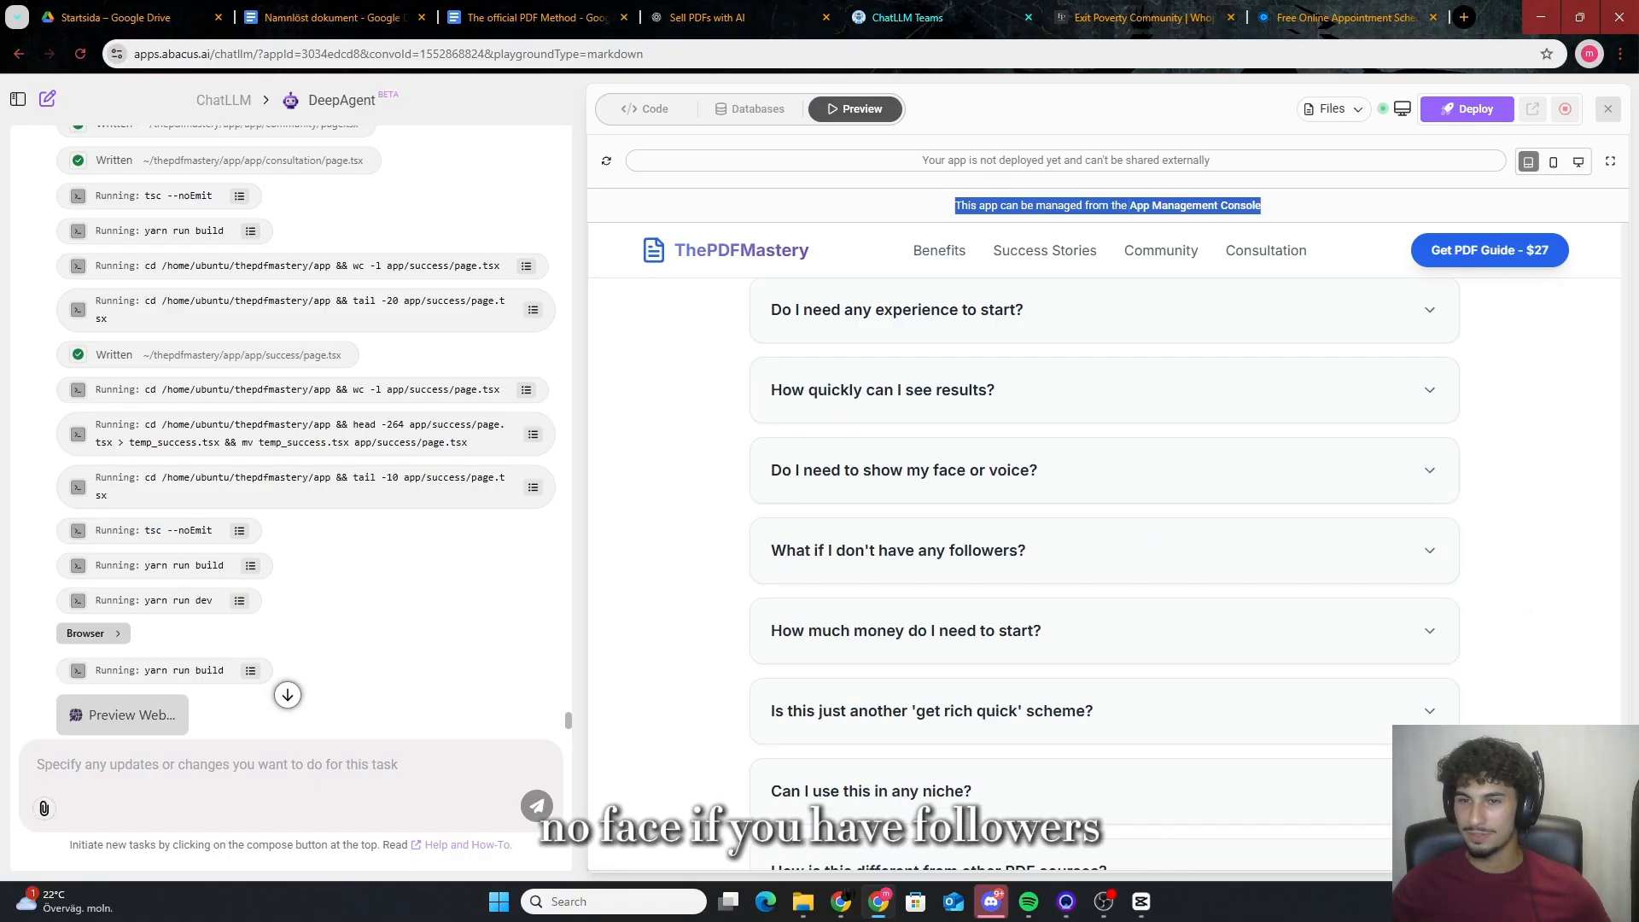
left_click(906, 630)
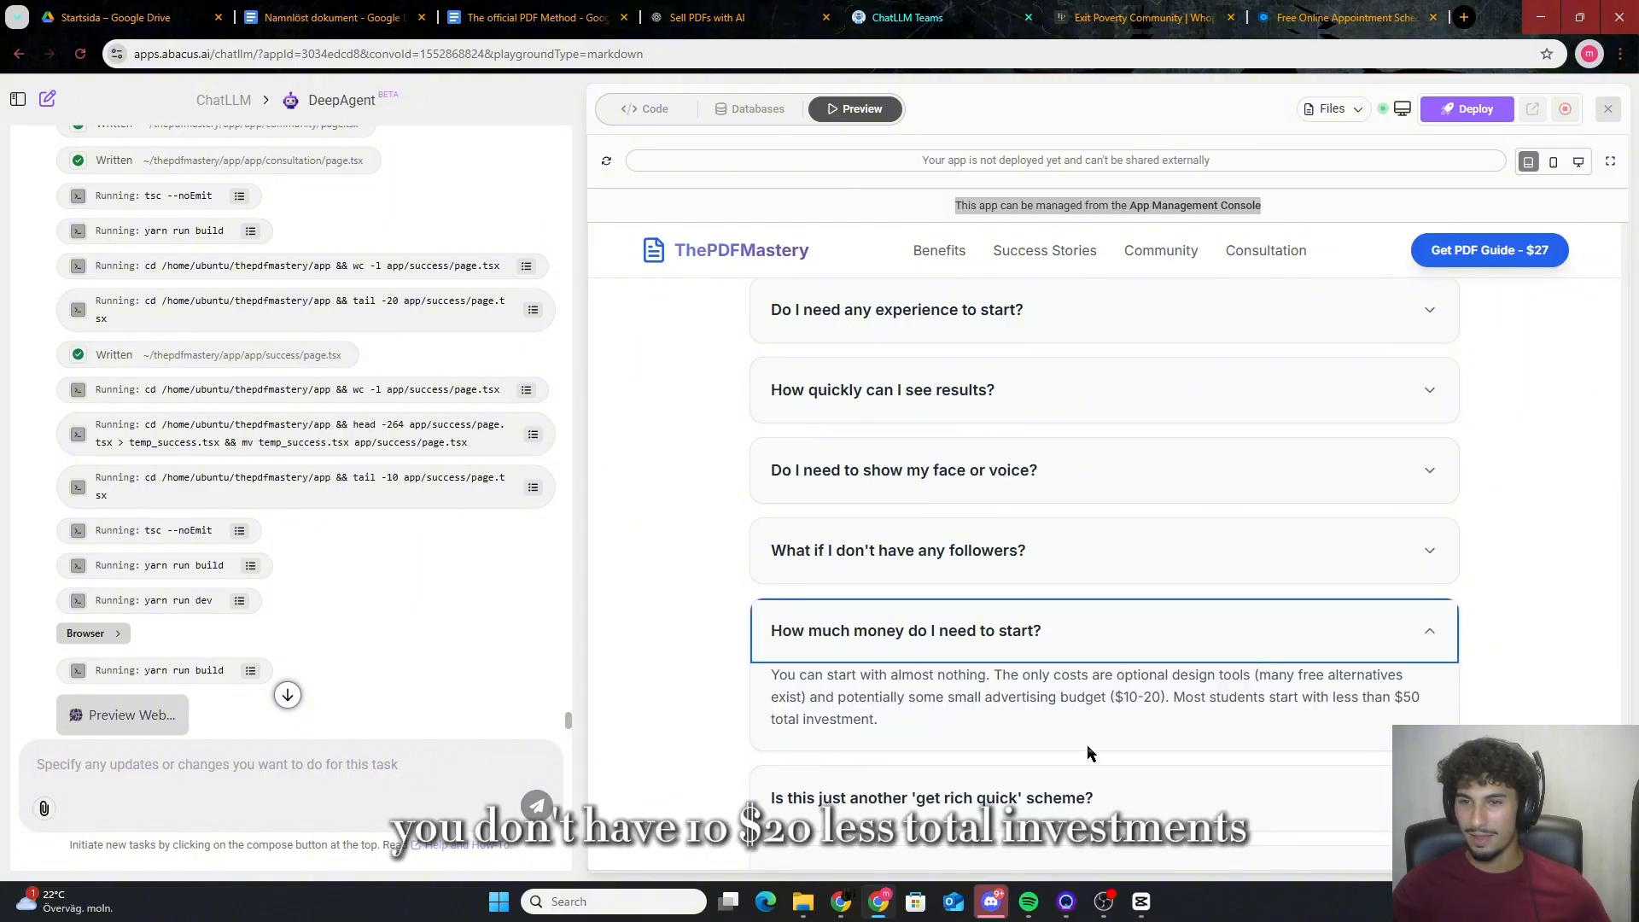
mouse_move(939, 641)
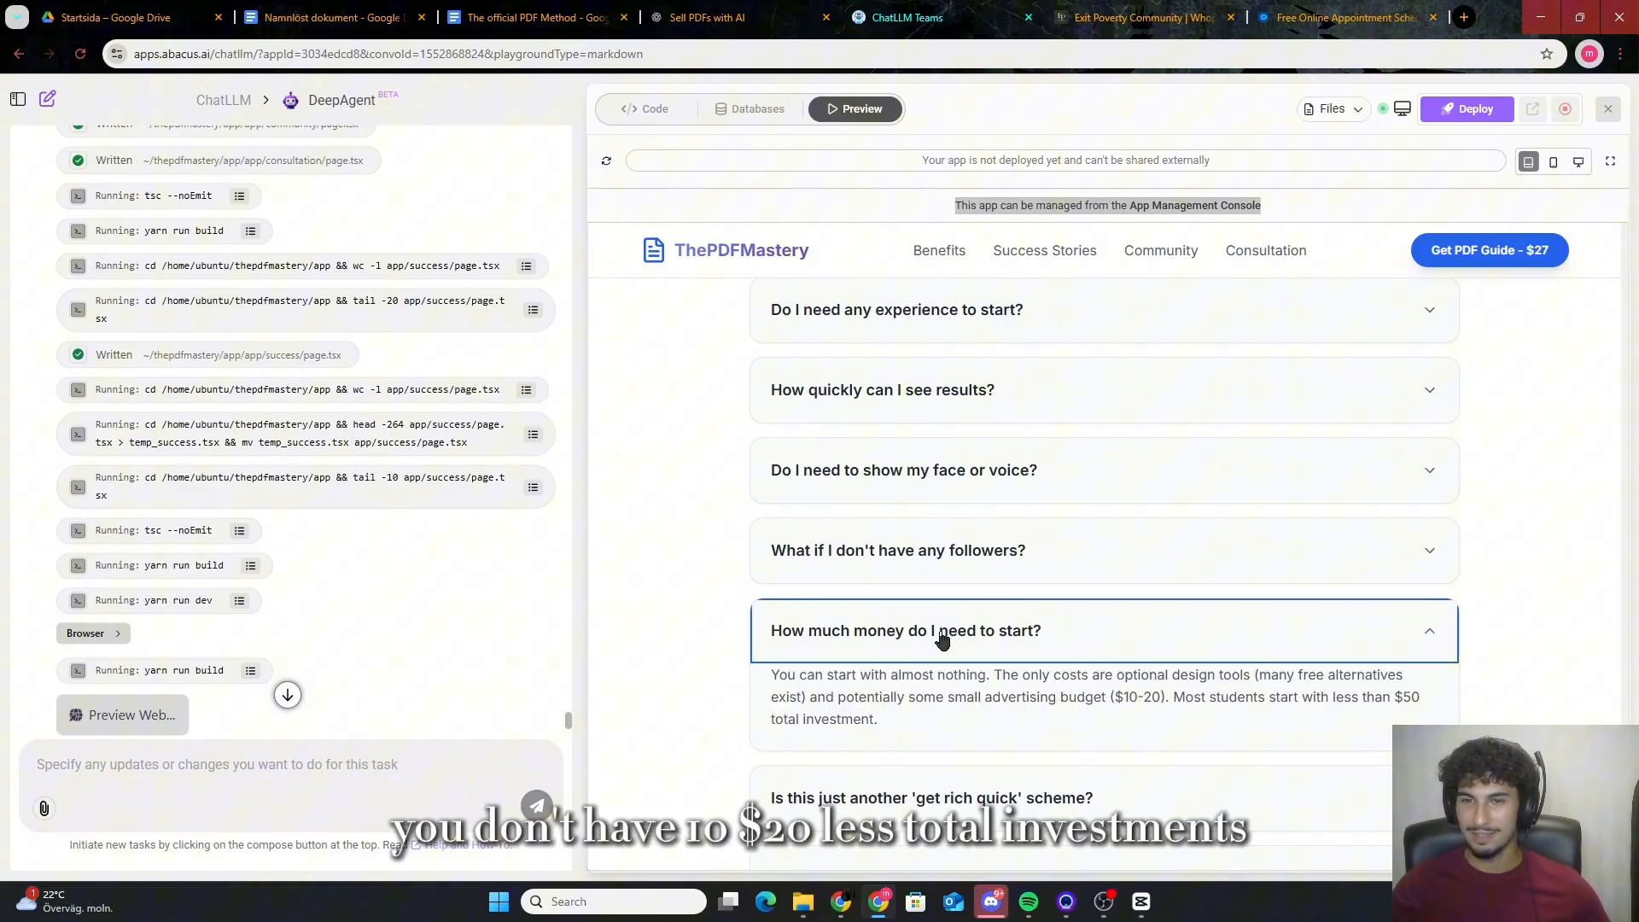
scroll("down", 3)
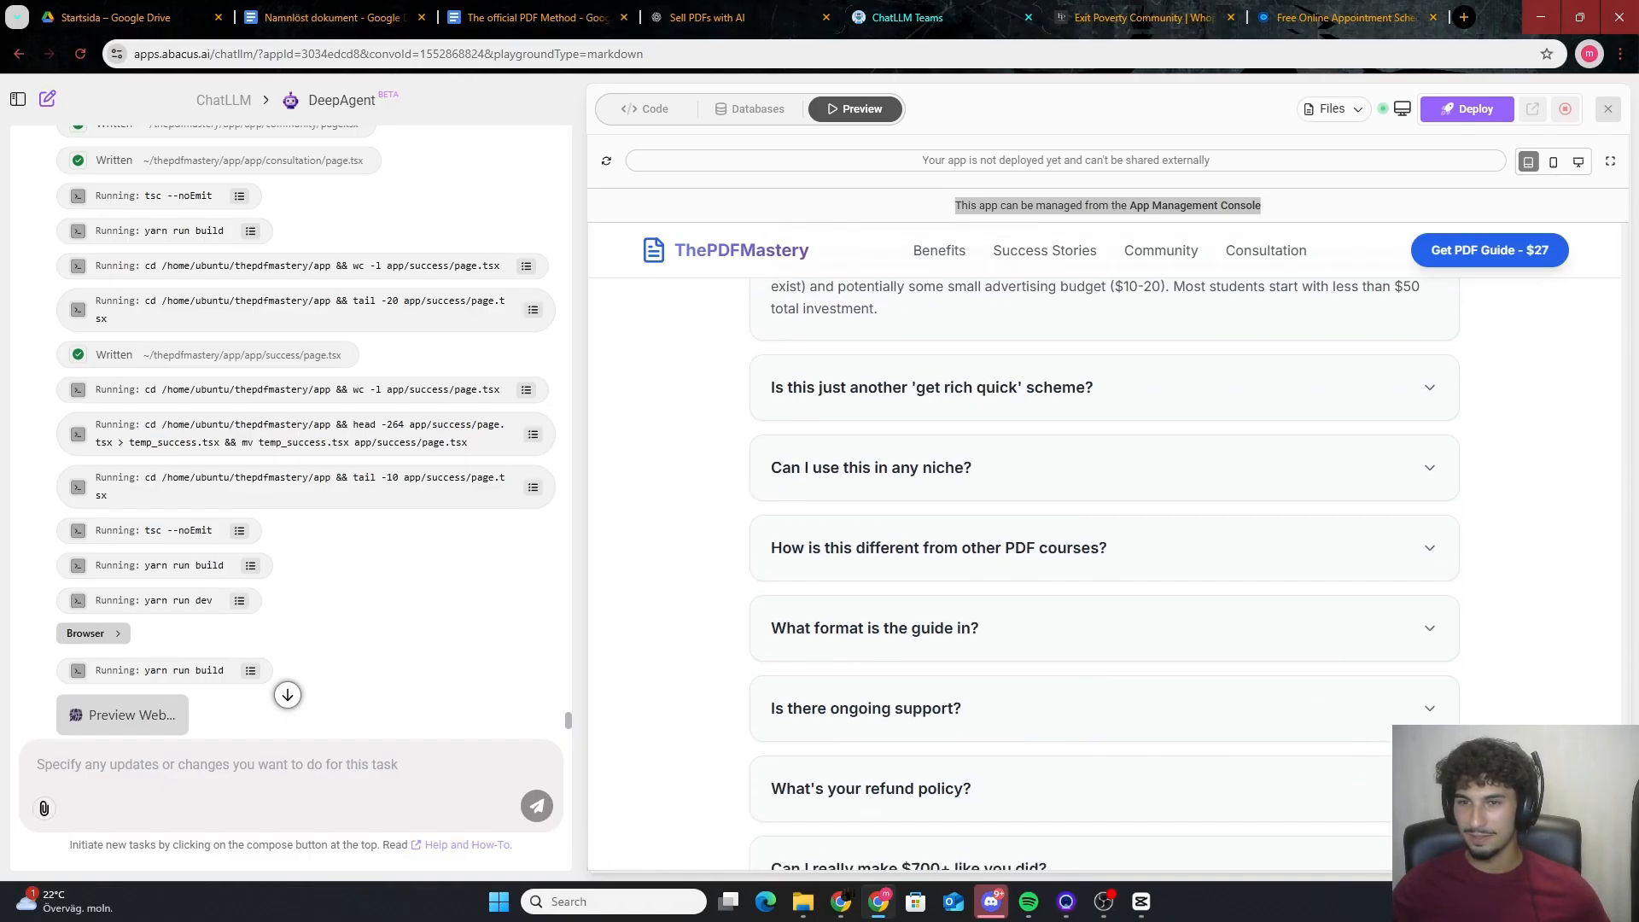
scroll("down", 3)
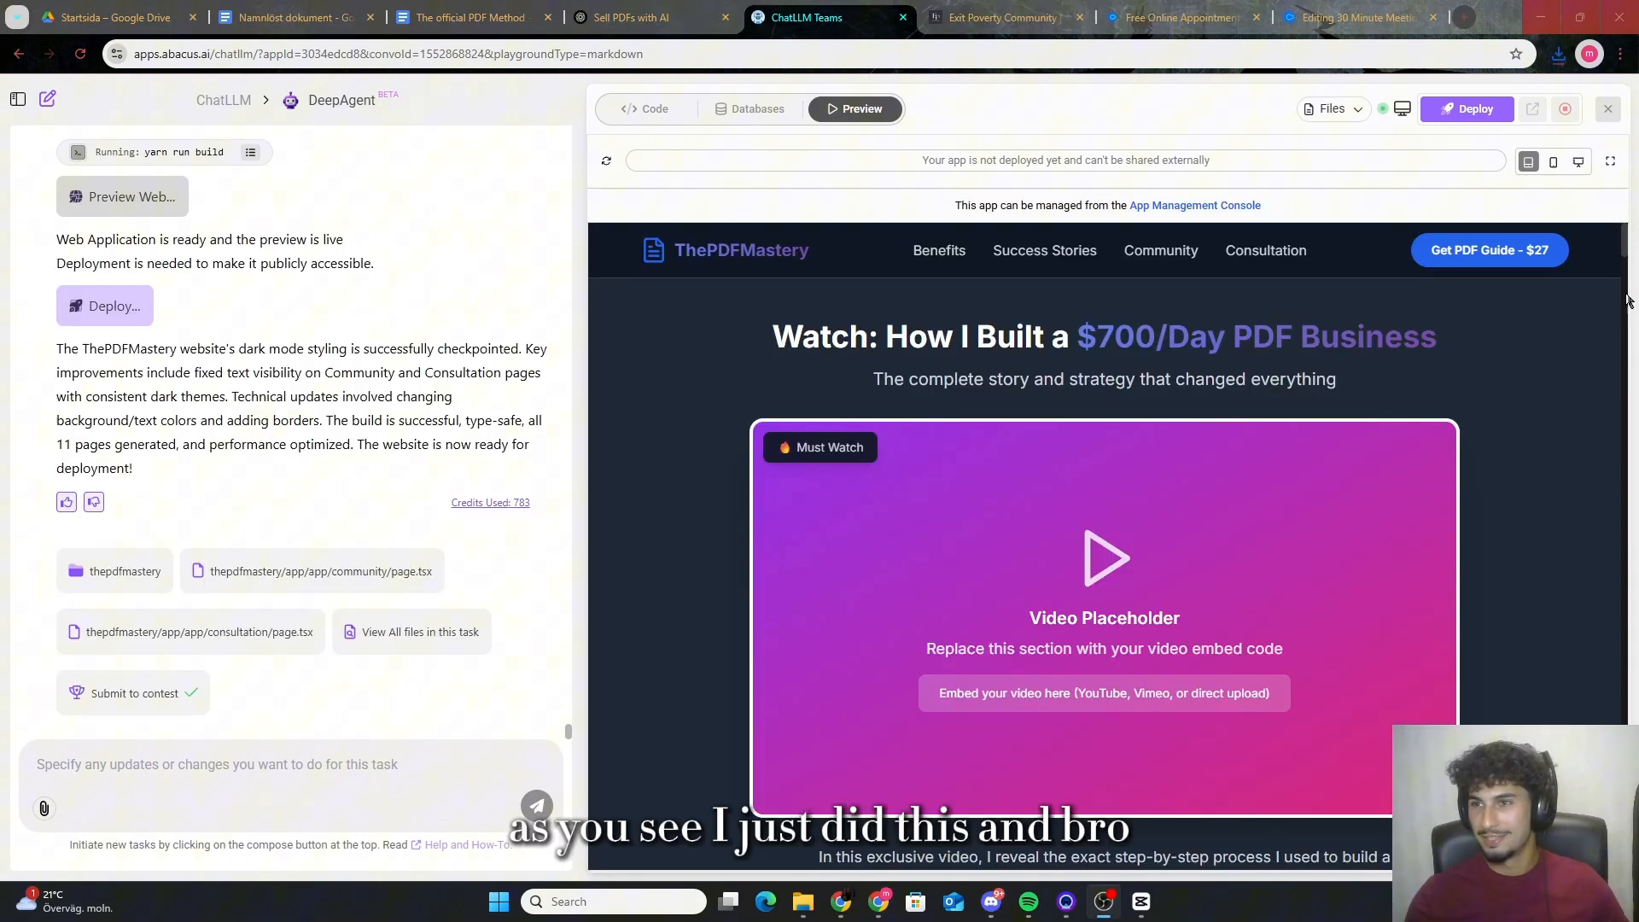
scroll("down", 3)
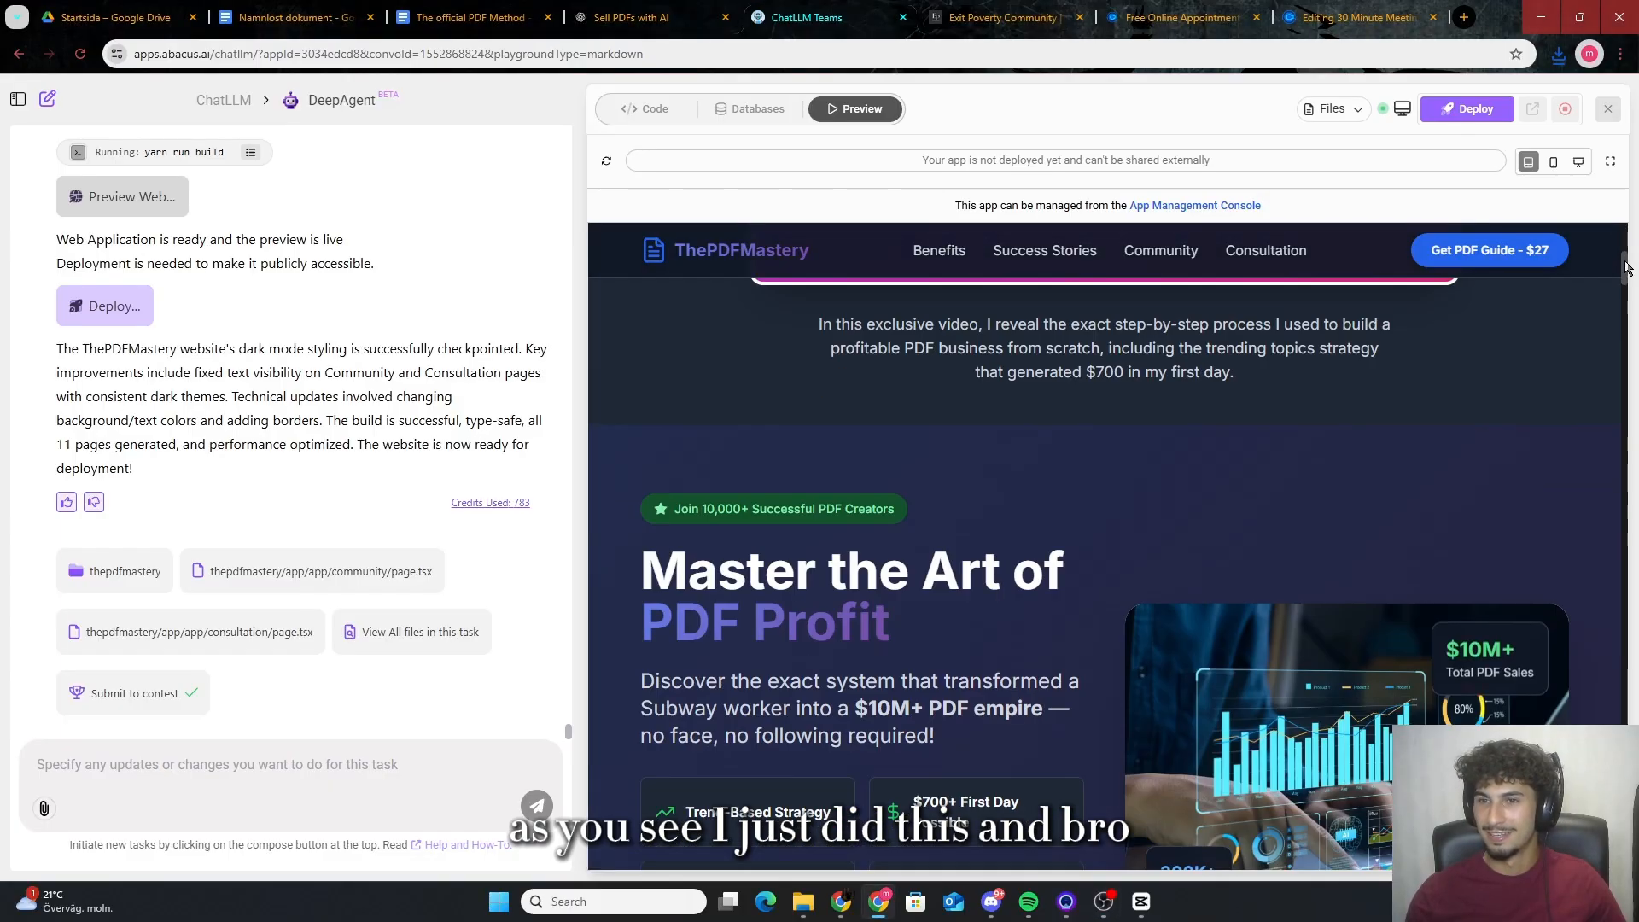
scroll("down", 3)
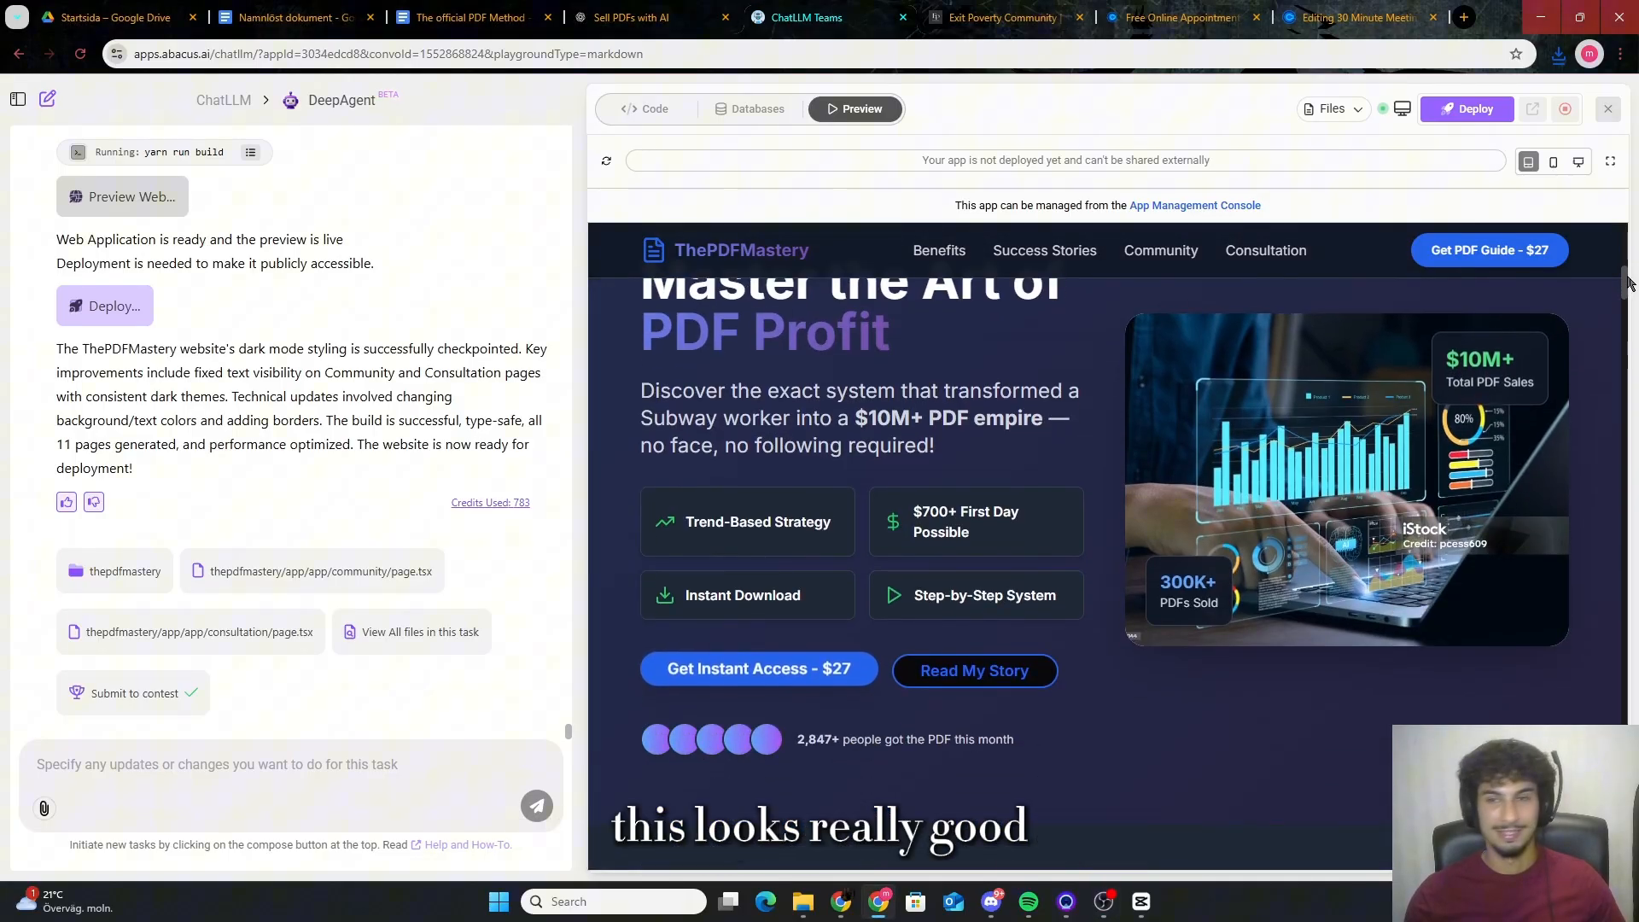
scroll("down", 3)
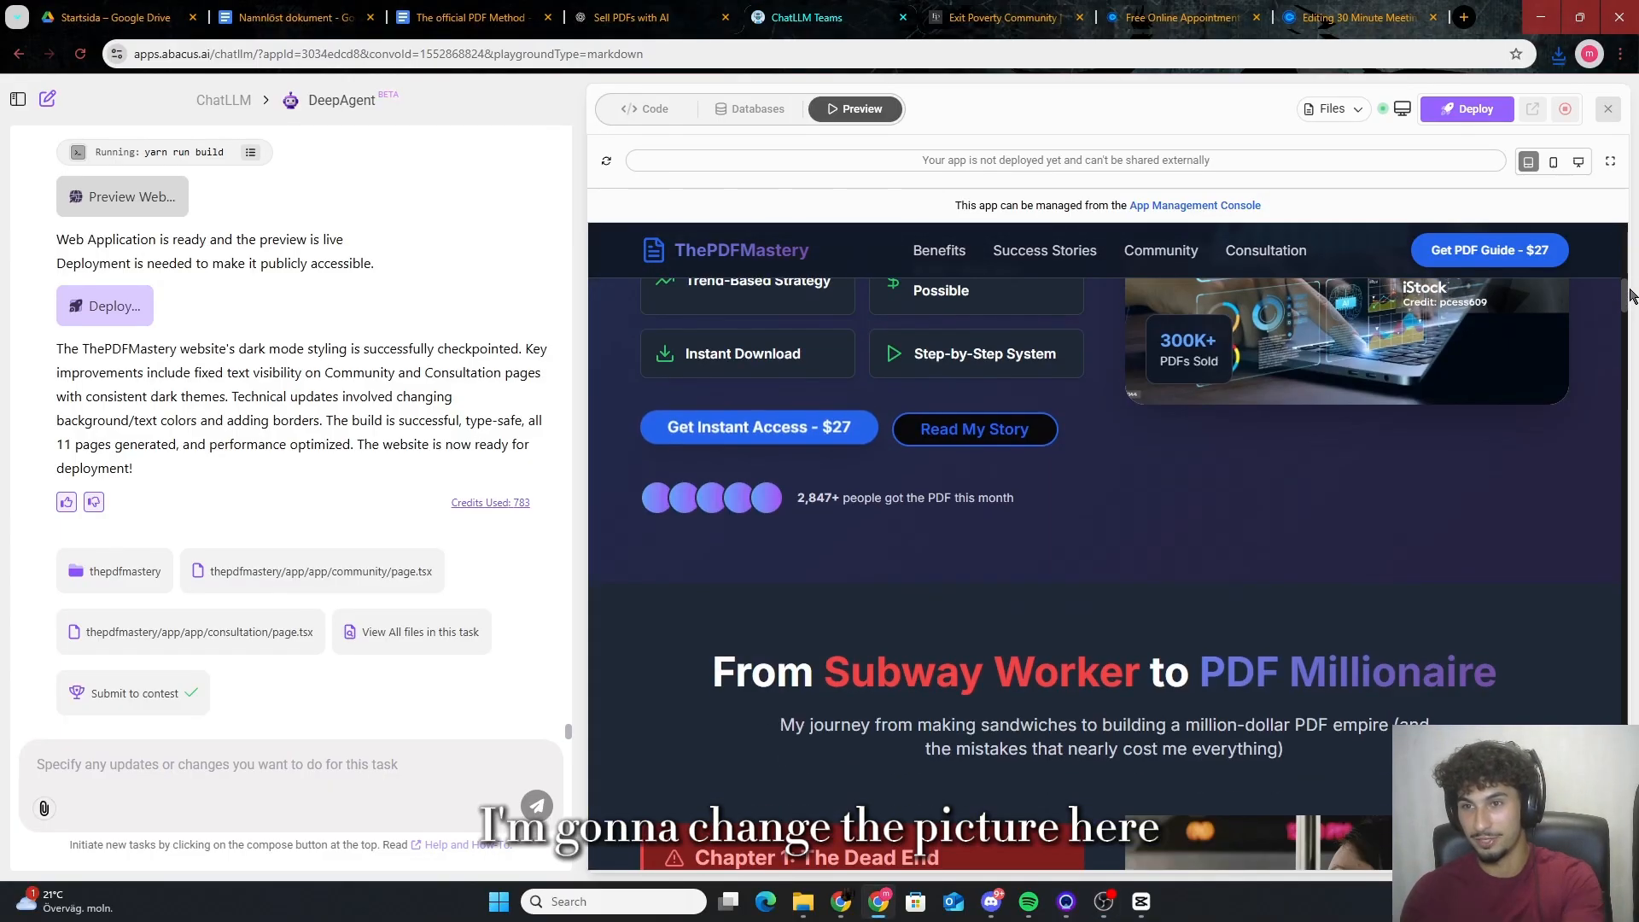
scroll("down", 3)
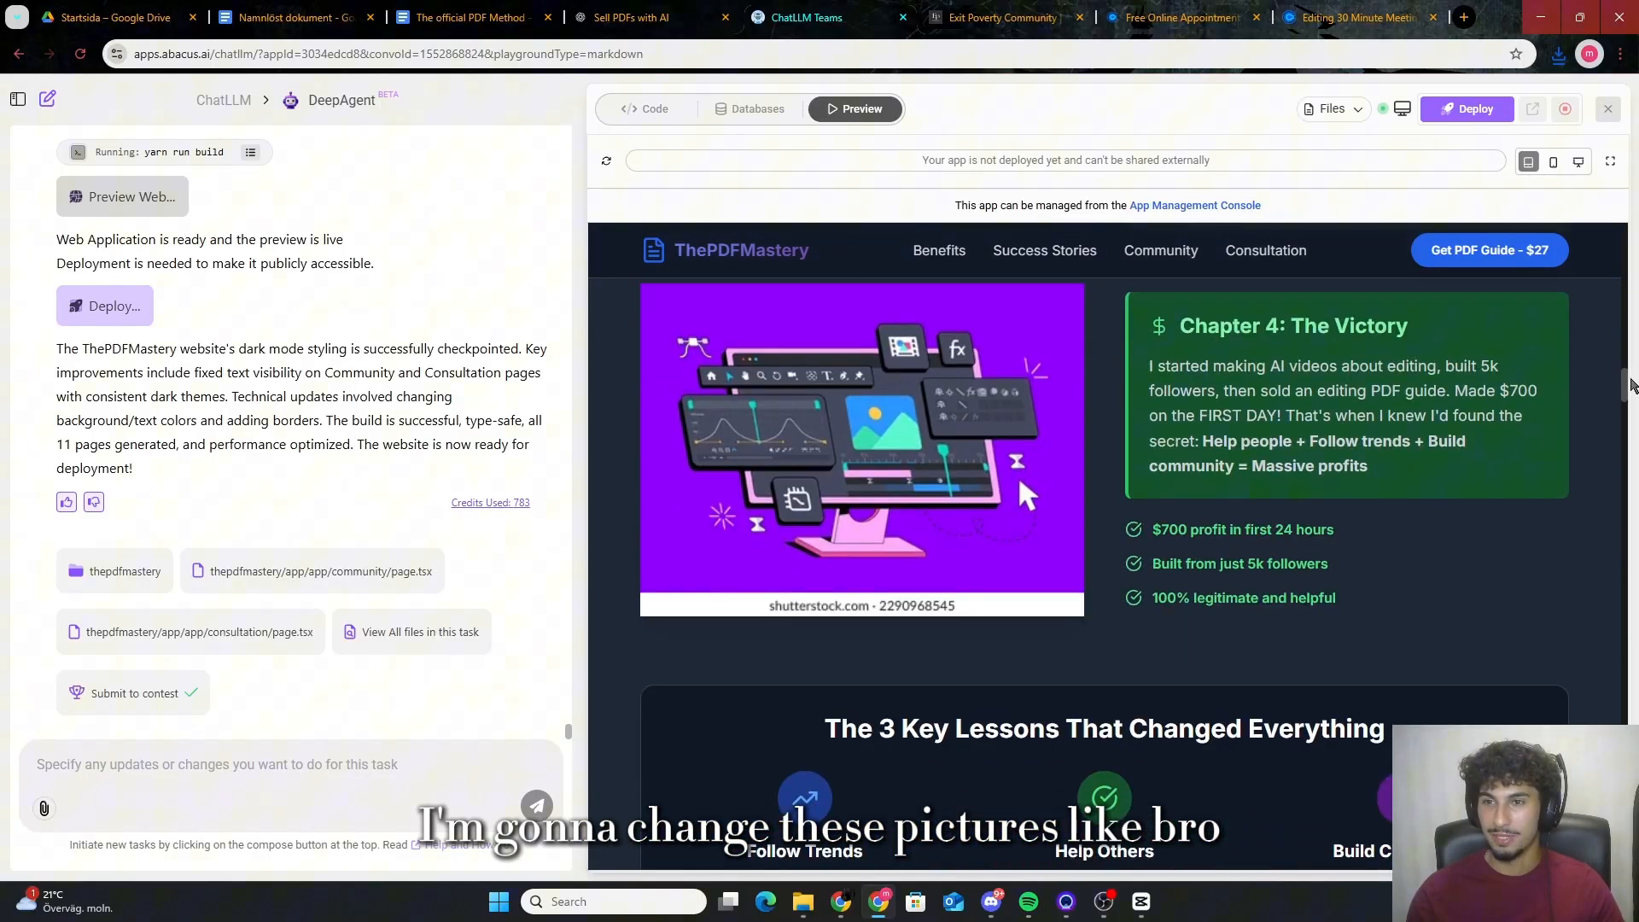
scroll("down", 3)
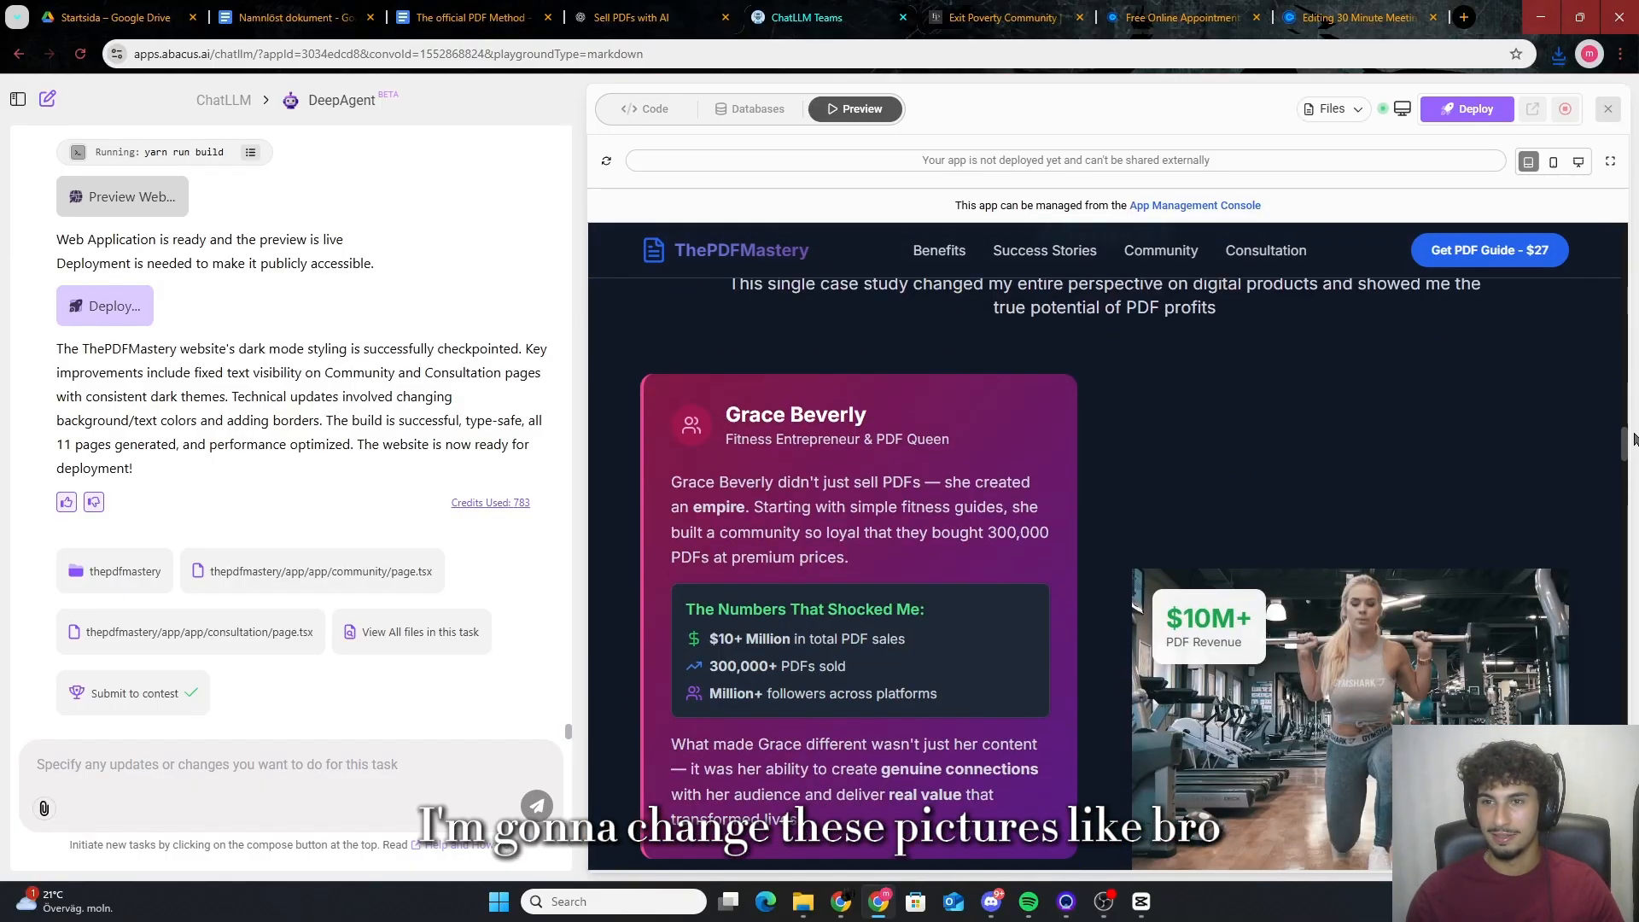
scroll("down", 3)
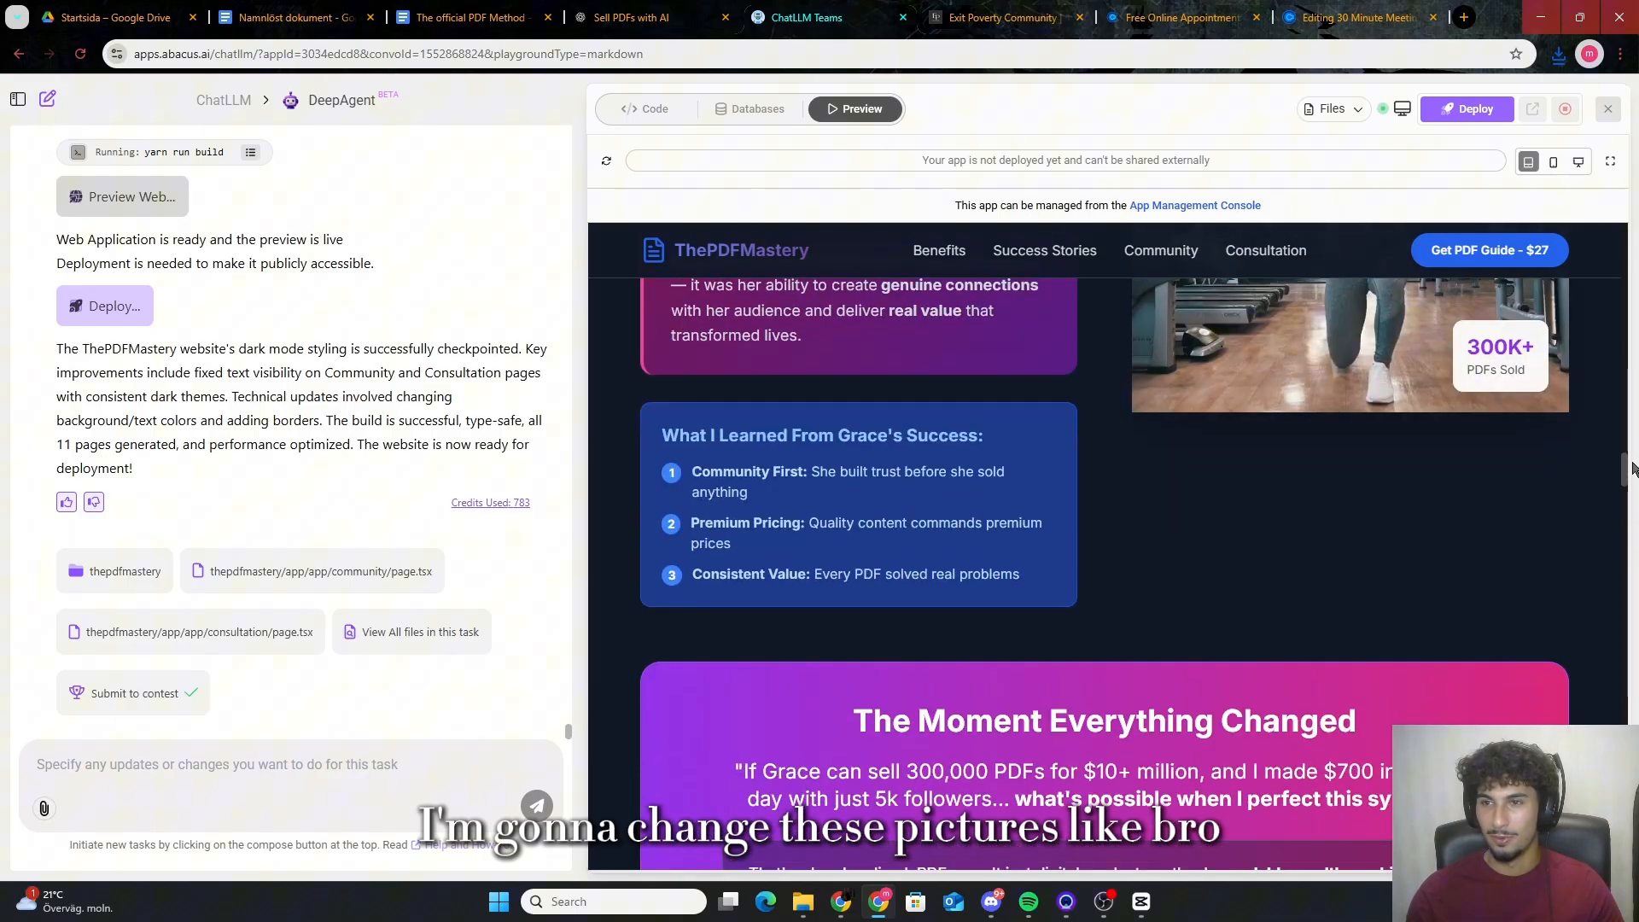
scroll("down", 3)
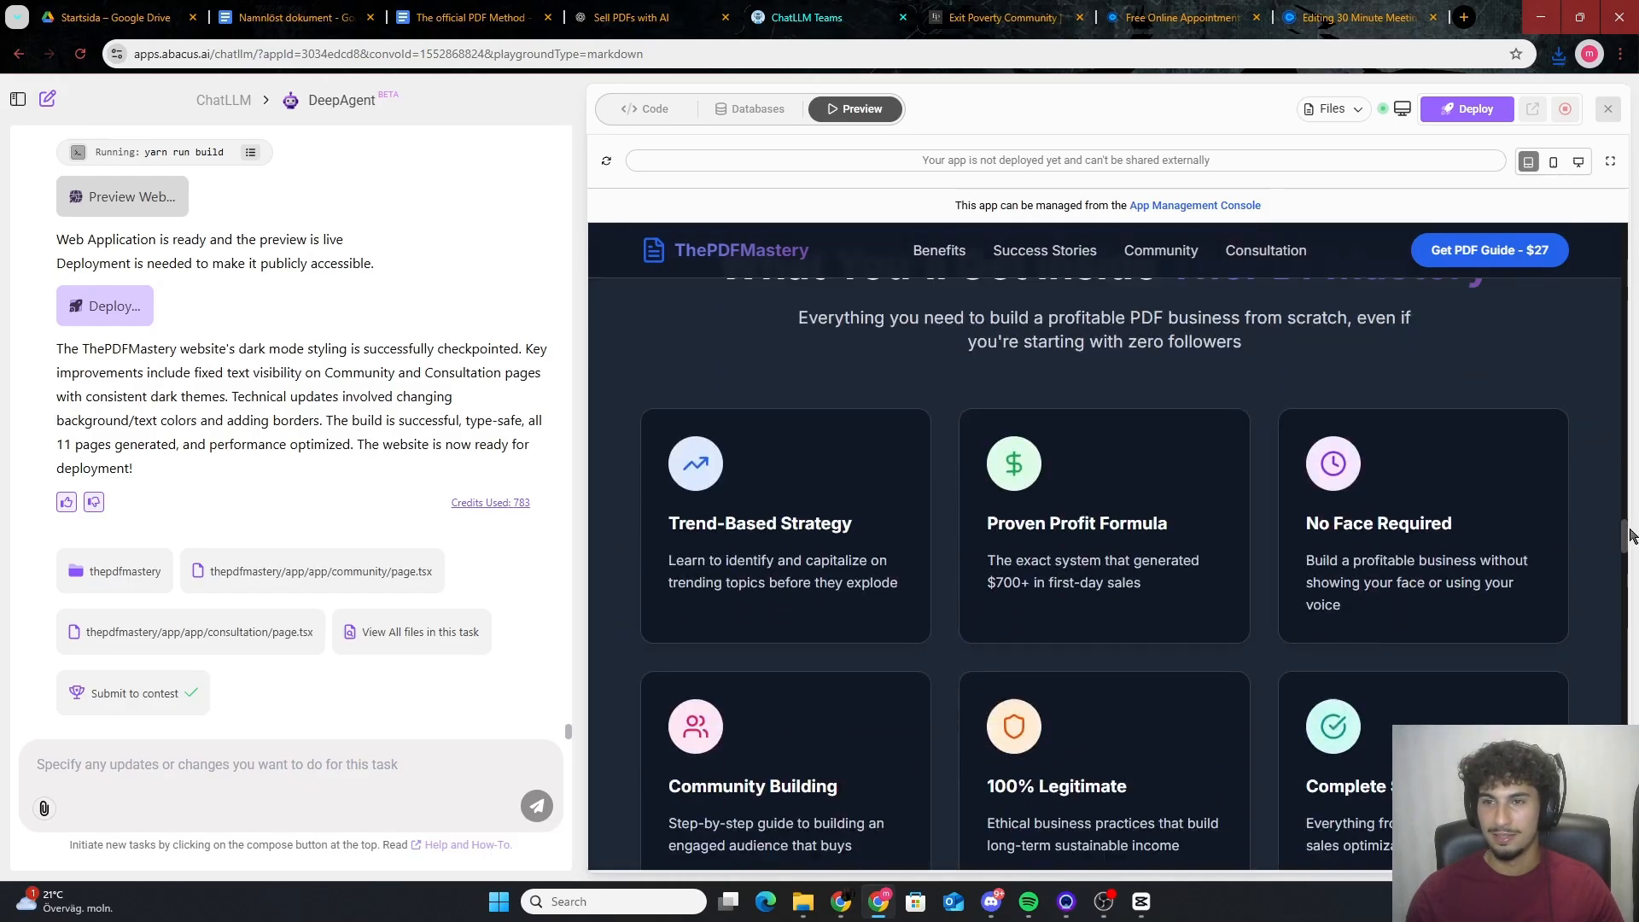
scroll("down", 3)
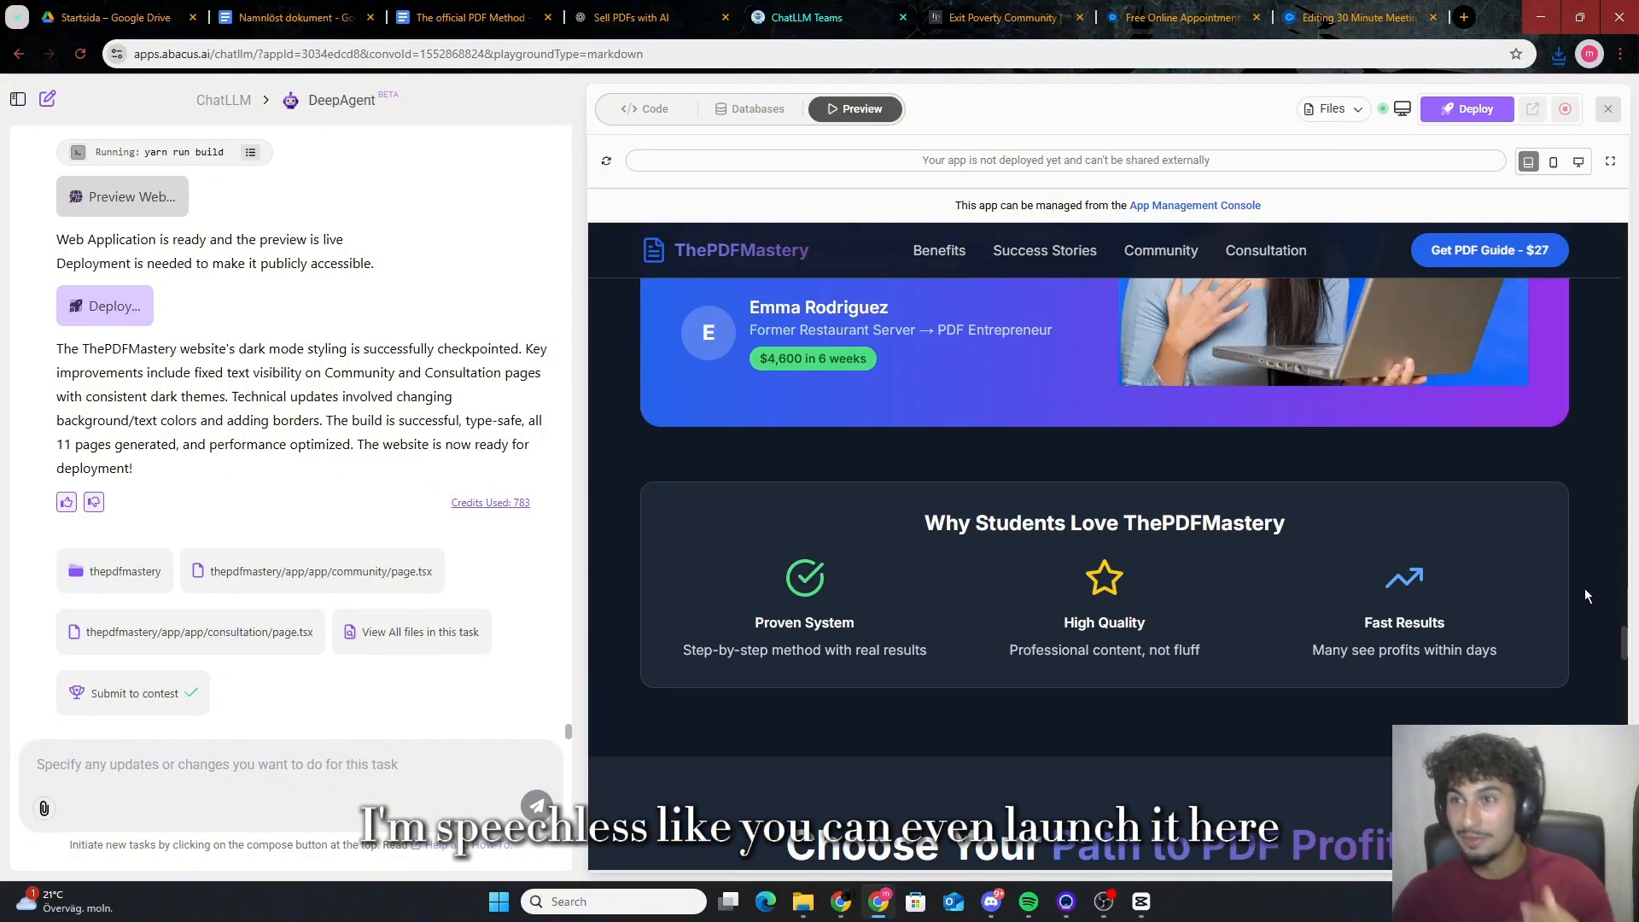
mouse_move(1473, 109)
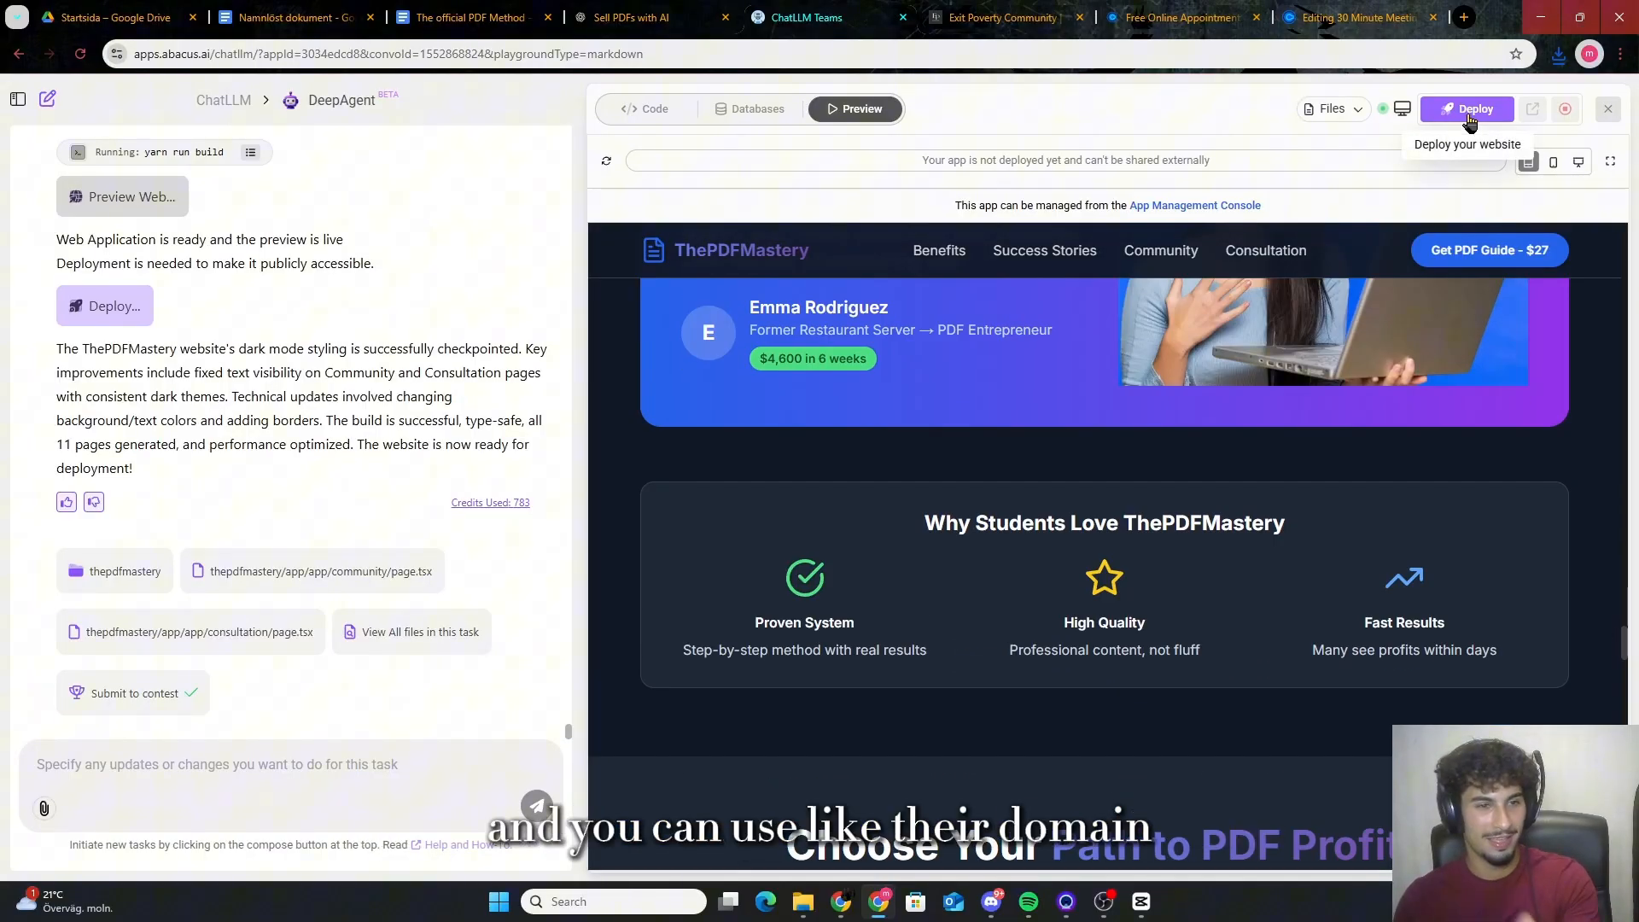
mouse_move(1398, 183)
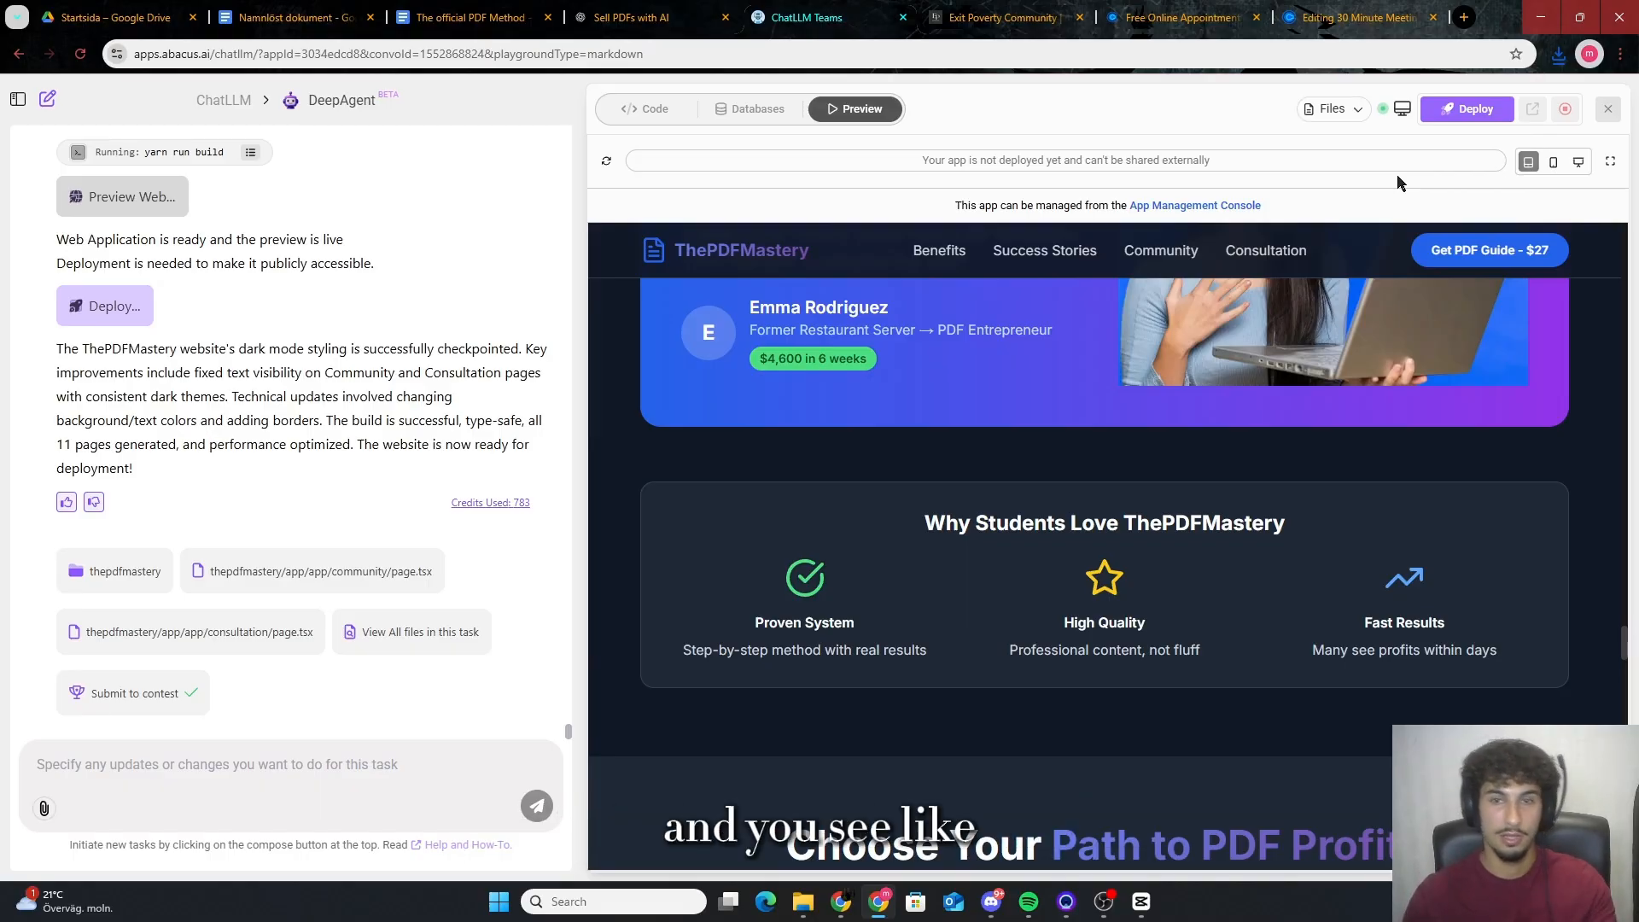
mouse_move(804, 176)
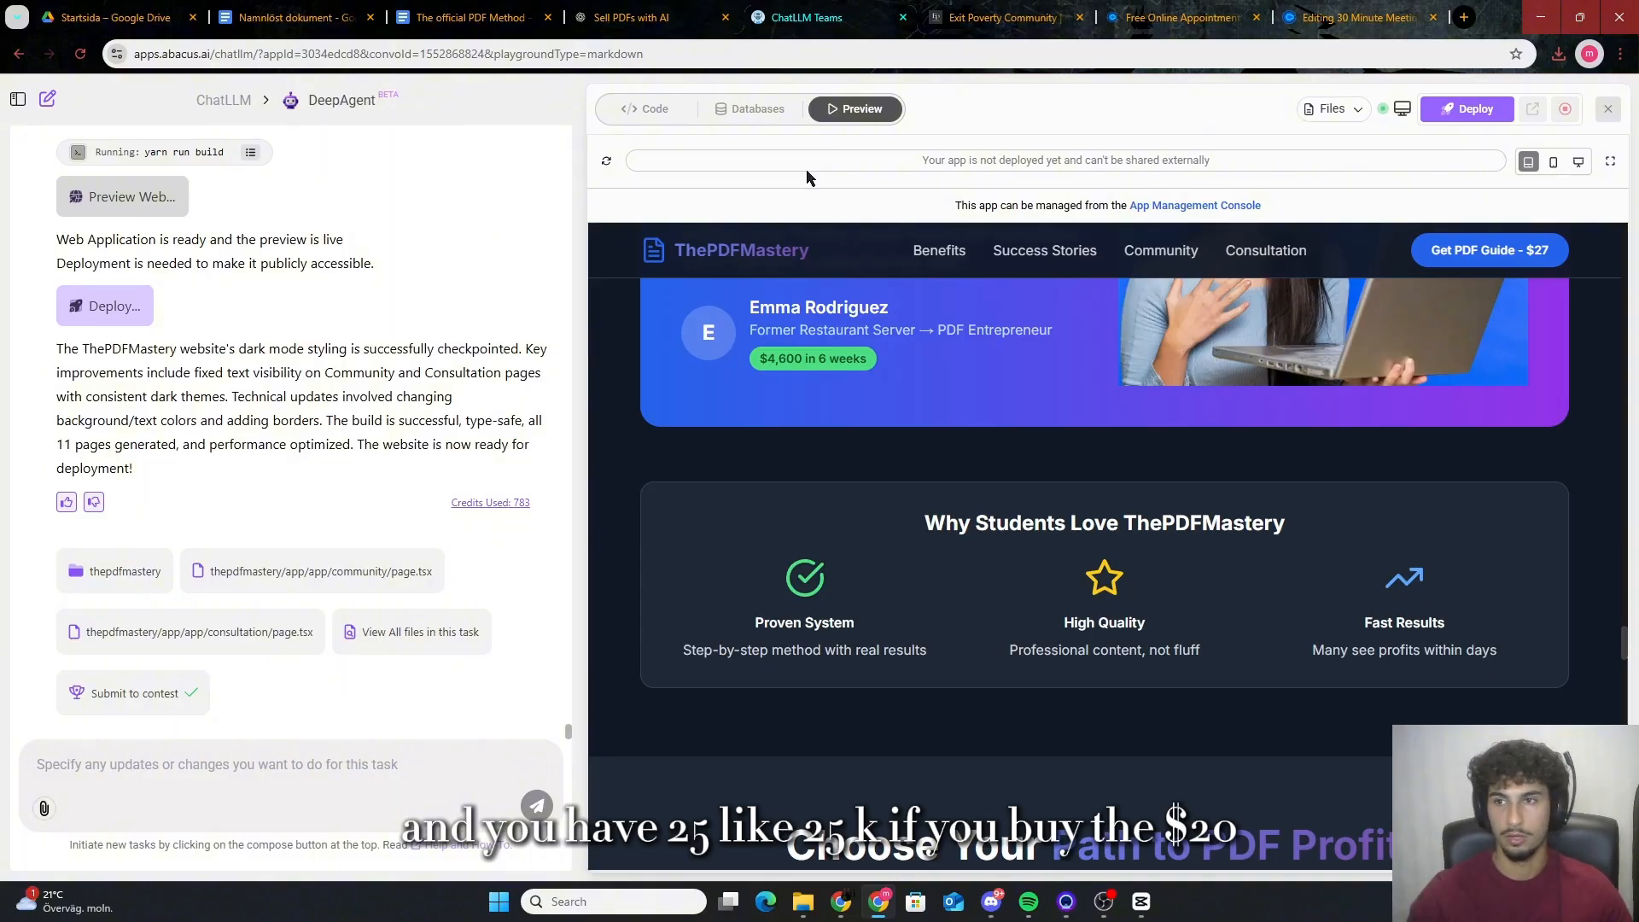
mouse_move(543, 254)
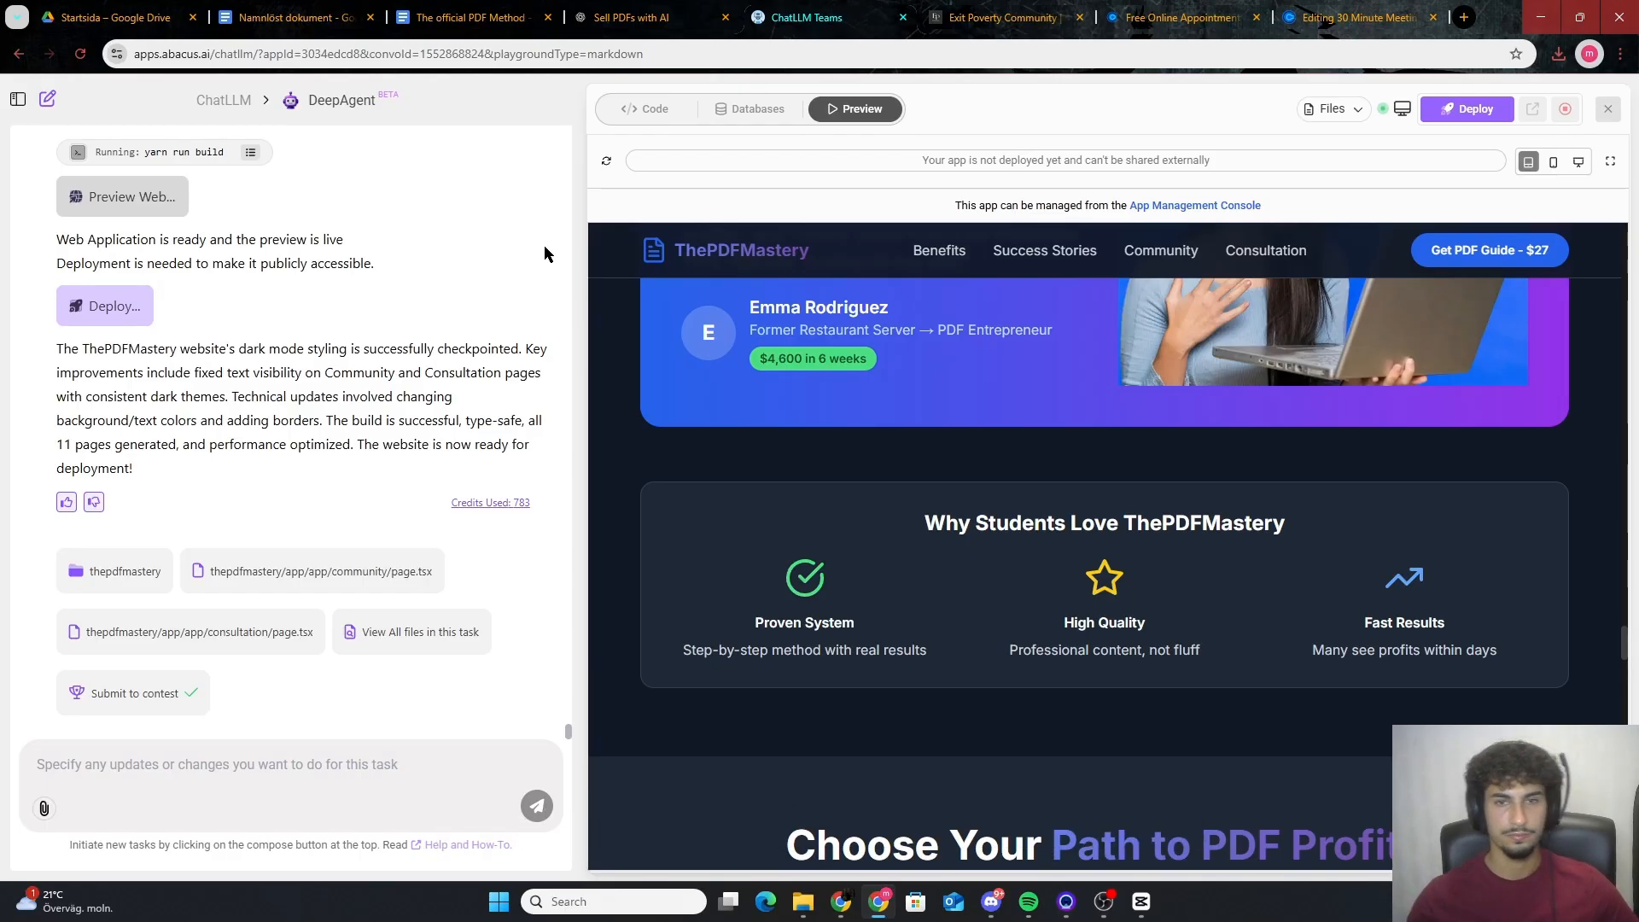
mouse_move(673, 459)
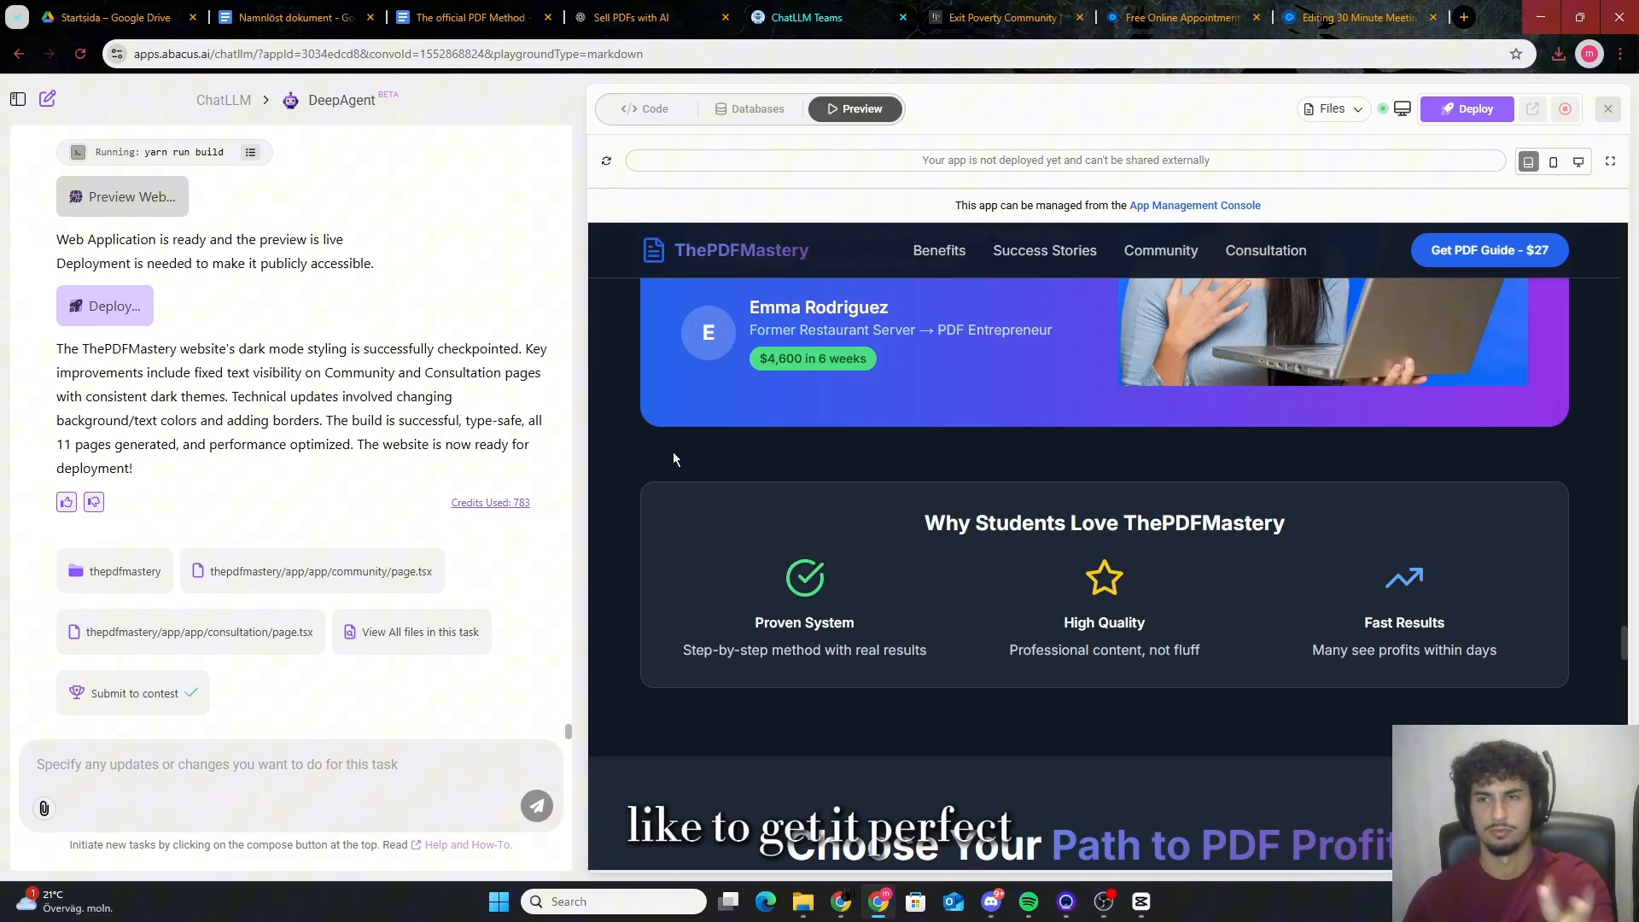
scroll("down", 3)
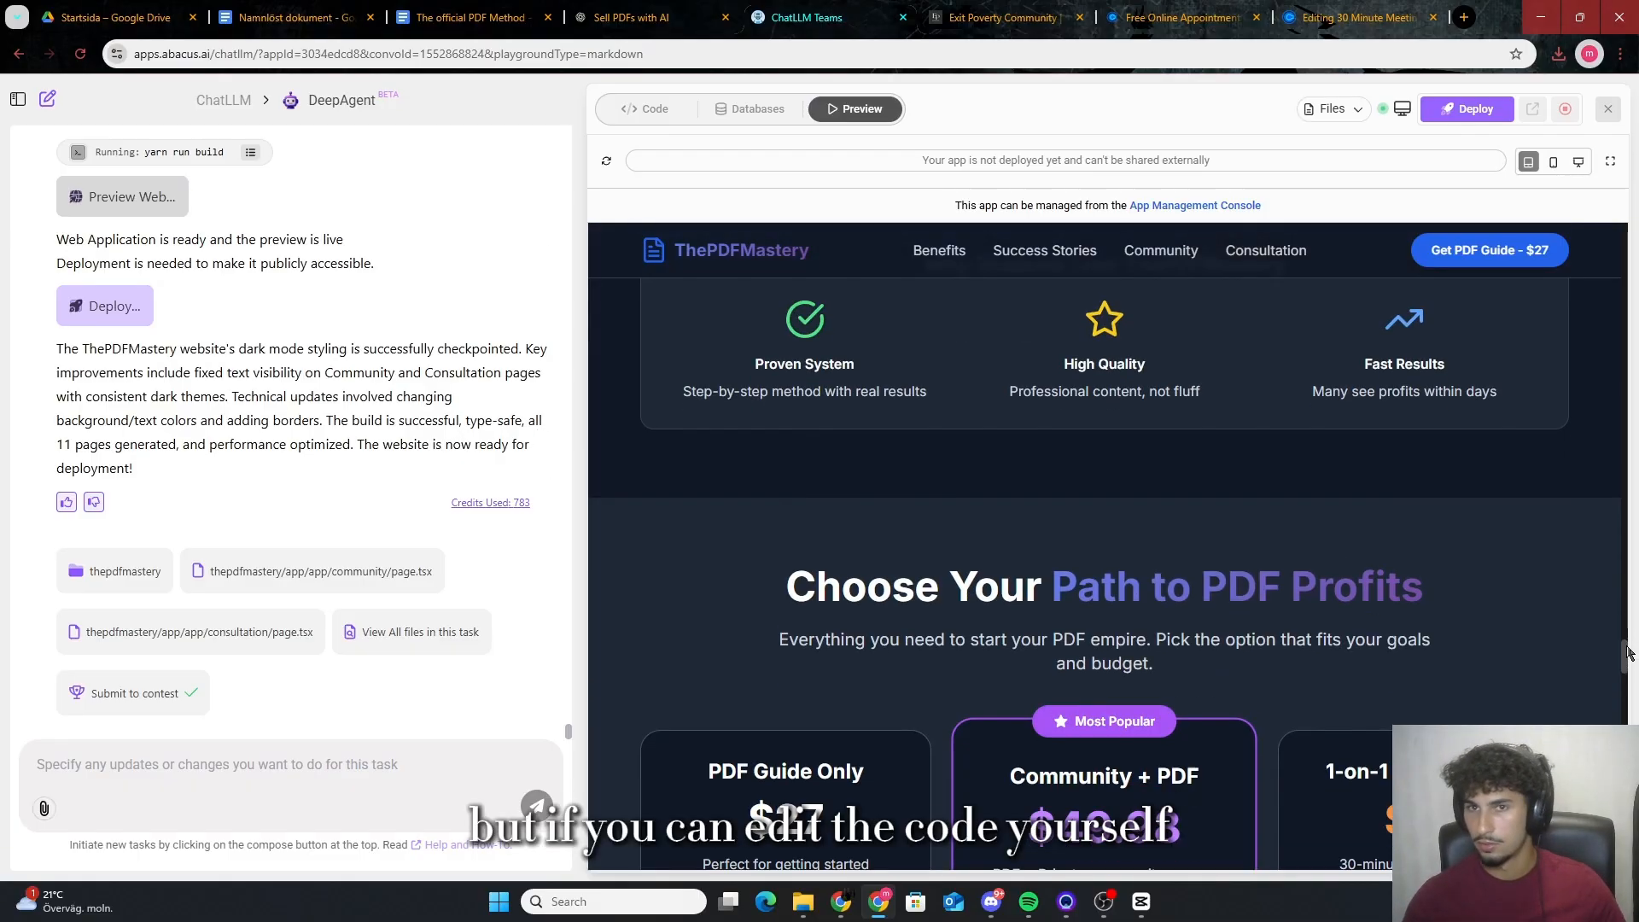
scroll("down", 3)
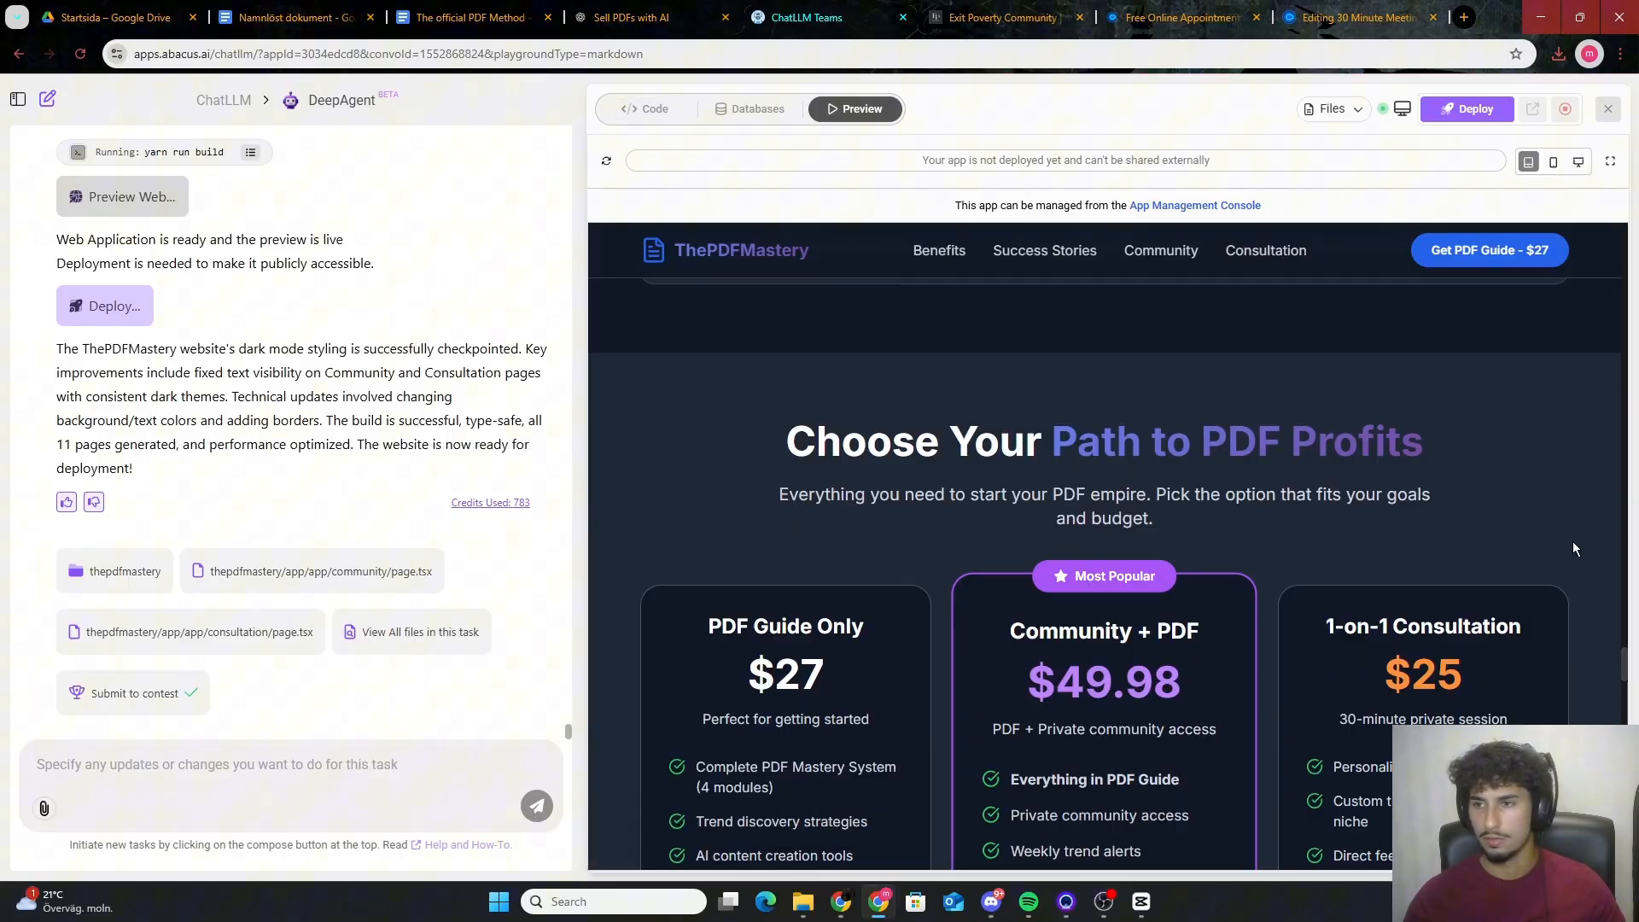
scroll("down", 3)
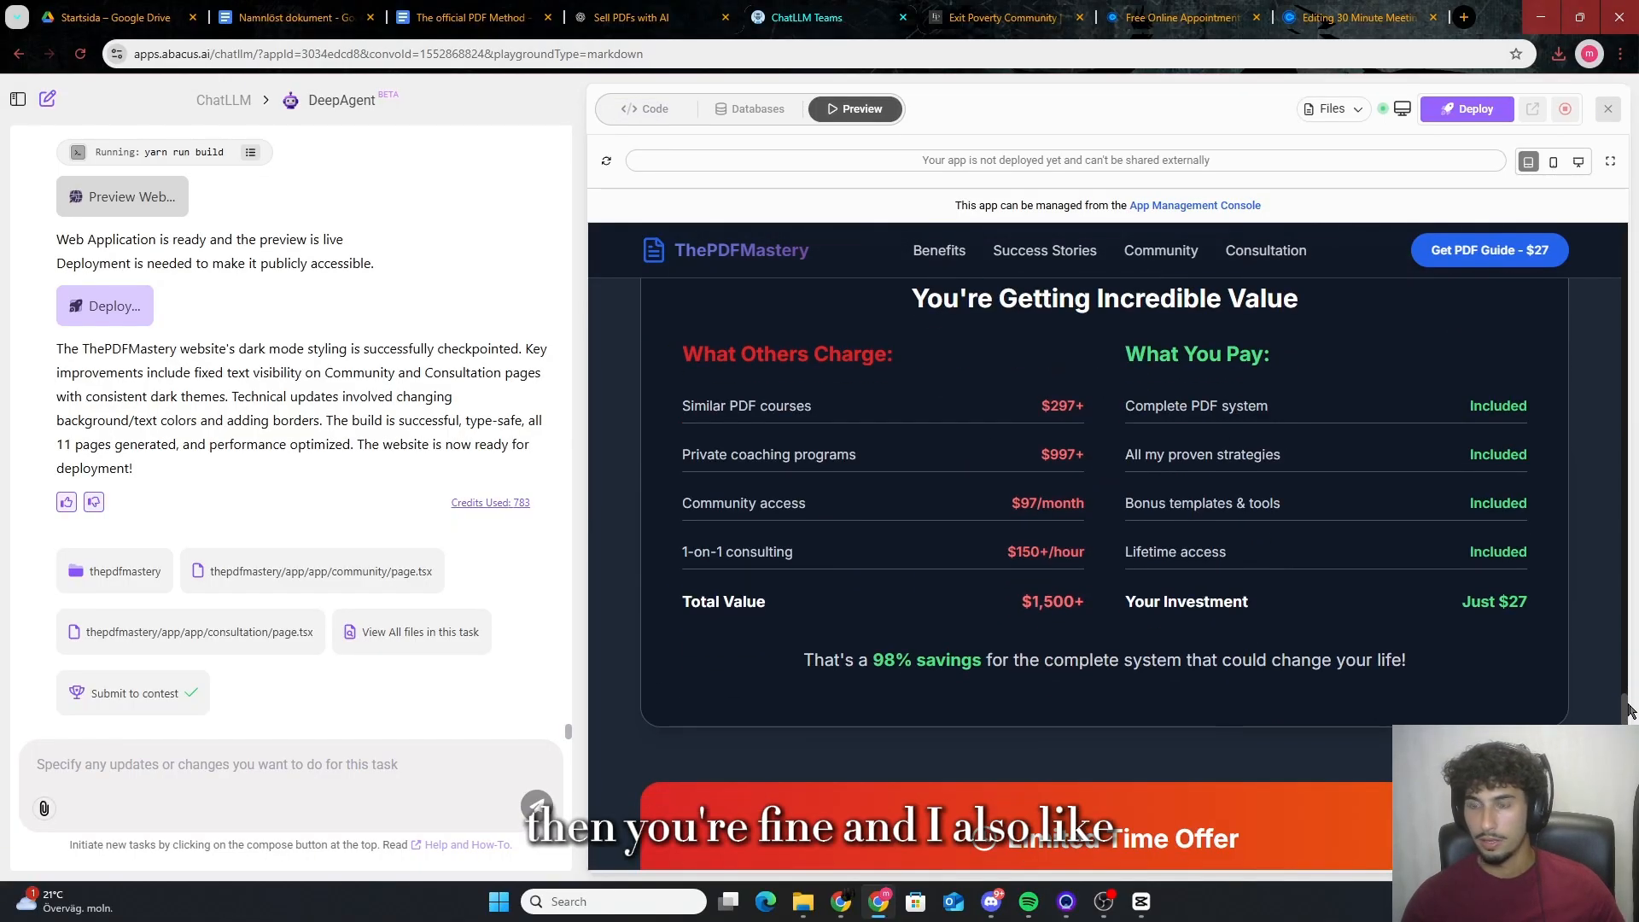
scroll("up", 3)
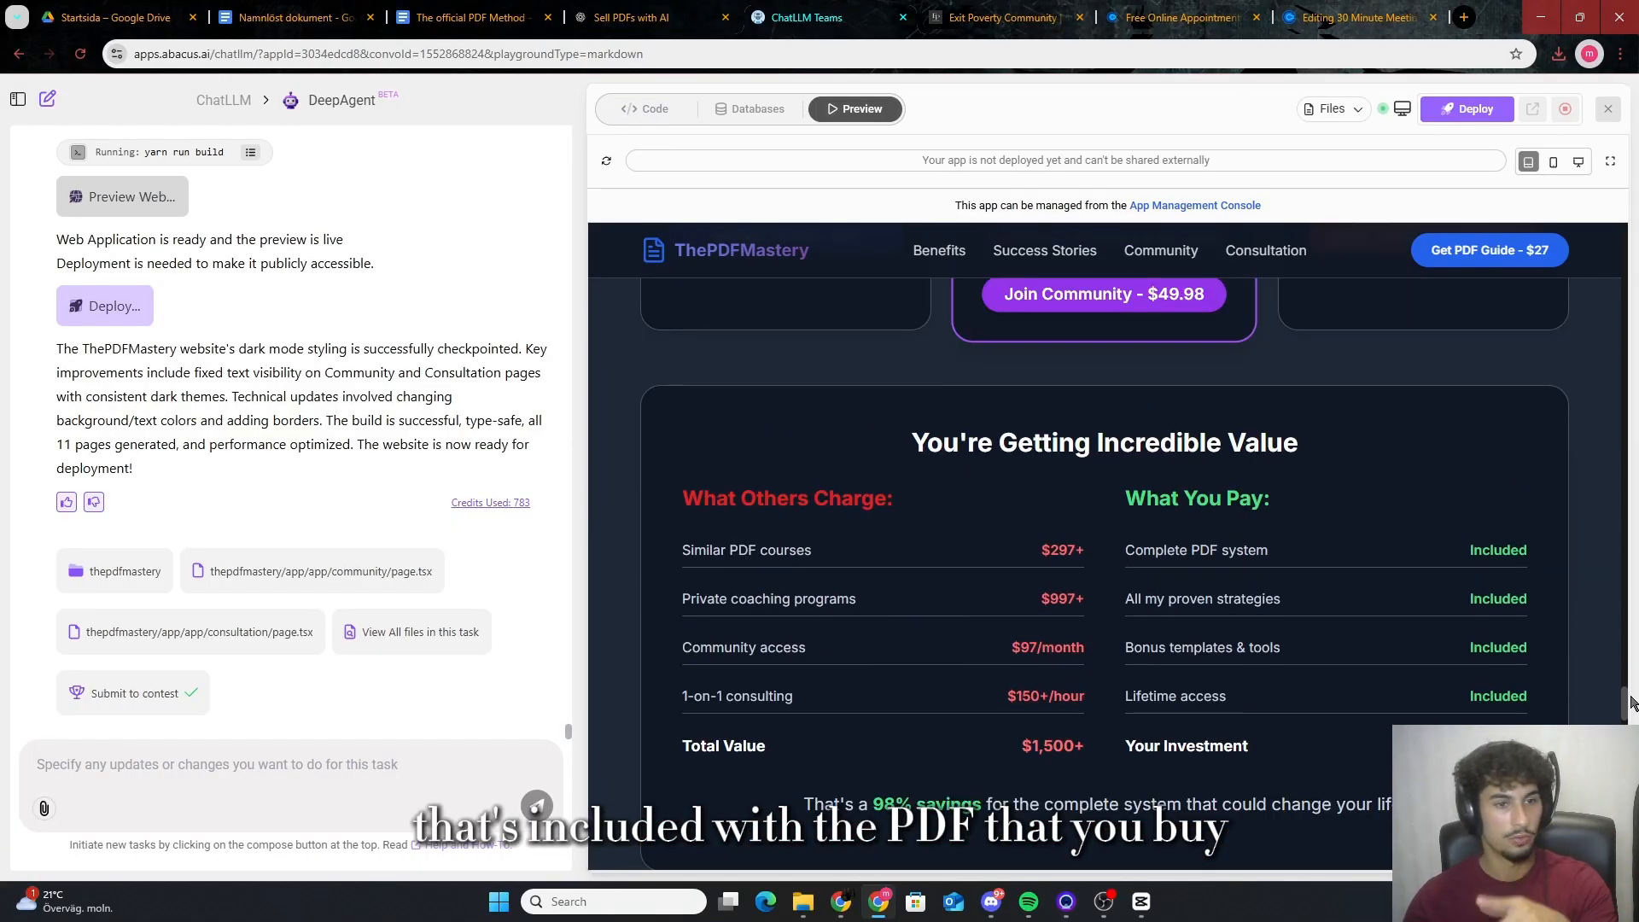
scroll("up", 3)
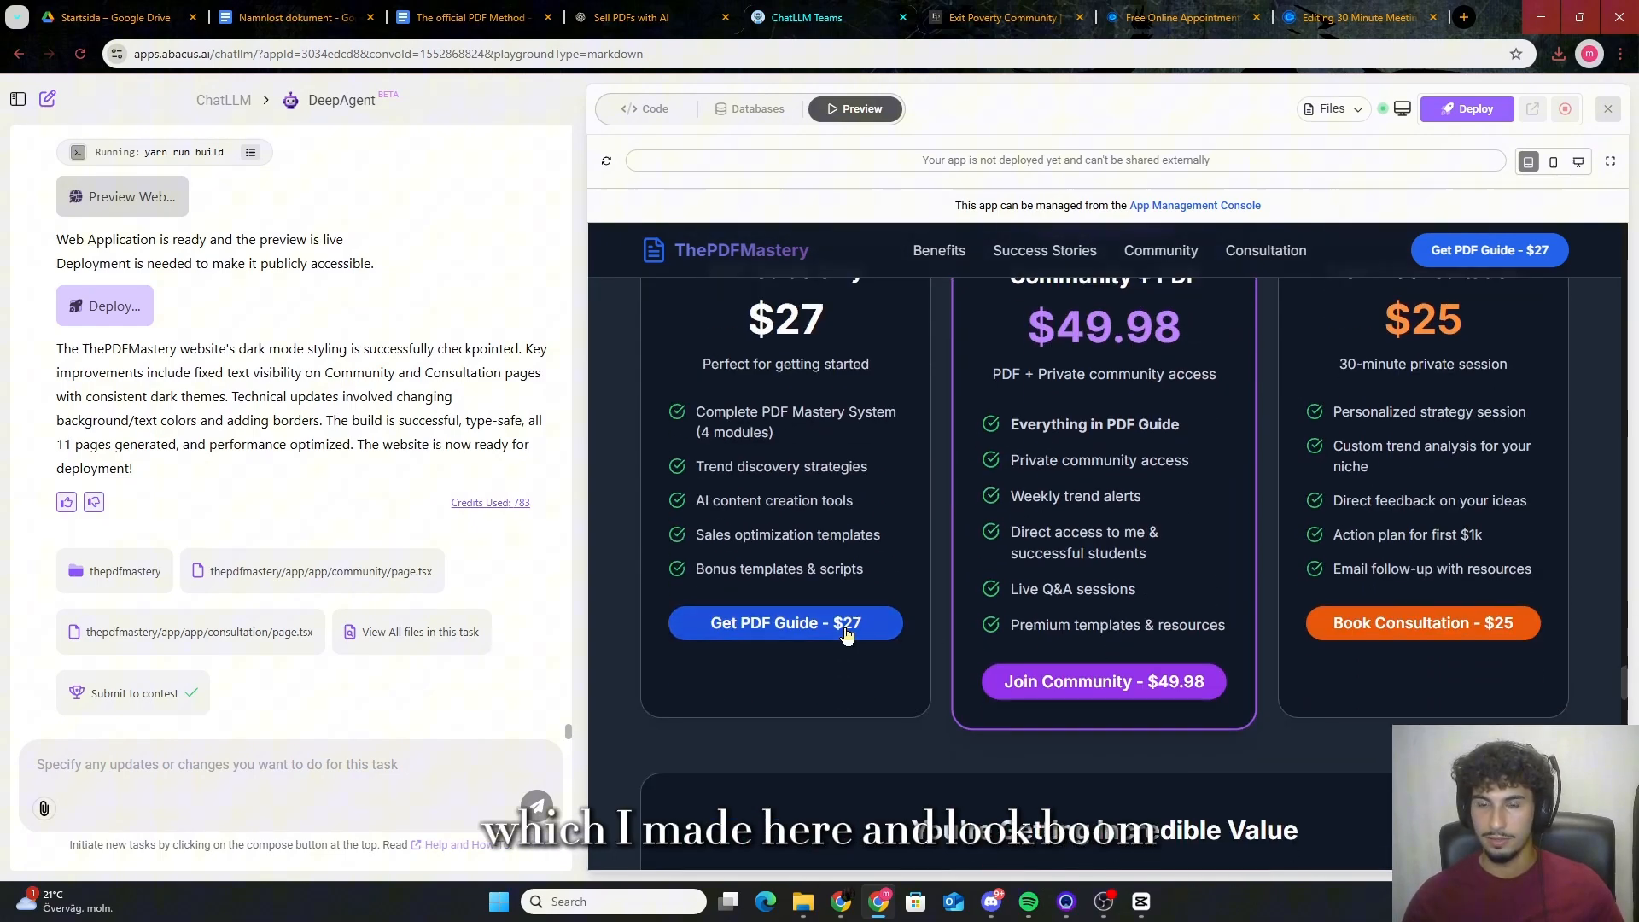
left_click(785, 623)
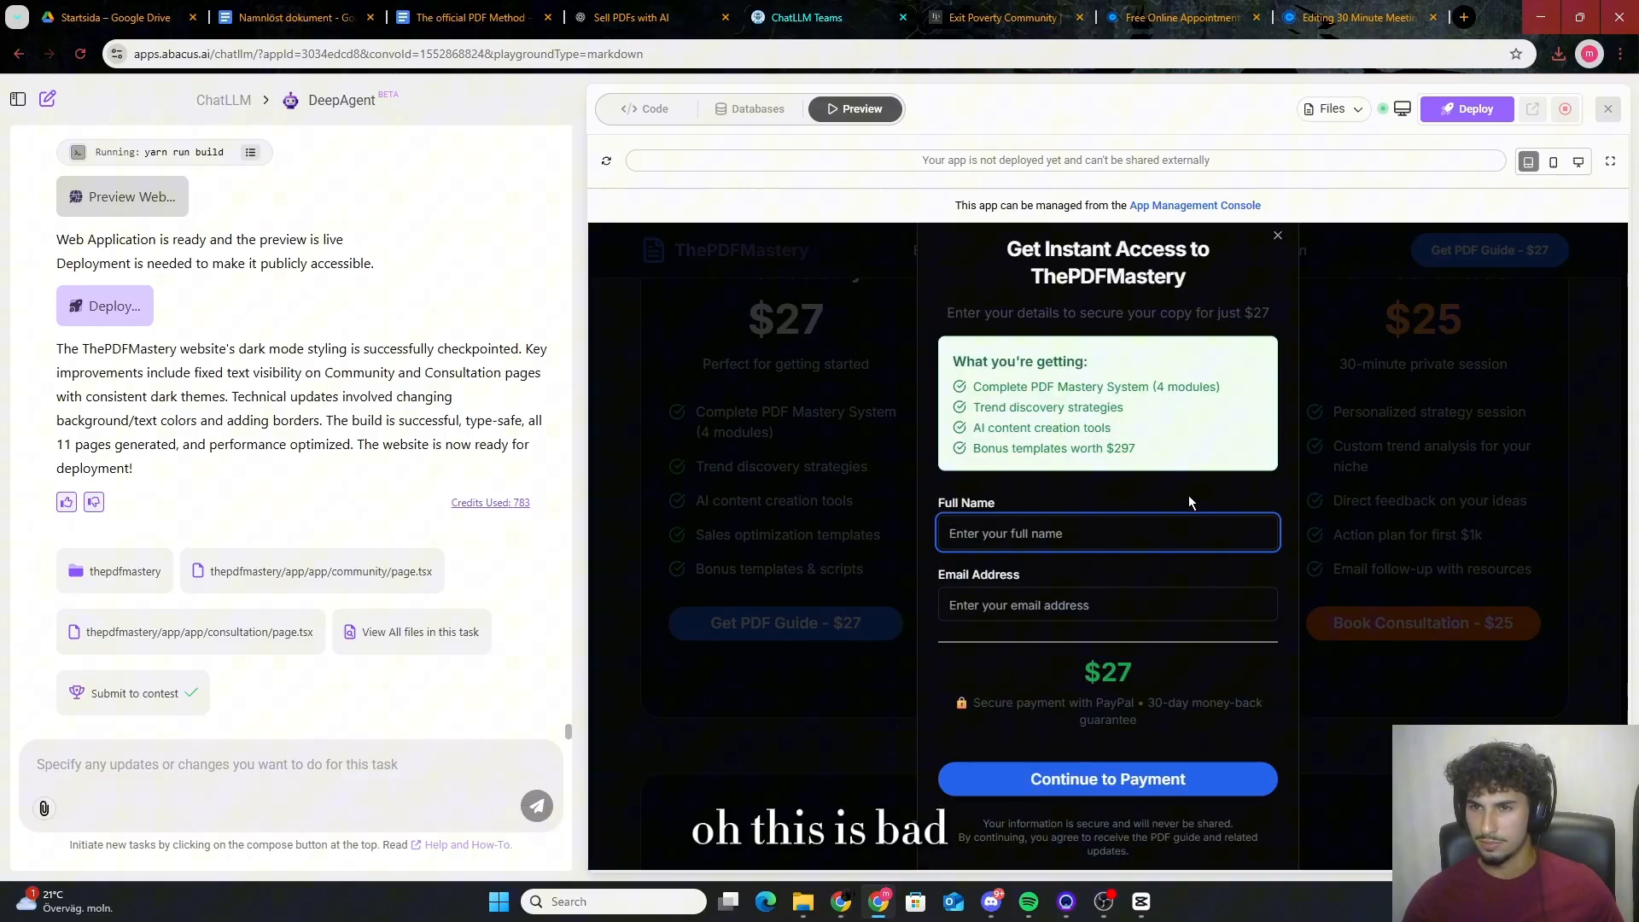
mouse_move(1137, 688)
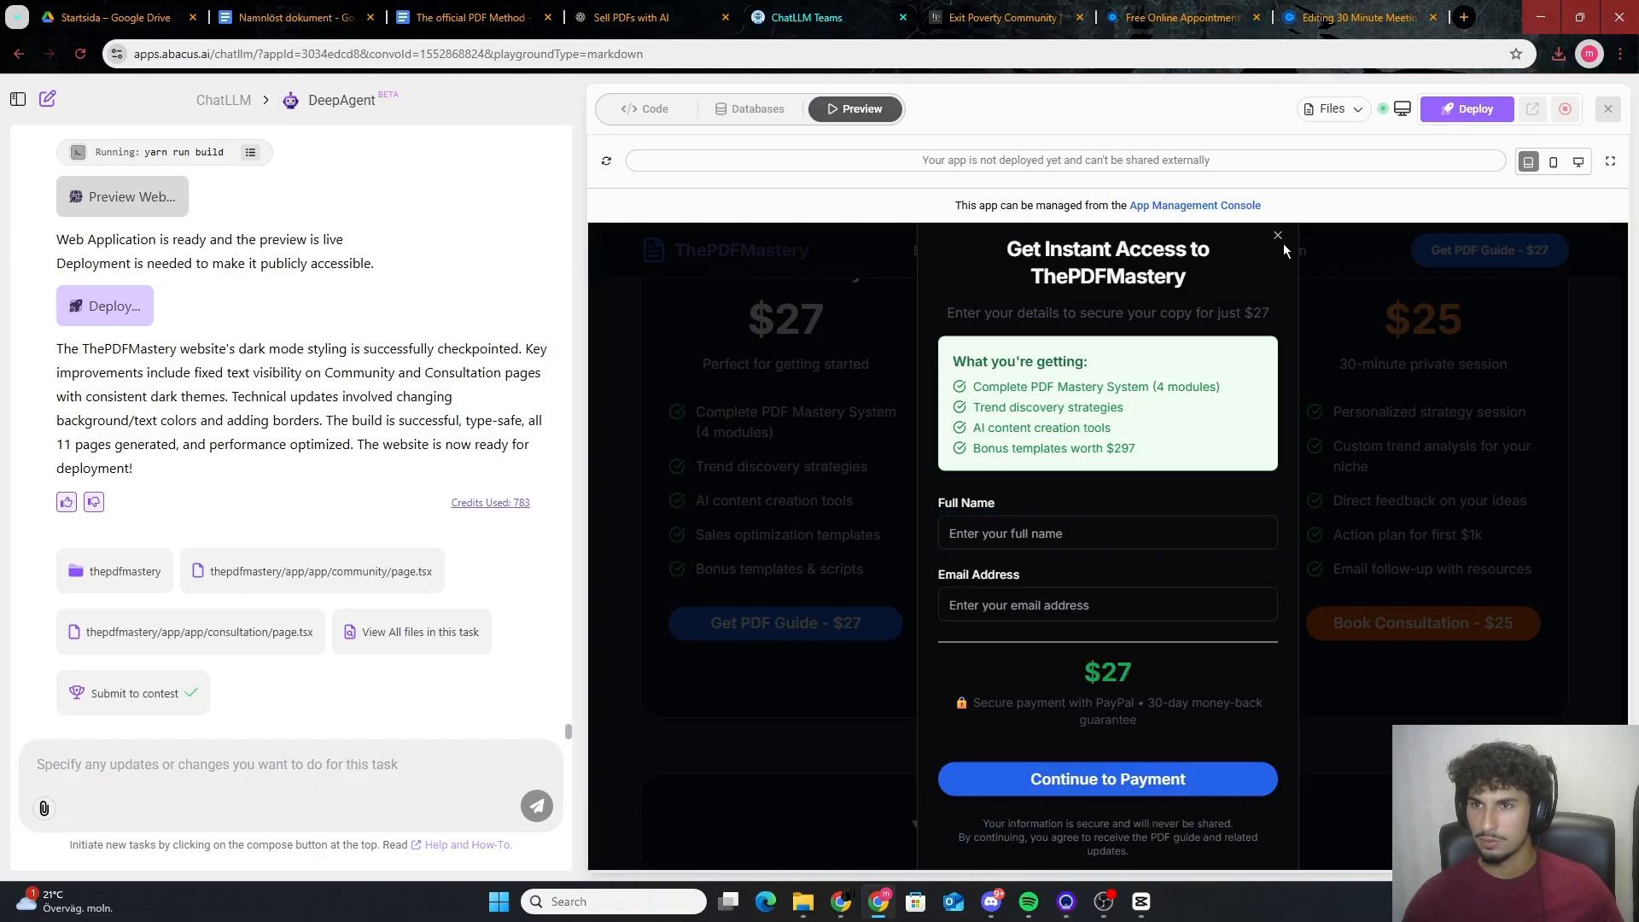
left_click(867, 17)
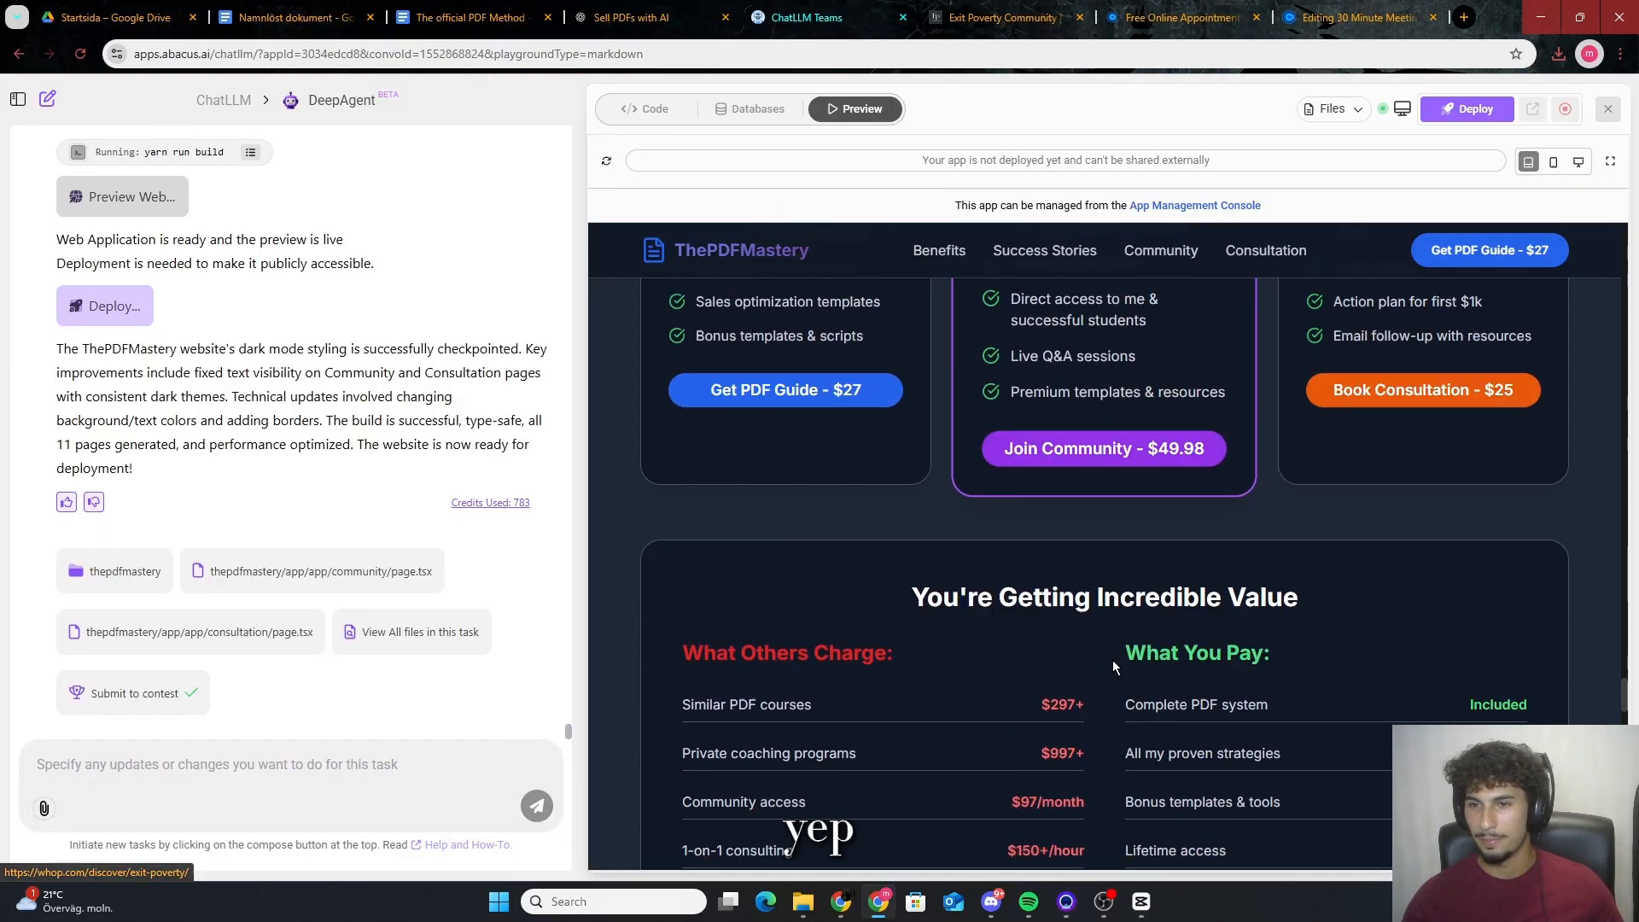
scroll("down", 3)
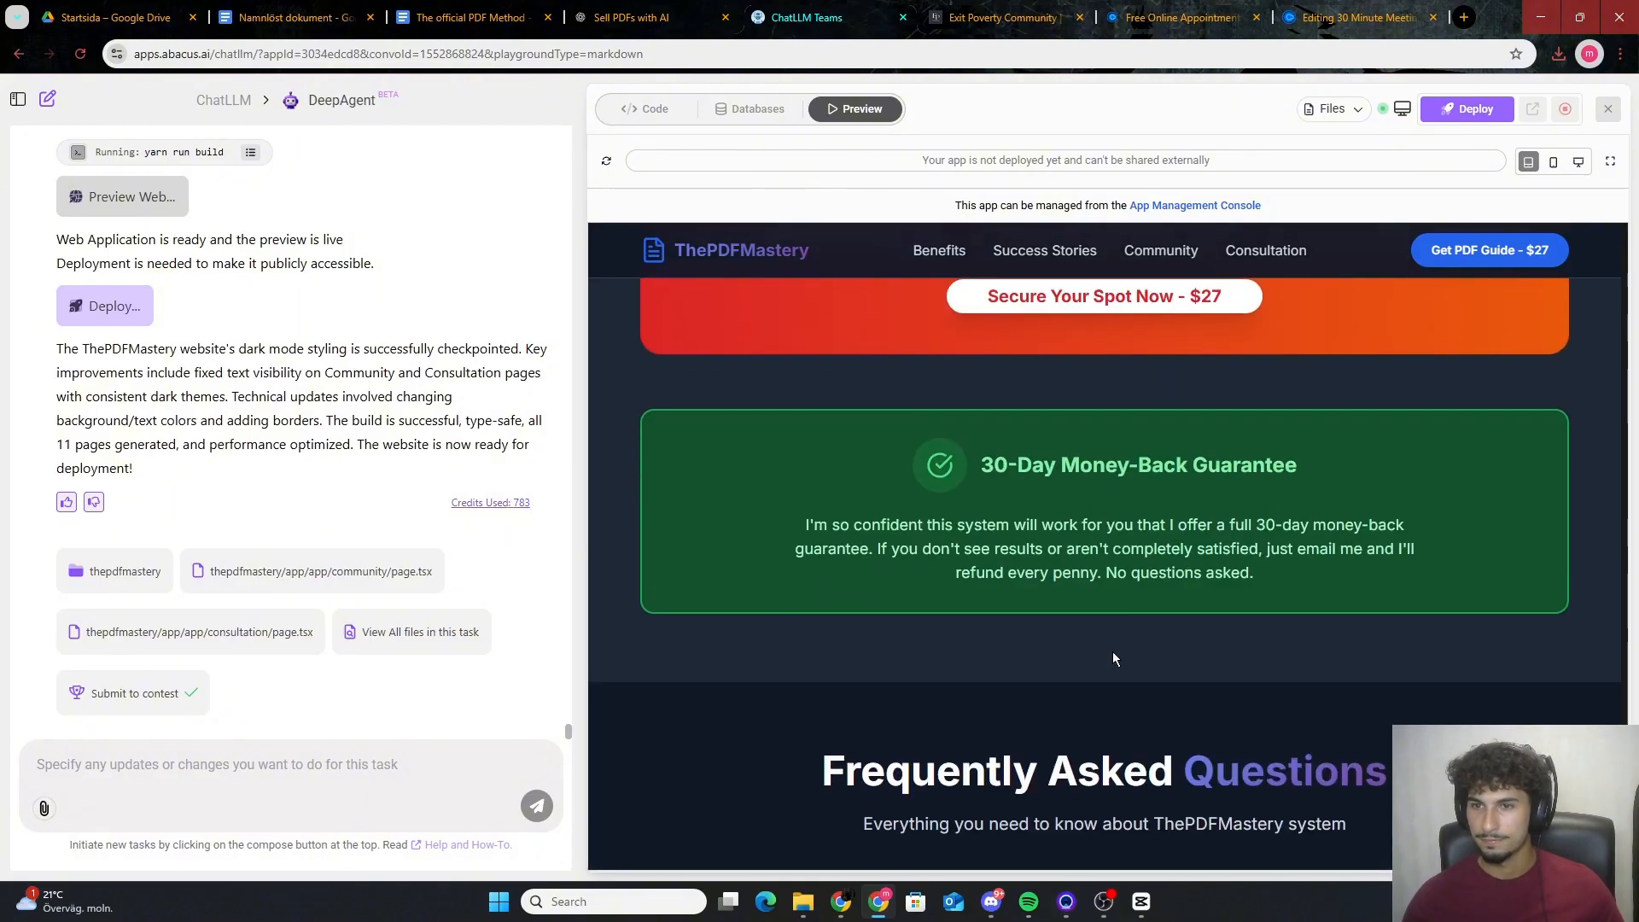
scroll("down", 3)
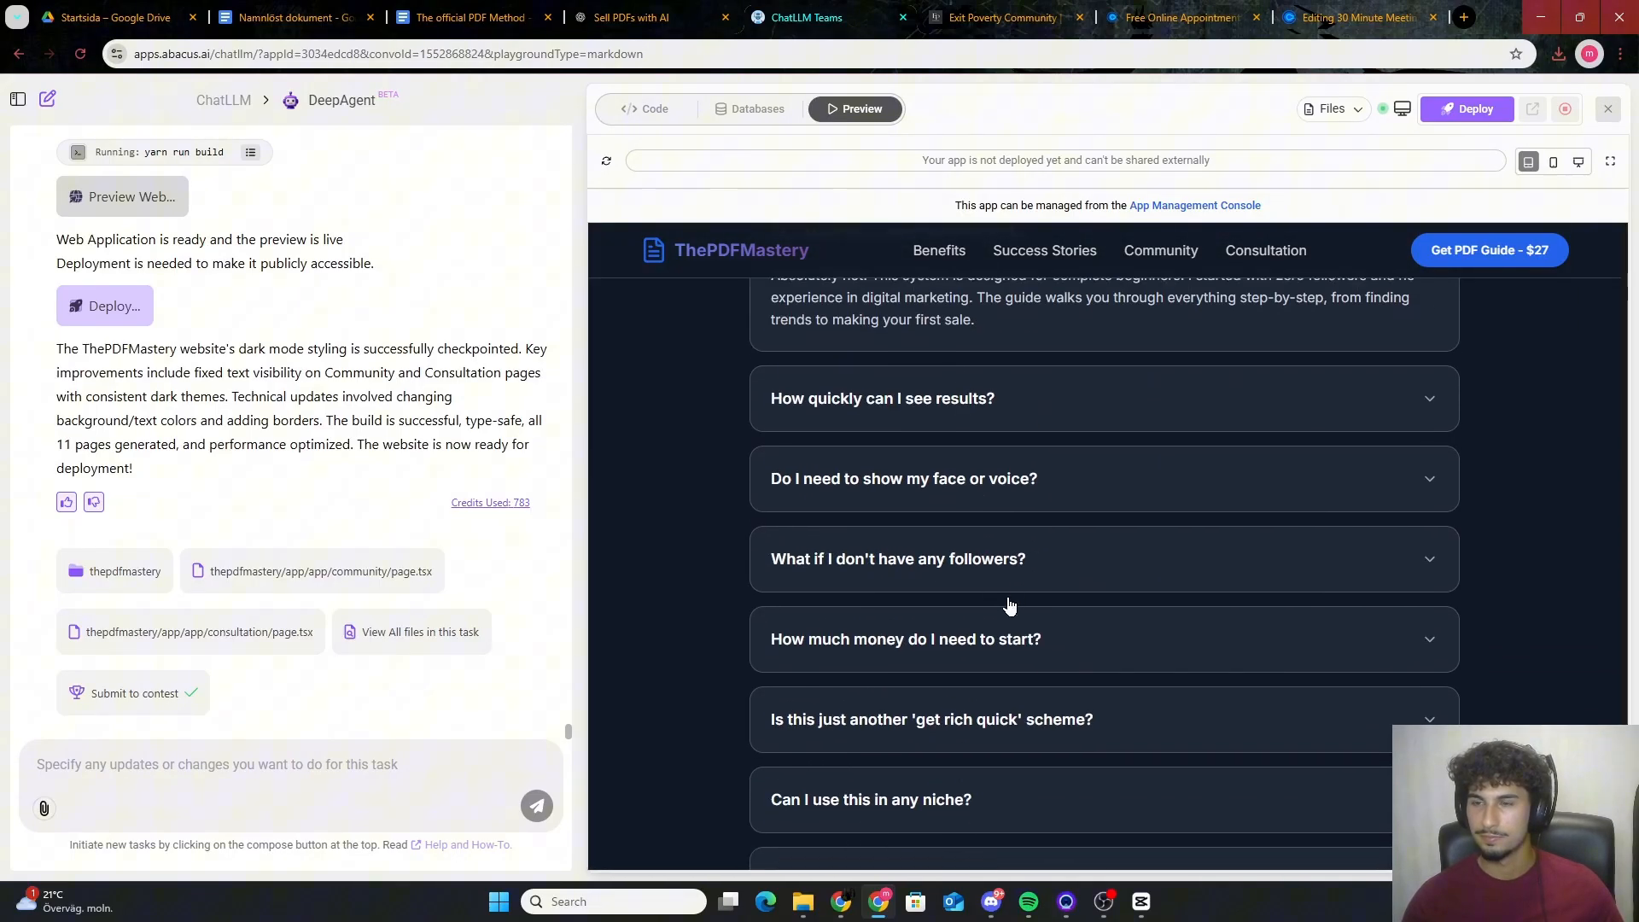
scroll("up", 3)
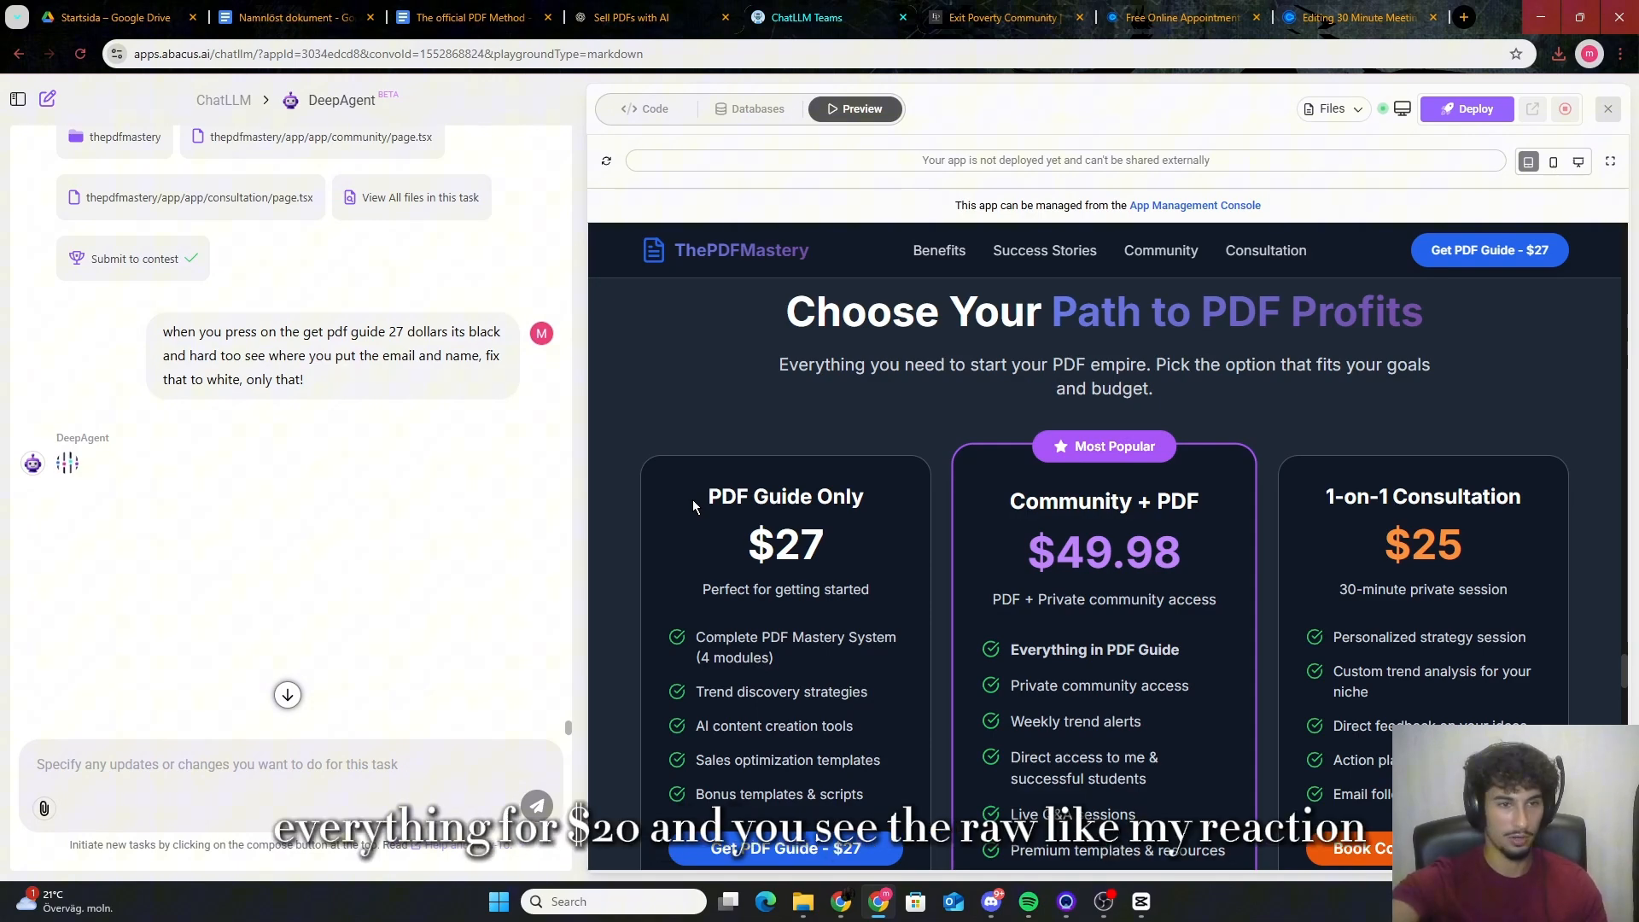
mouse_move(1203, 444)
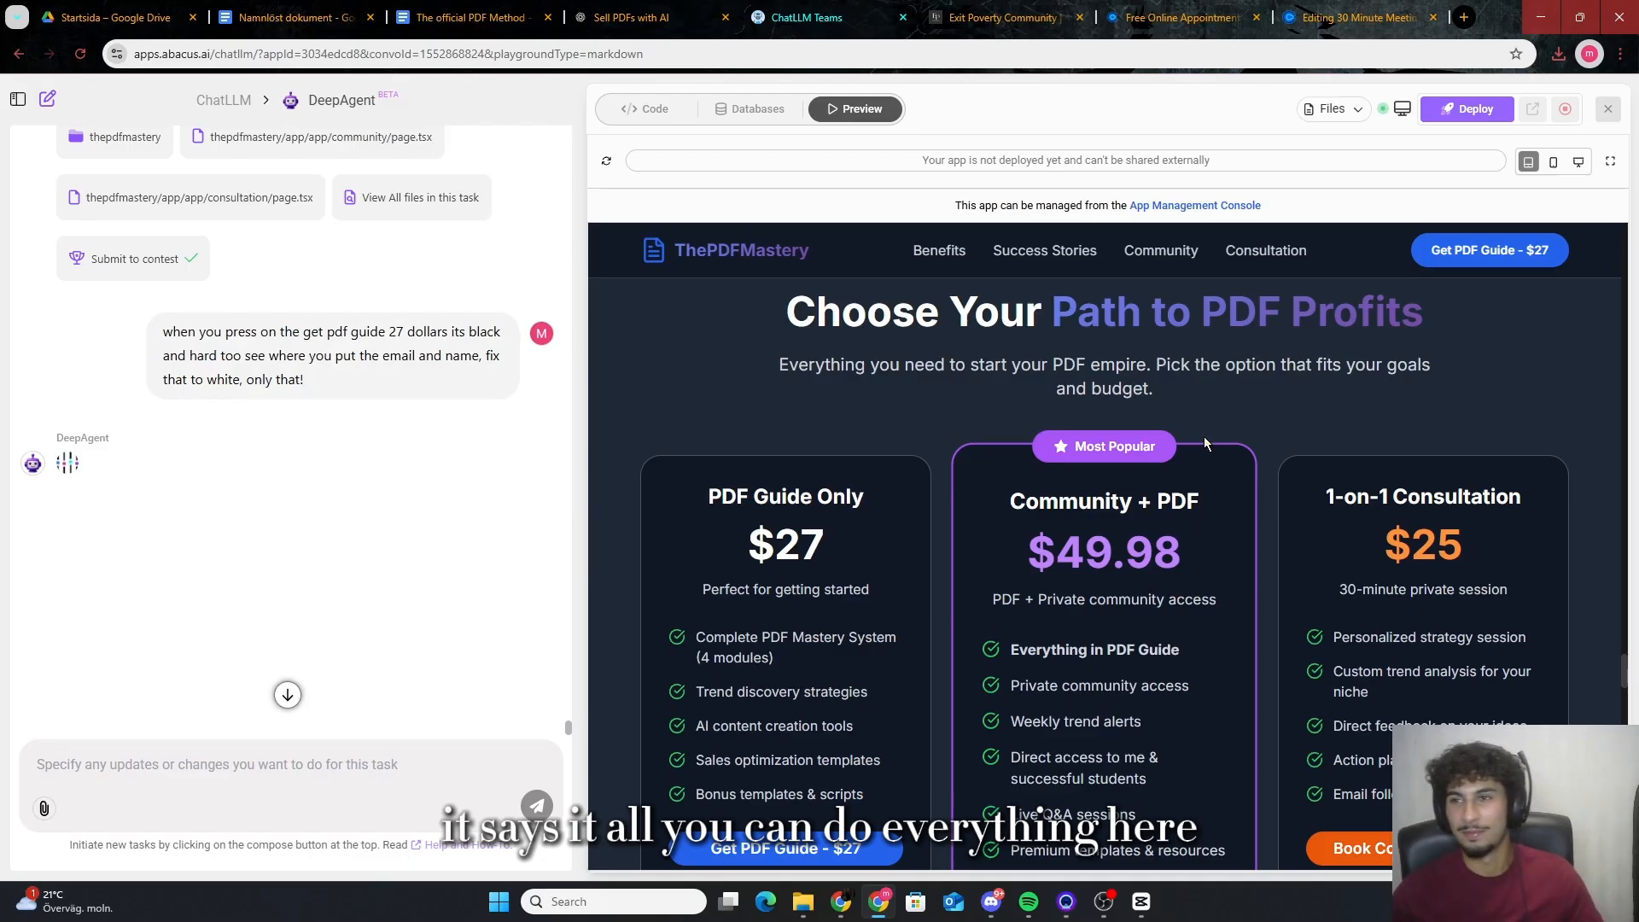
mouse_move(1590, 270)
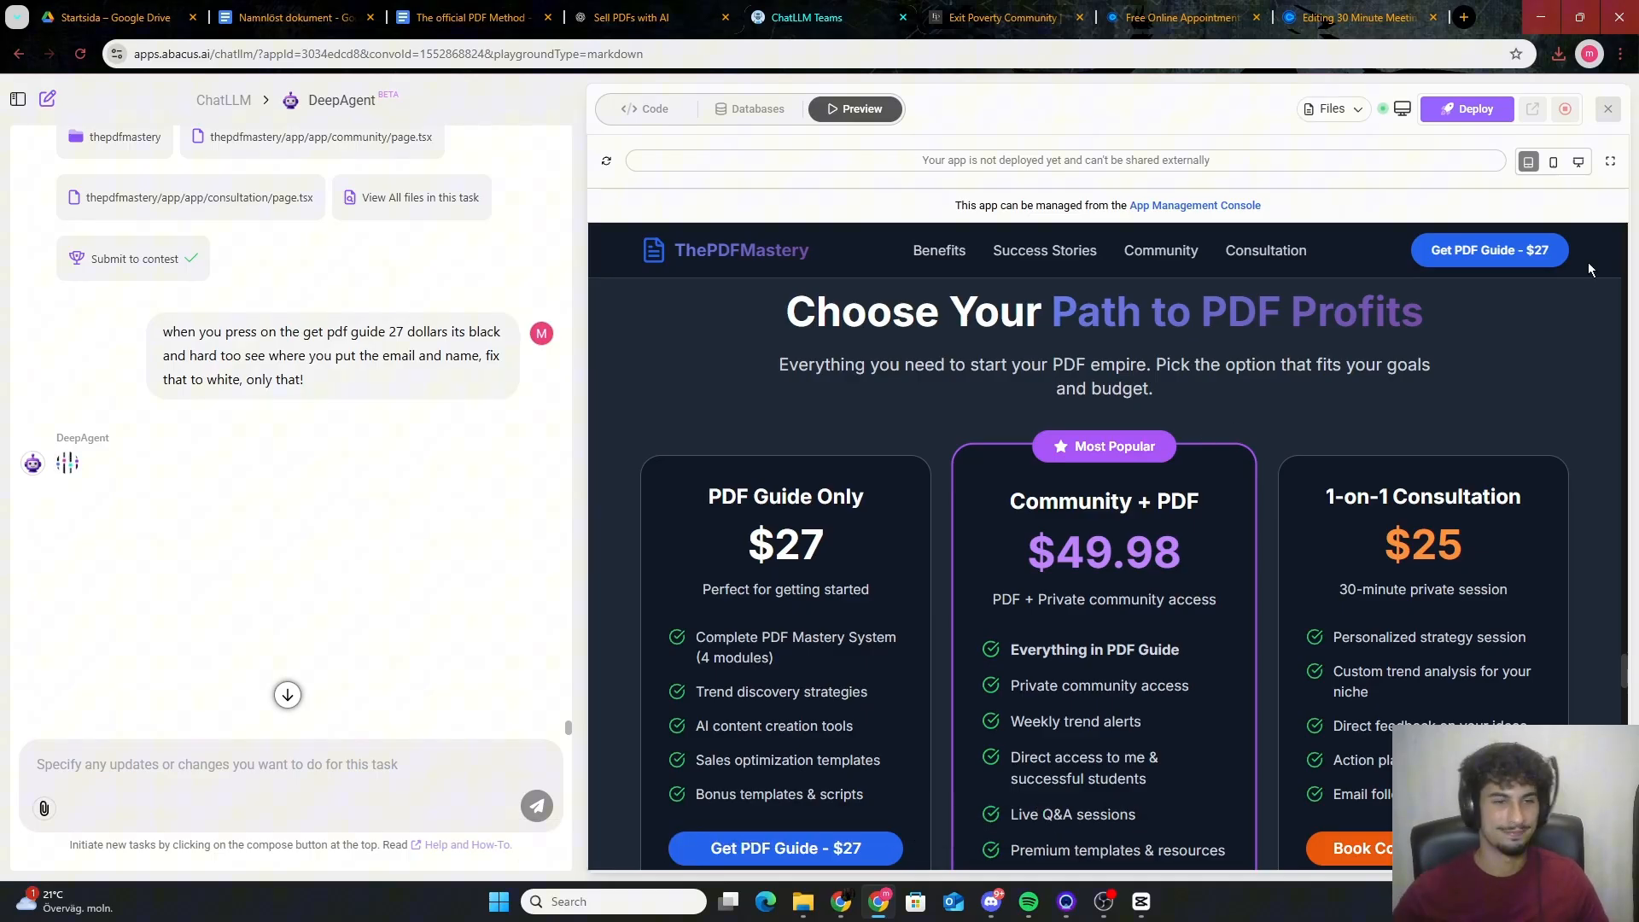
mouse_move(821, 577)
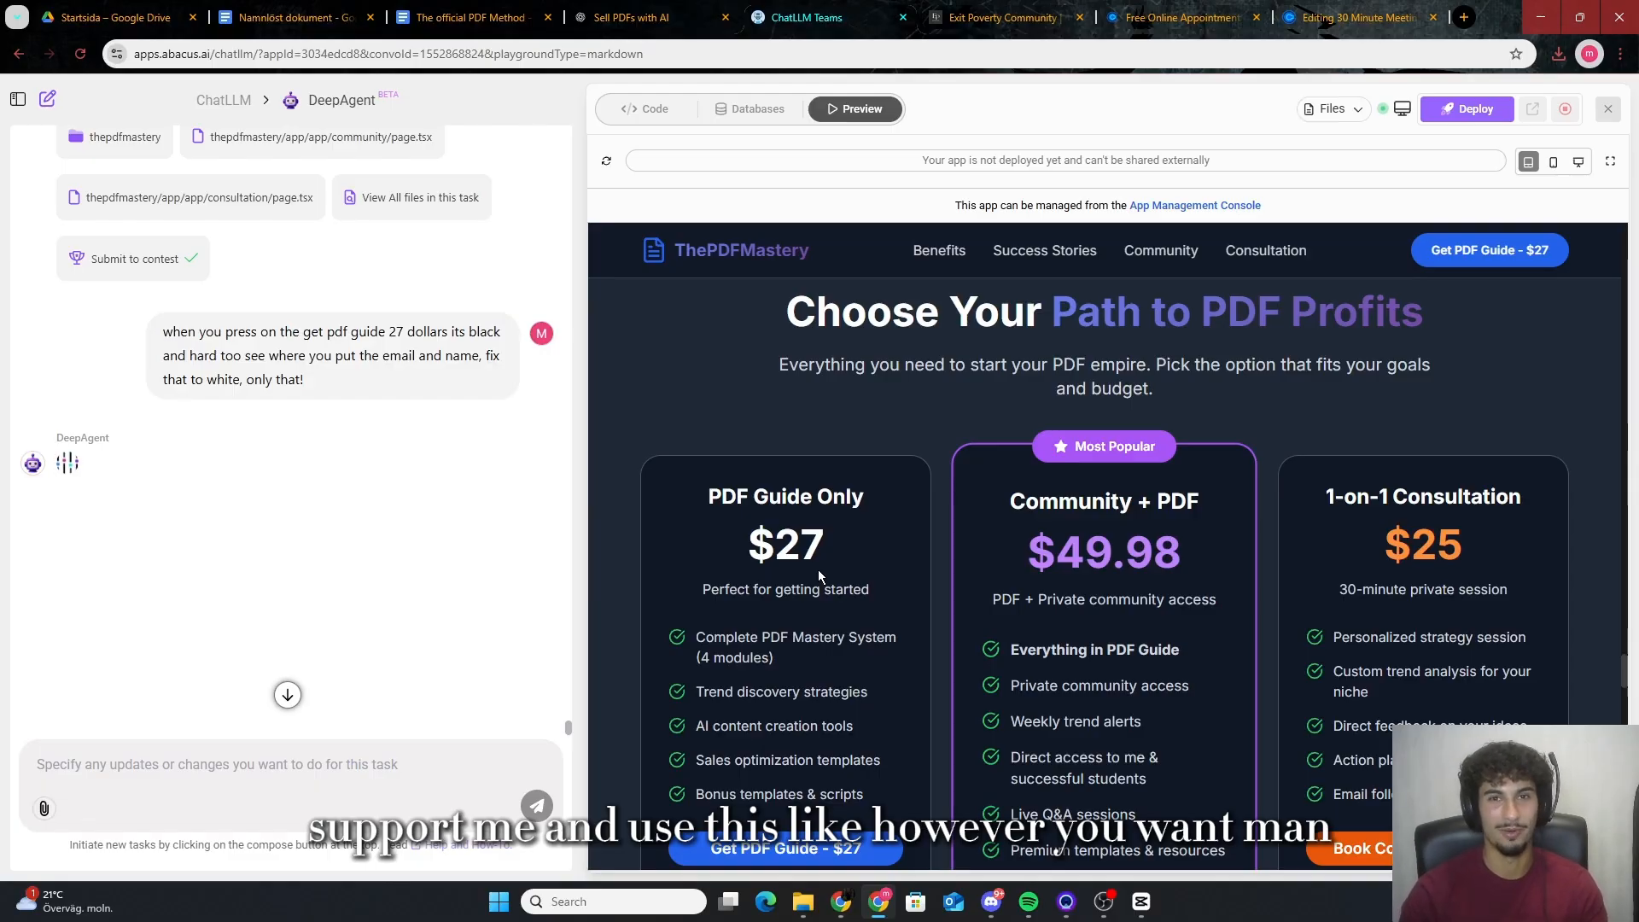
mouse_move(823, 625)
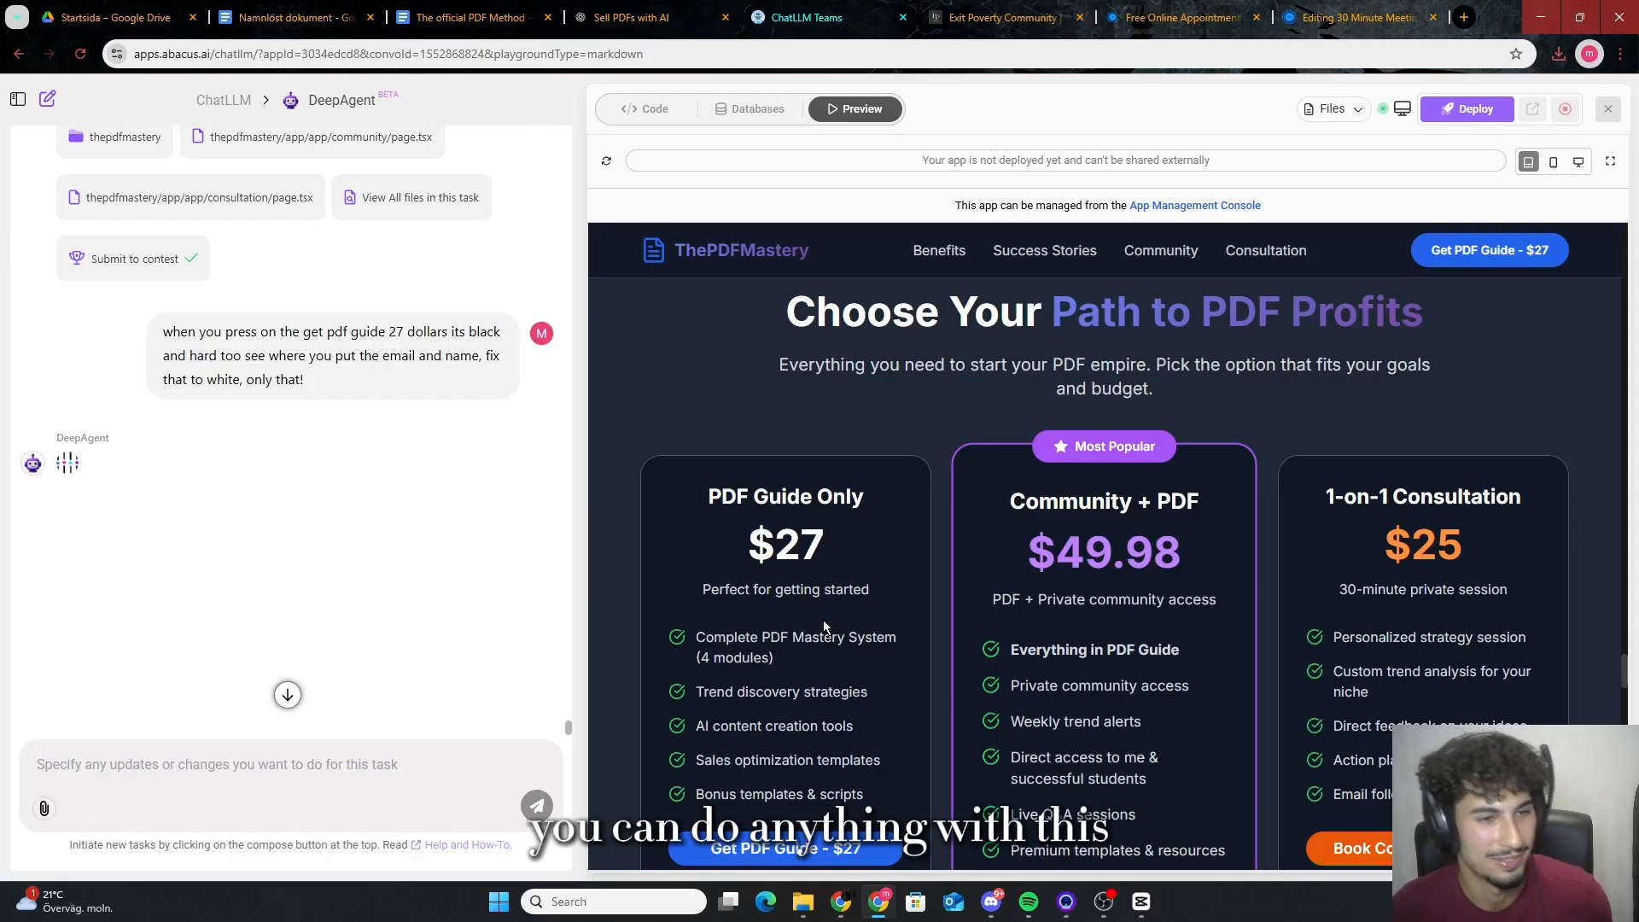
mouse_move(842, 621)
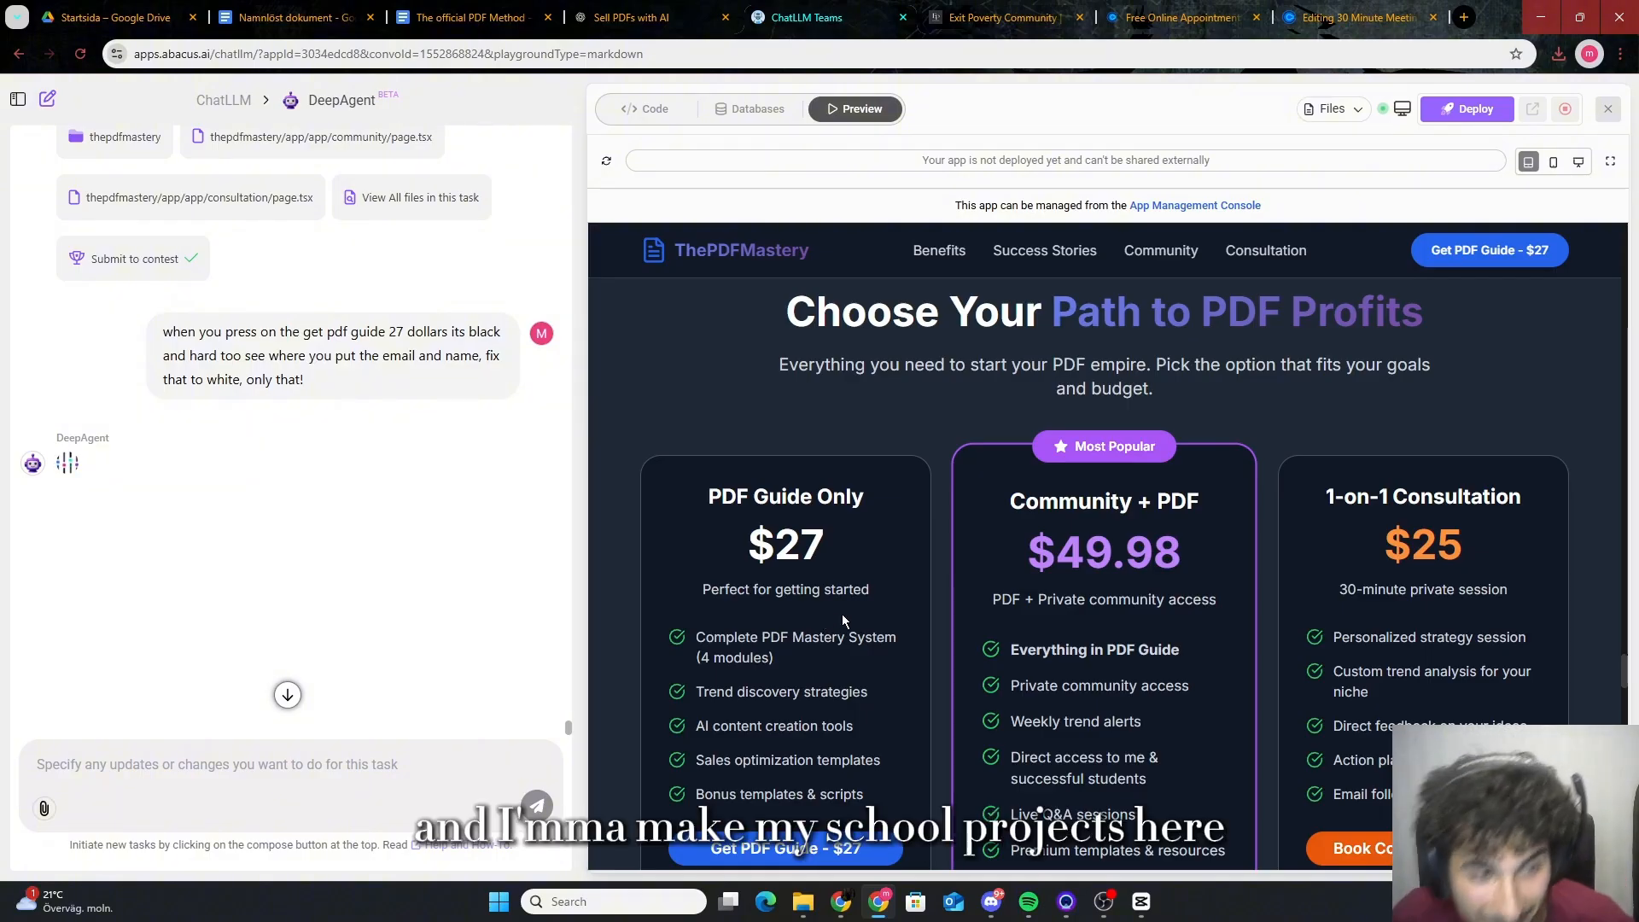
mouse_move(849, 620)
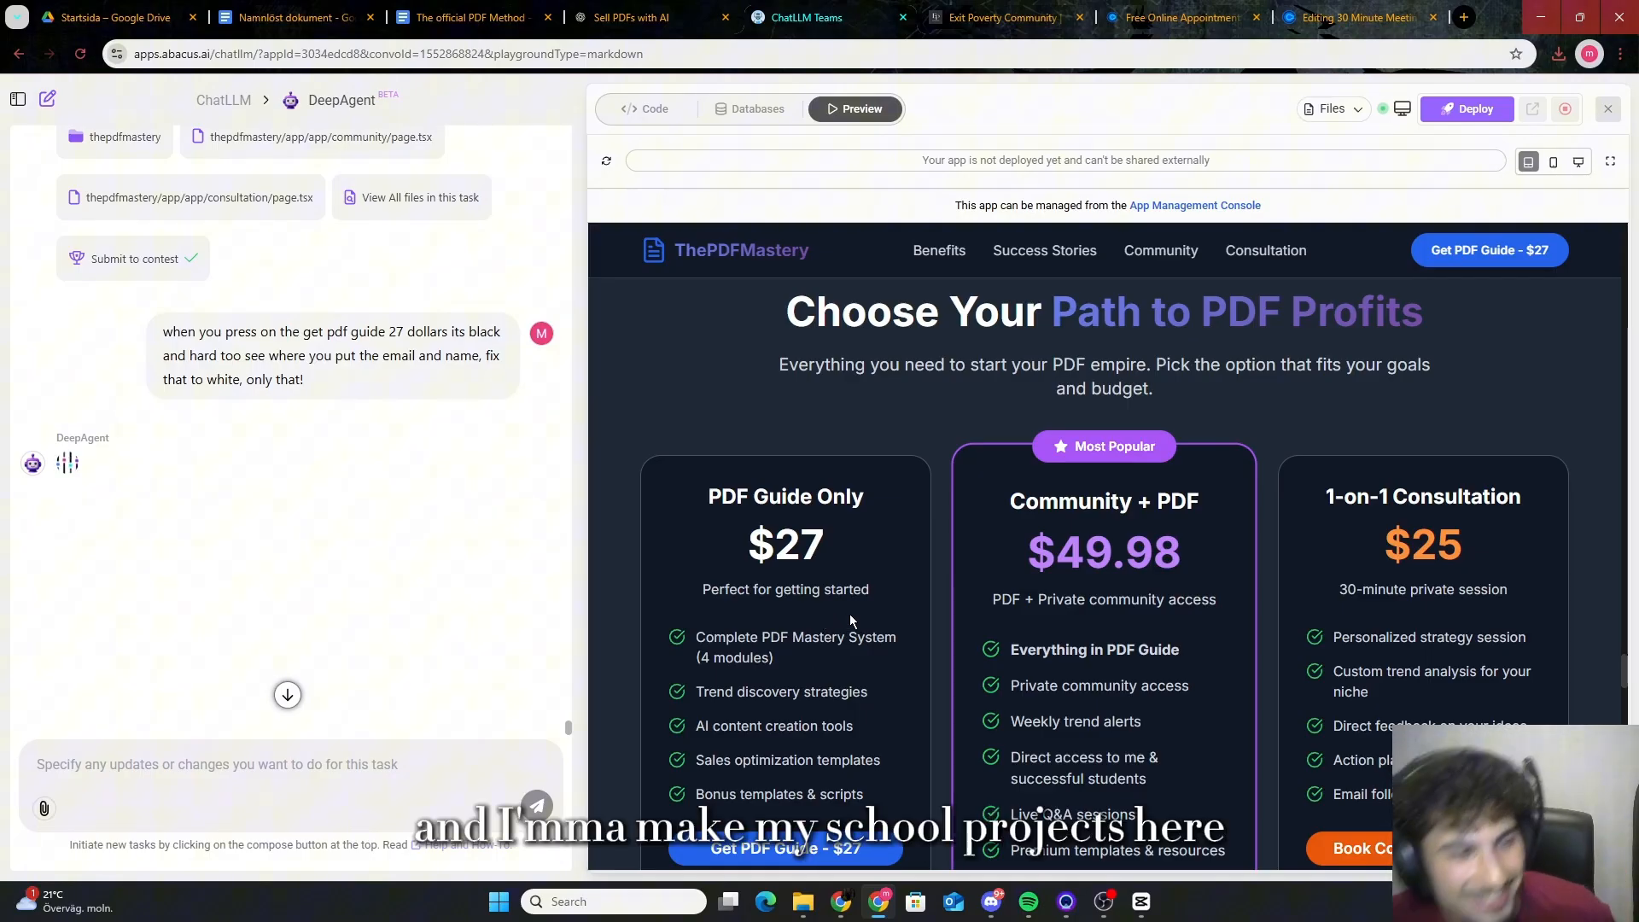